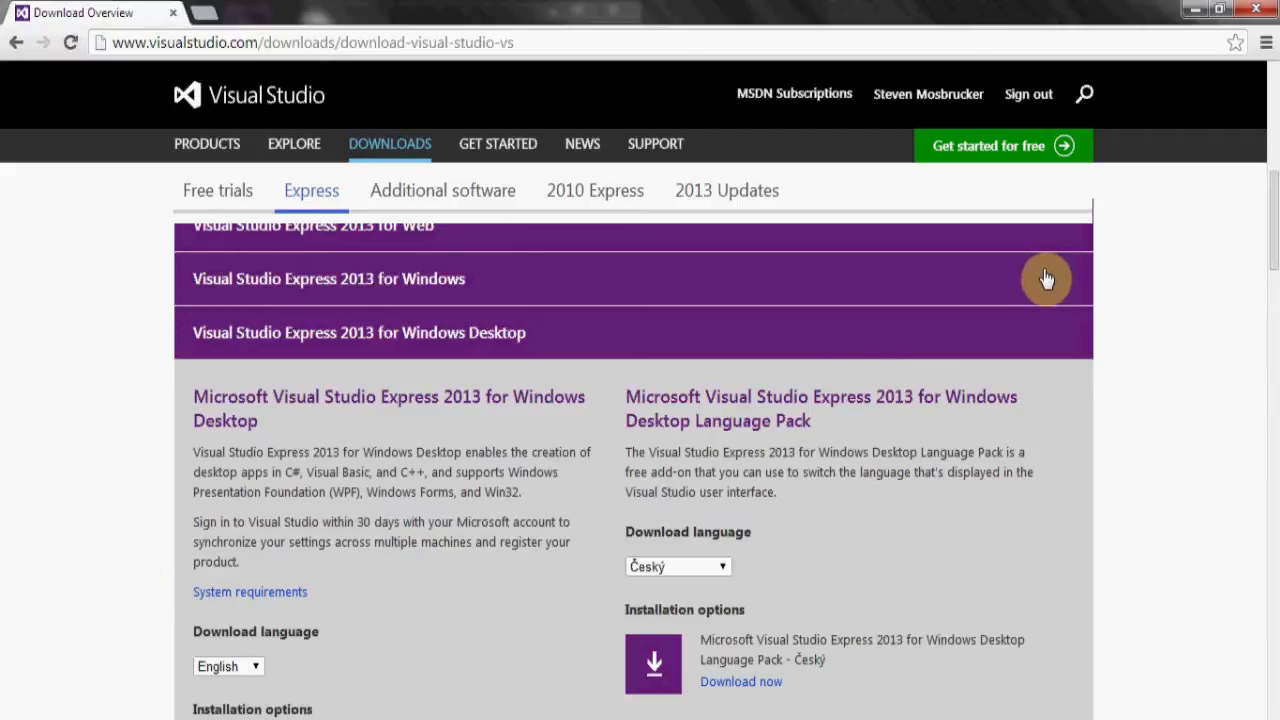
{"action": "mouse_move", "coordinate": [1233, 297]}
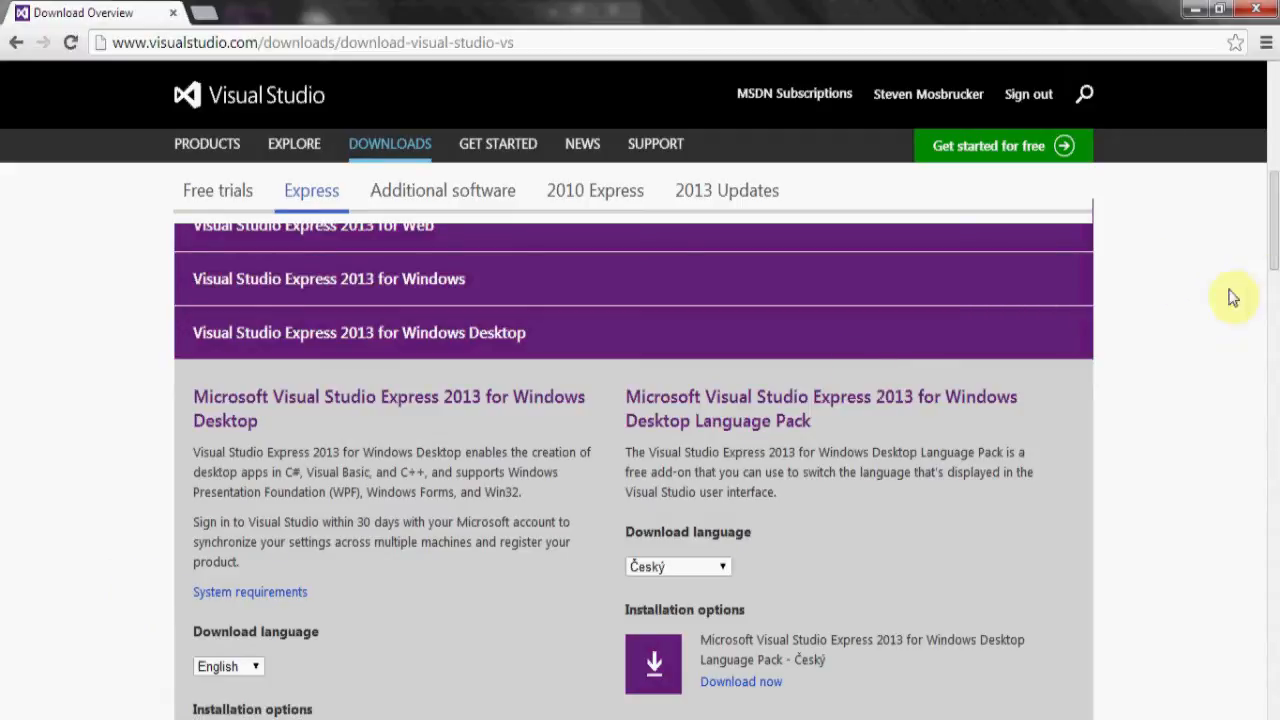
{"action": "mouse_move", "coordinate": [1270, 260]}
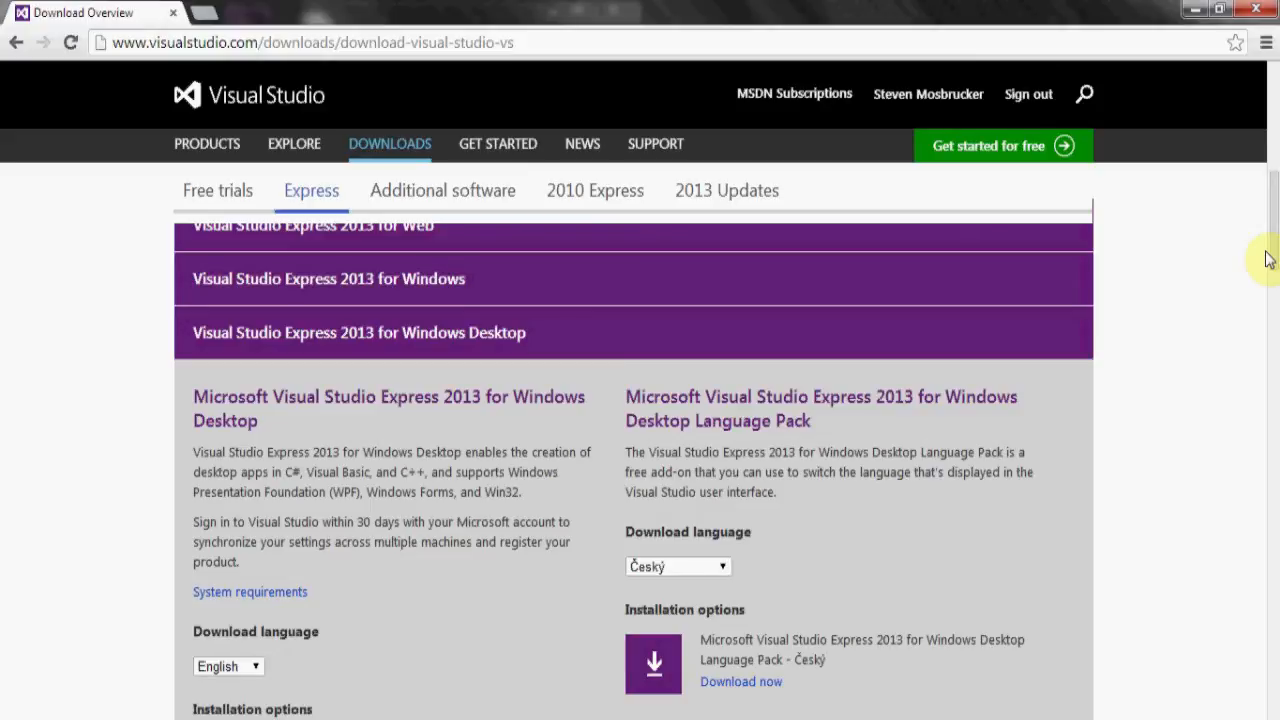
{"action": "mouse_move", "coordinate": [1001, 269]}
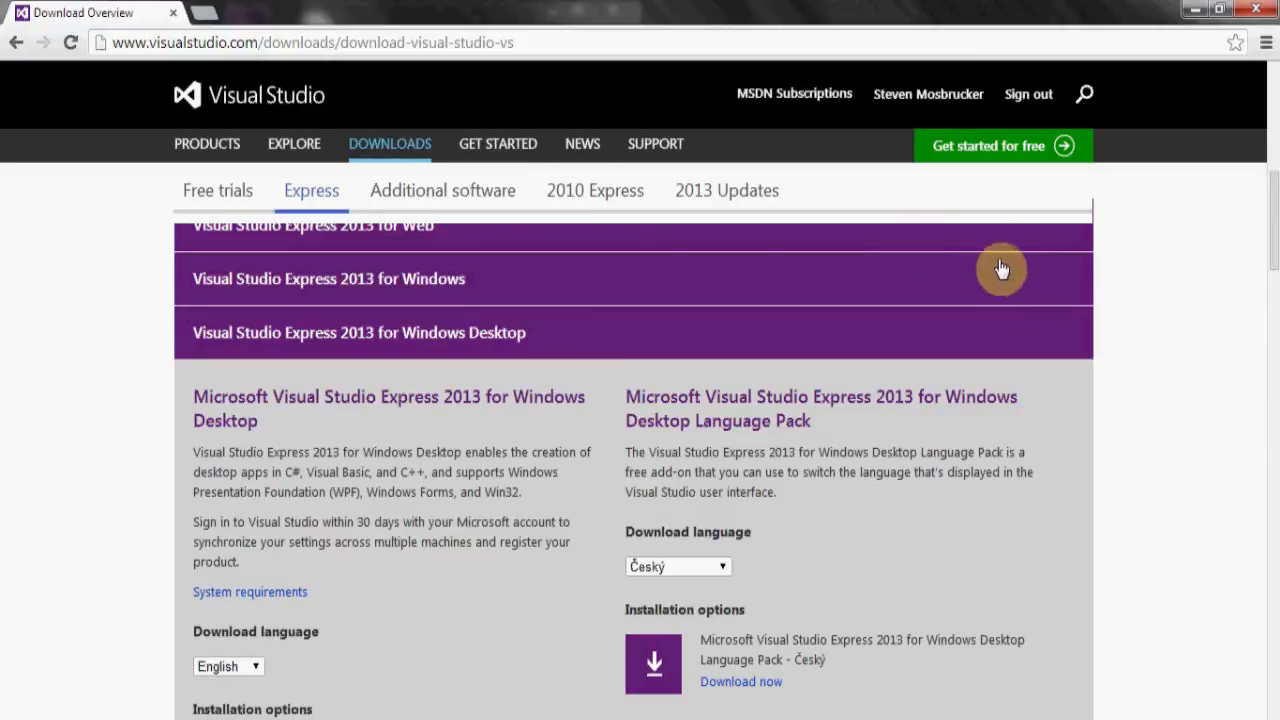
{"action": "mouse_move", "coordinate": [1007, 276]}
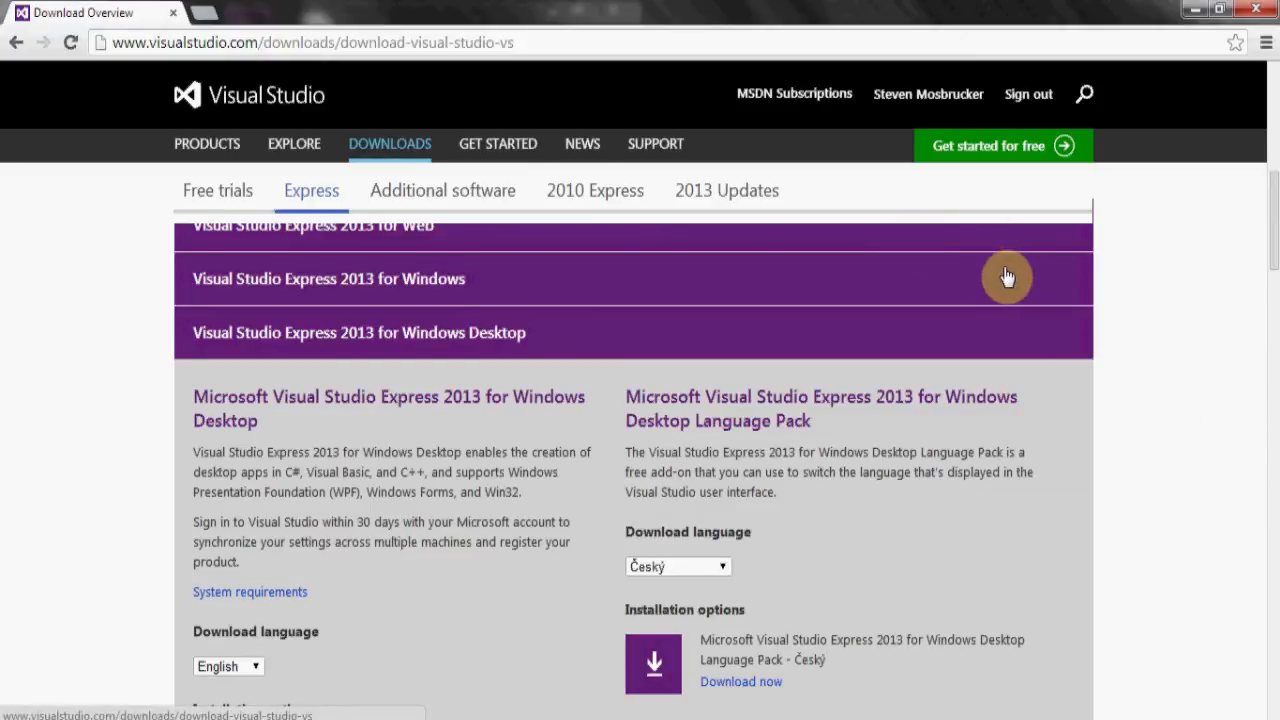
{"action": "mouse_move", "coordinate": [1270, 385]}
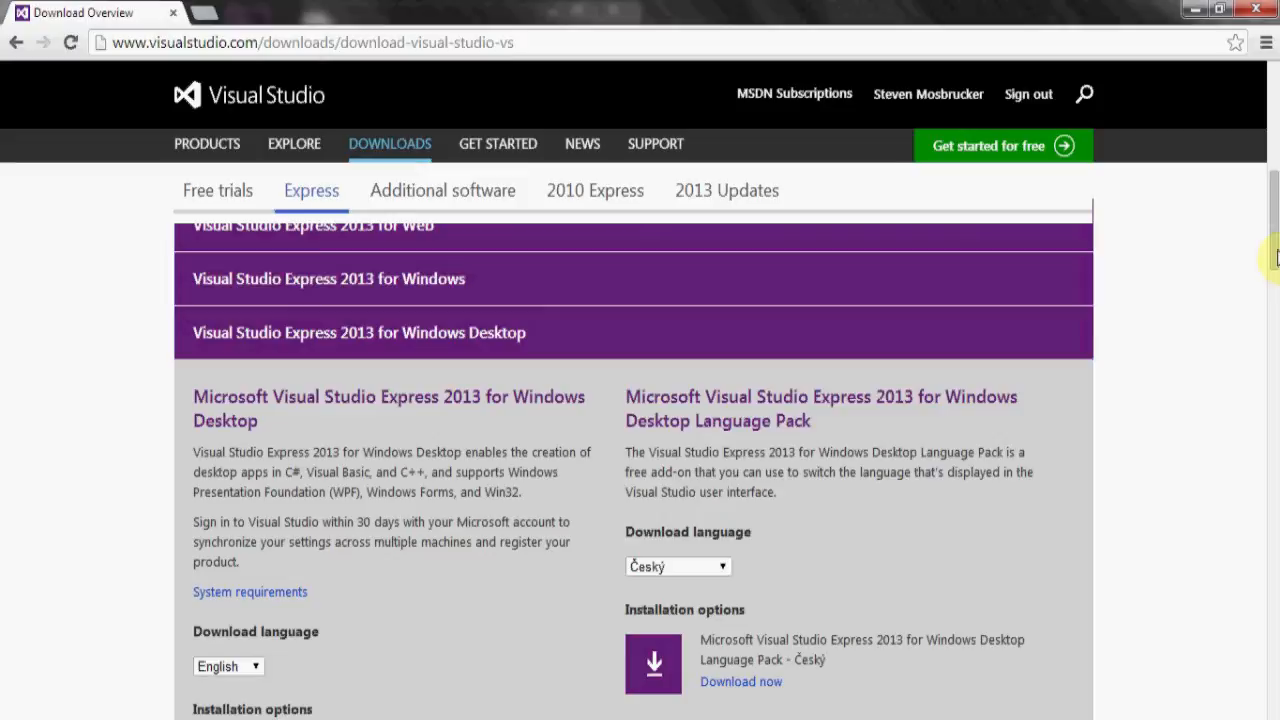
{"action": "mouse_move", "coordinate": [233, 108]}
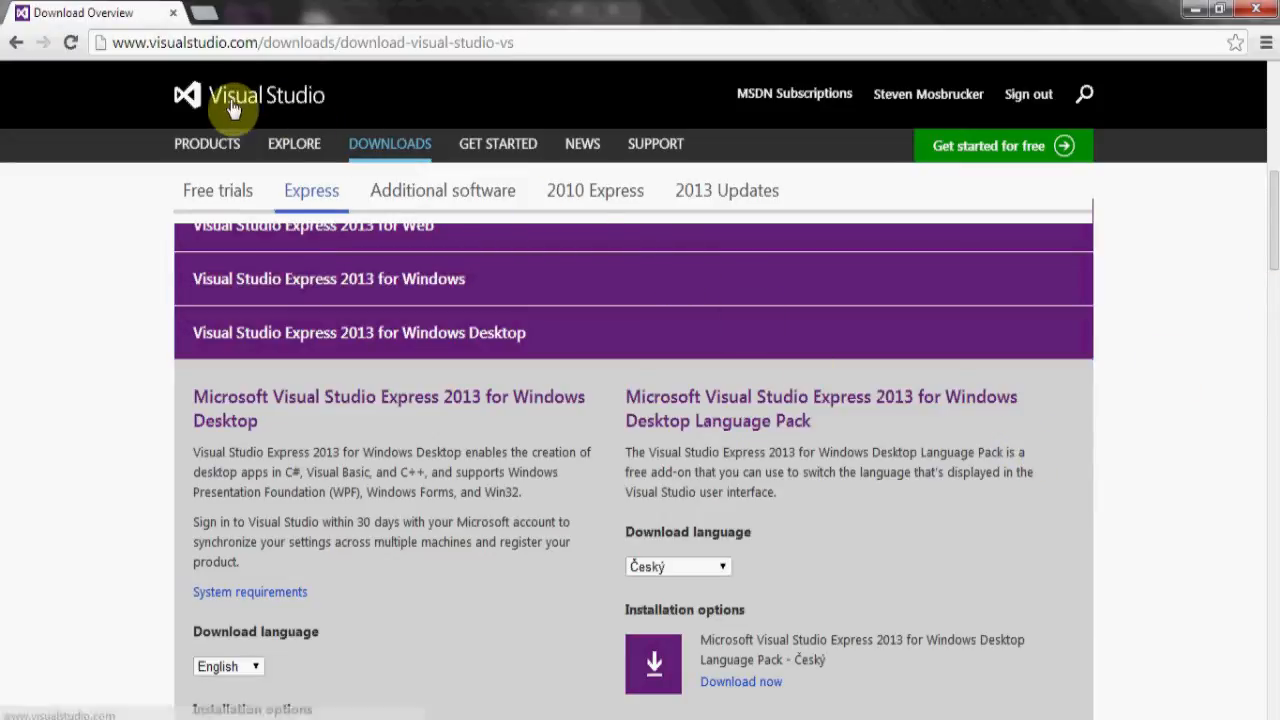
{"action": "mouse_move", "coordinate": [415, 450]}
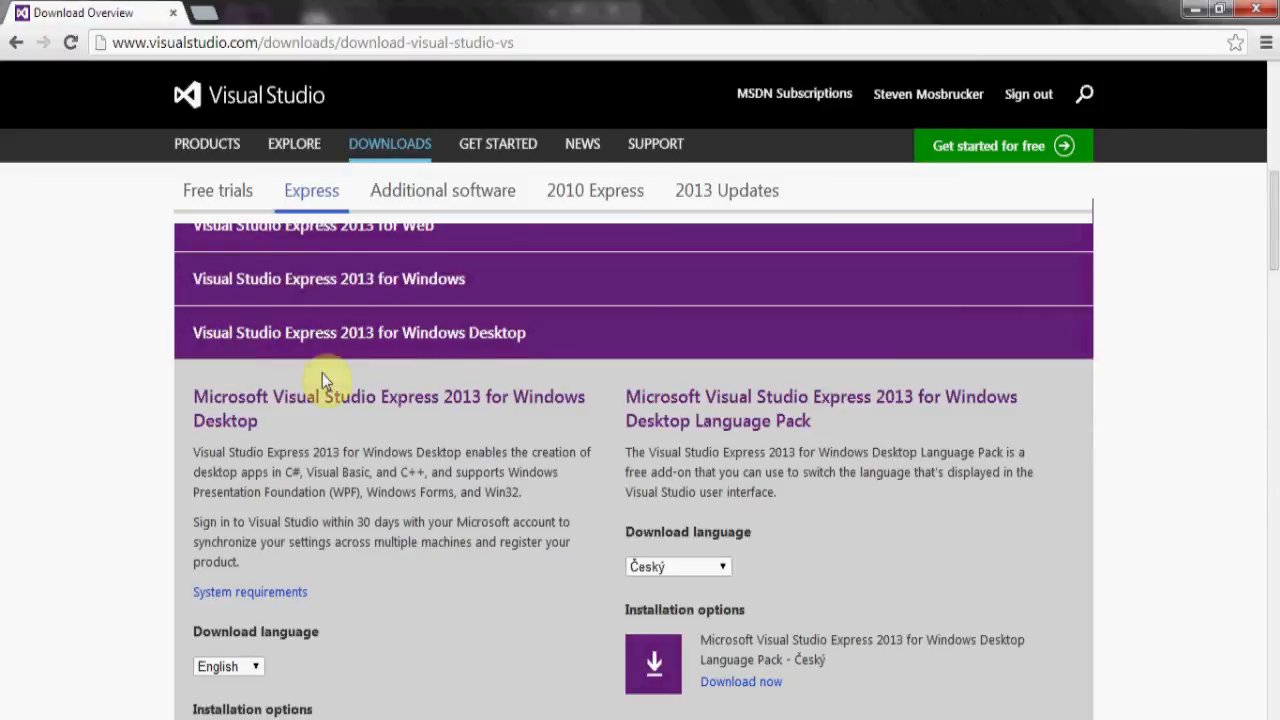
{"action": "mouse_move", "coordinate": [510, 393]}
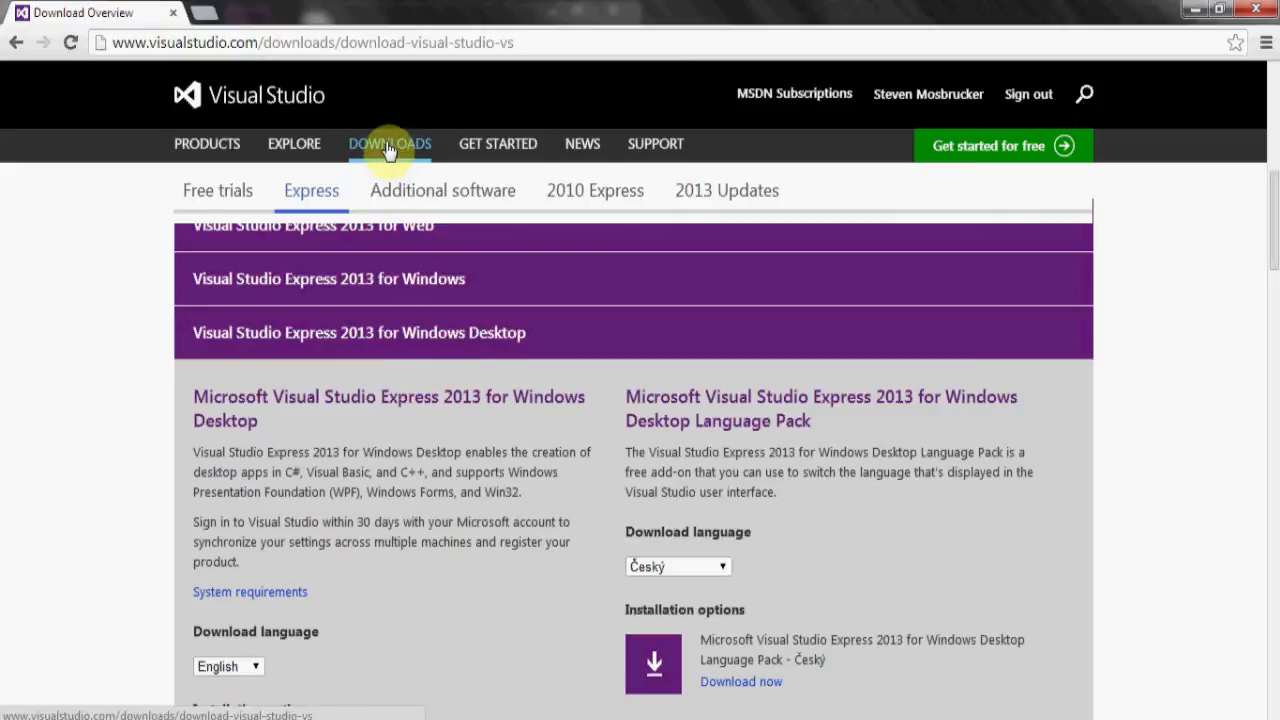
{"action": "mouse_move", "coordinate": [175, 330]}
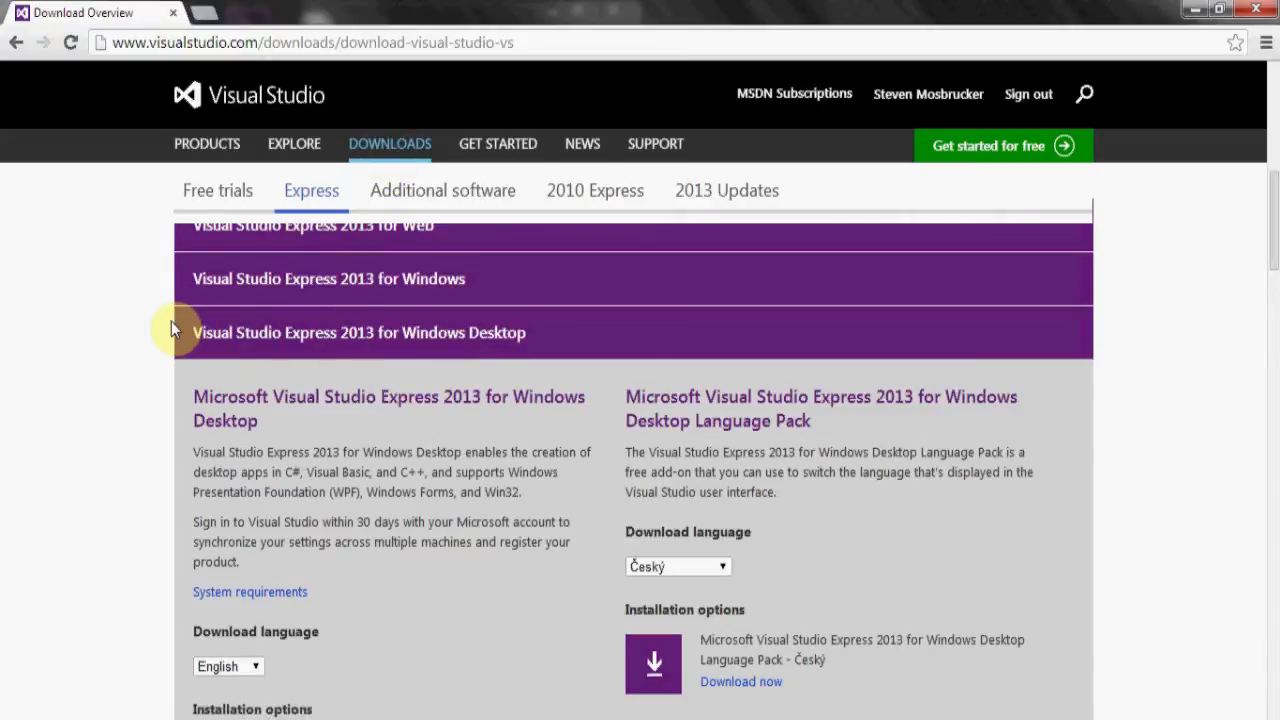
{"action": "mouse_move", "coordinate": [445, 378]}
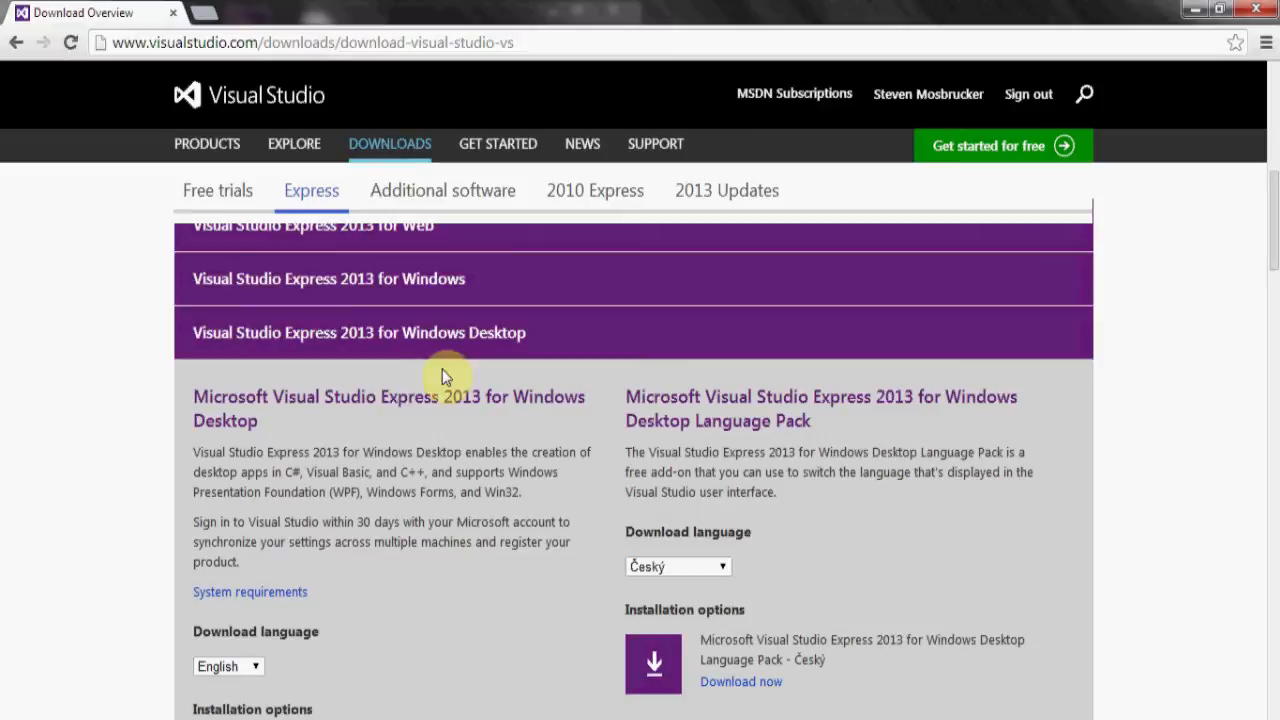
{"action": "mouse_move", "coordinate": [370, 420]}
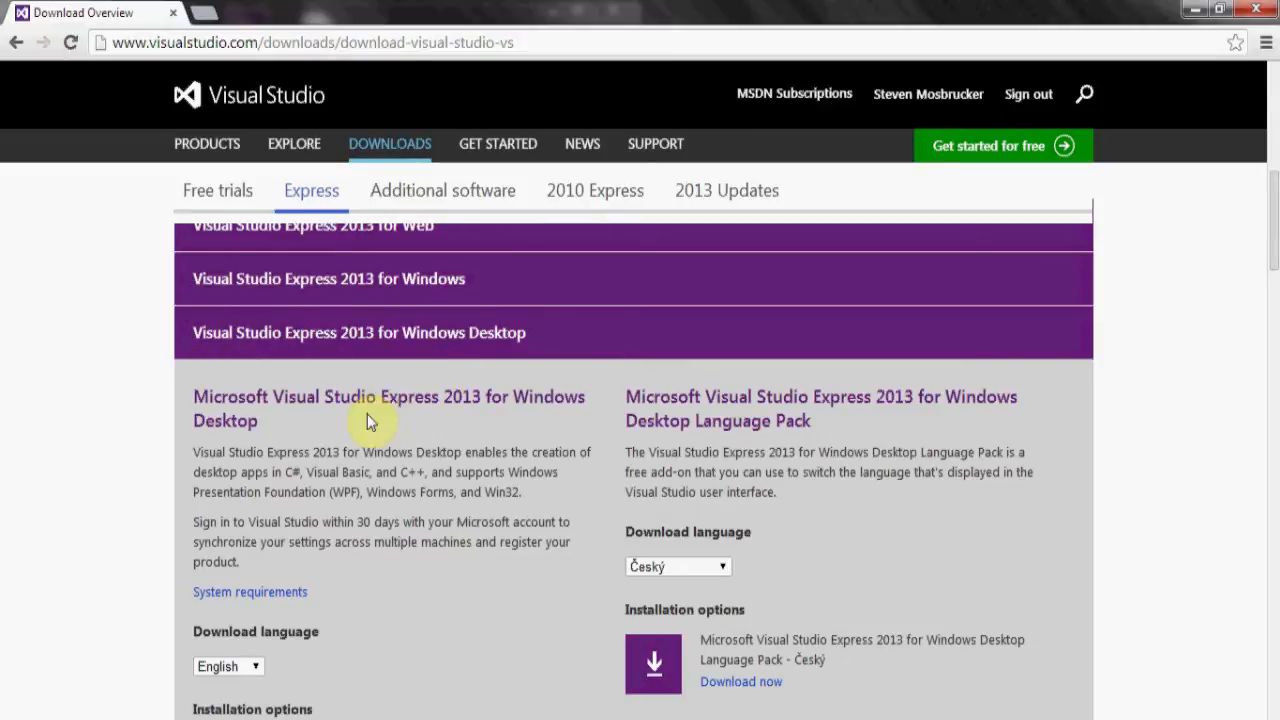
Scroll down the page and go back to the Express edition downloads
{"action": "scroll", "scroll_direction": "down", "scroll_amount": 3}
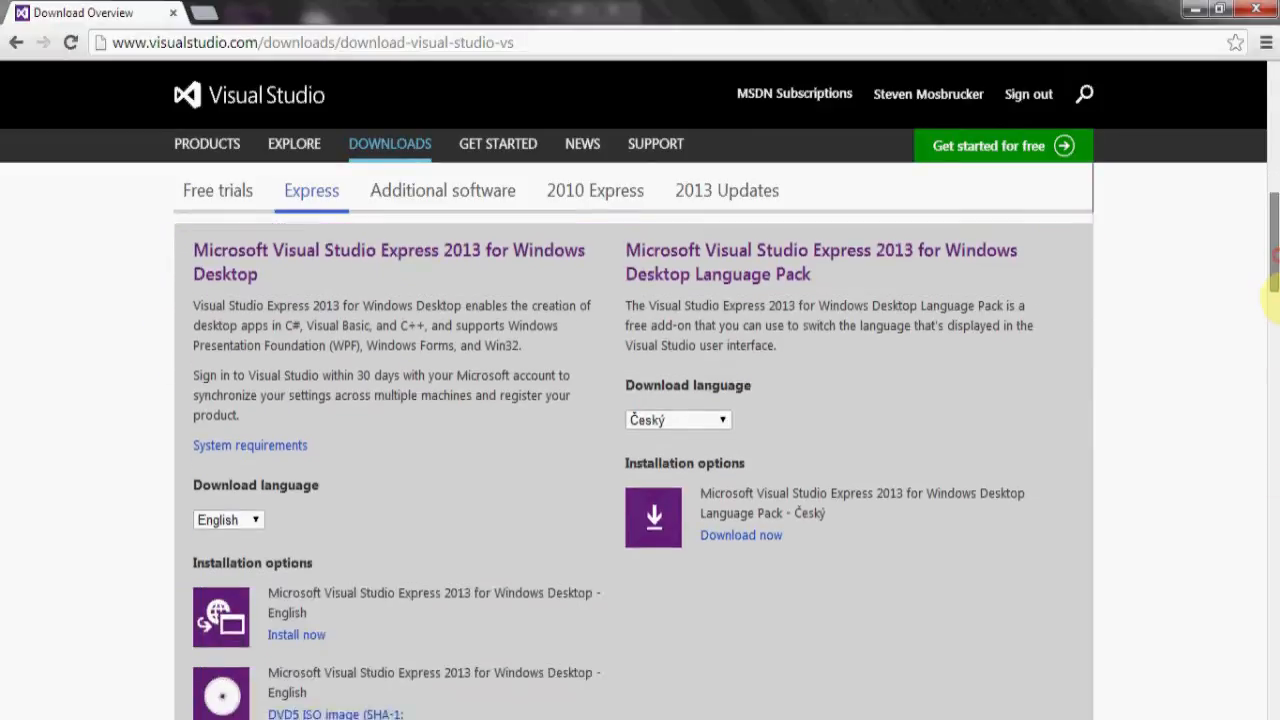
{"action": "scroll", "scroll_direction": "down", "scroll_amount": 3}
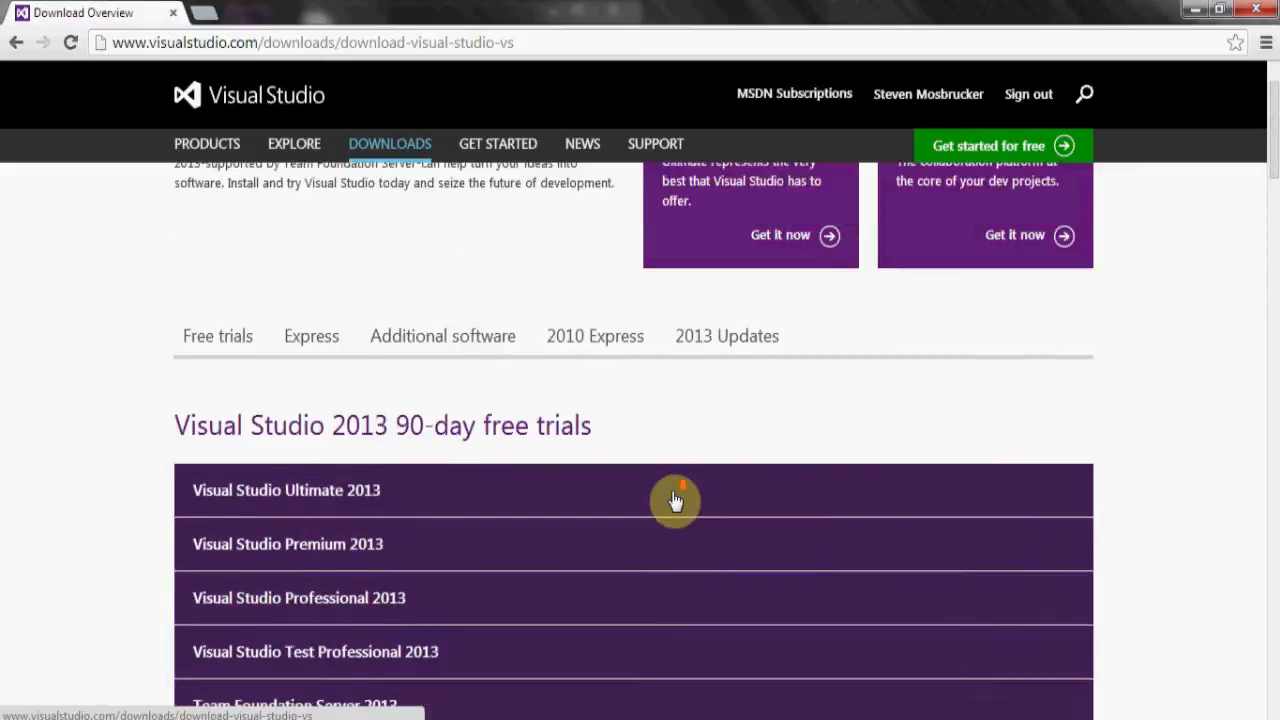
{"action": "left_click", "coordinate": [311, 335]}
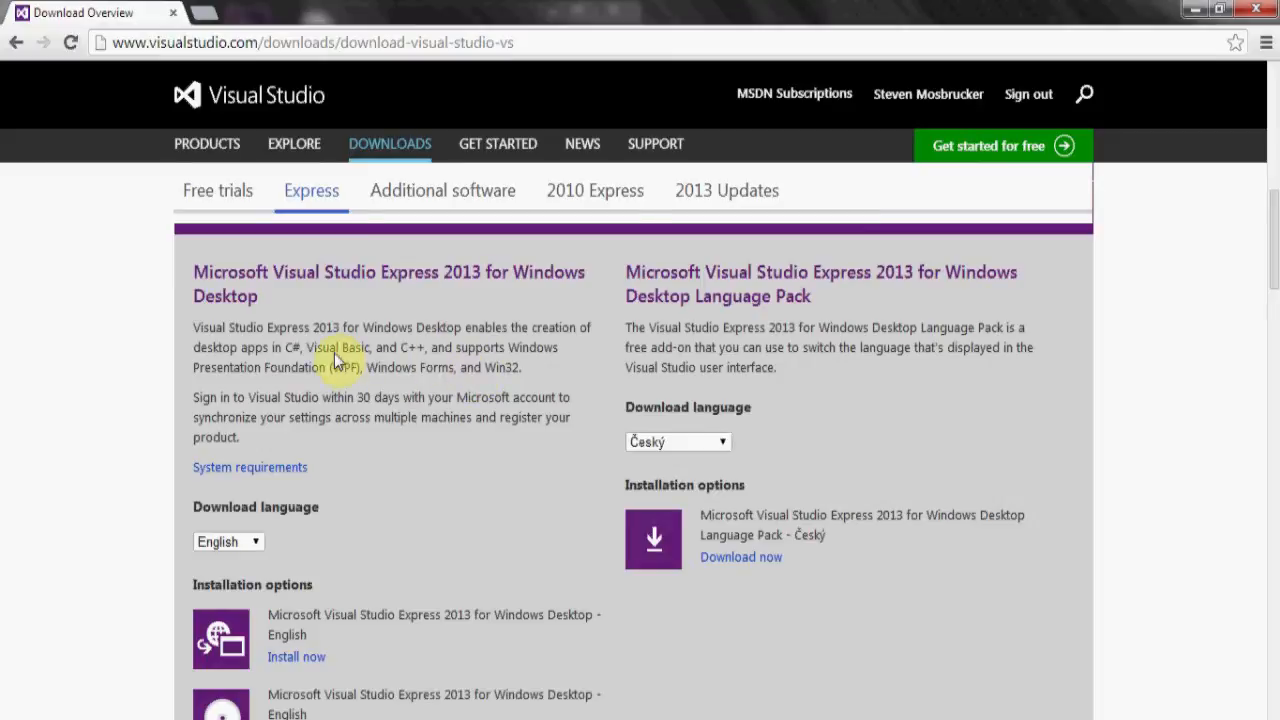
{"action": "mouse_move", "coordinate": [415, 435]}
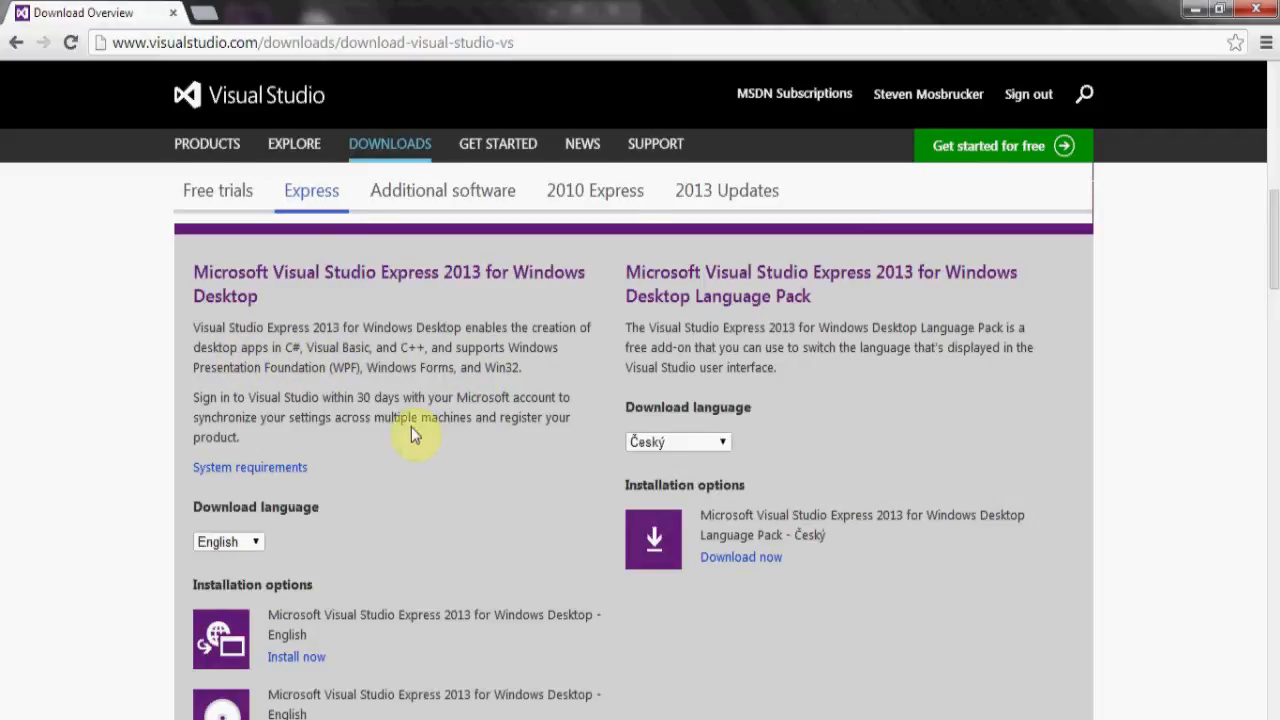
{"action": "mouse_move", "coordinate": [535, 437]}
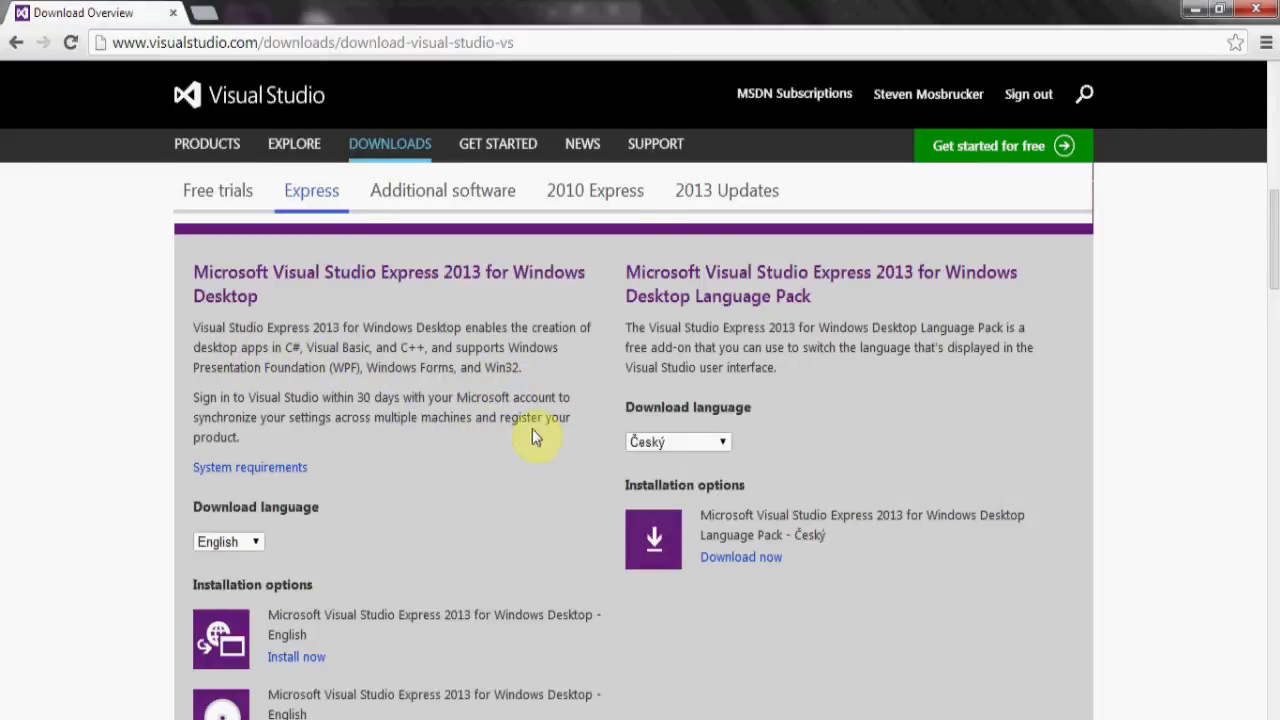
{"action": "mouse_move", "coordinate": [555, 450]}
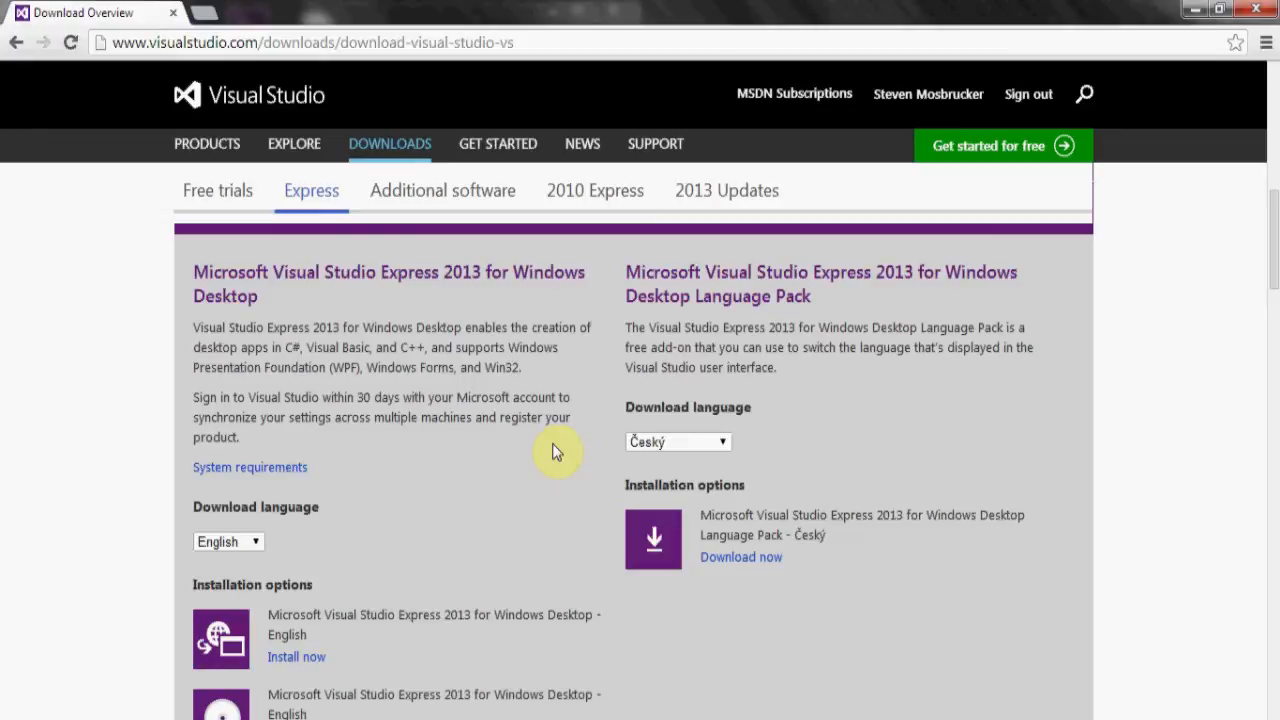
{"action": "mouse_move", "coordinate": [335, 445]}
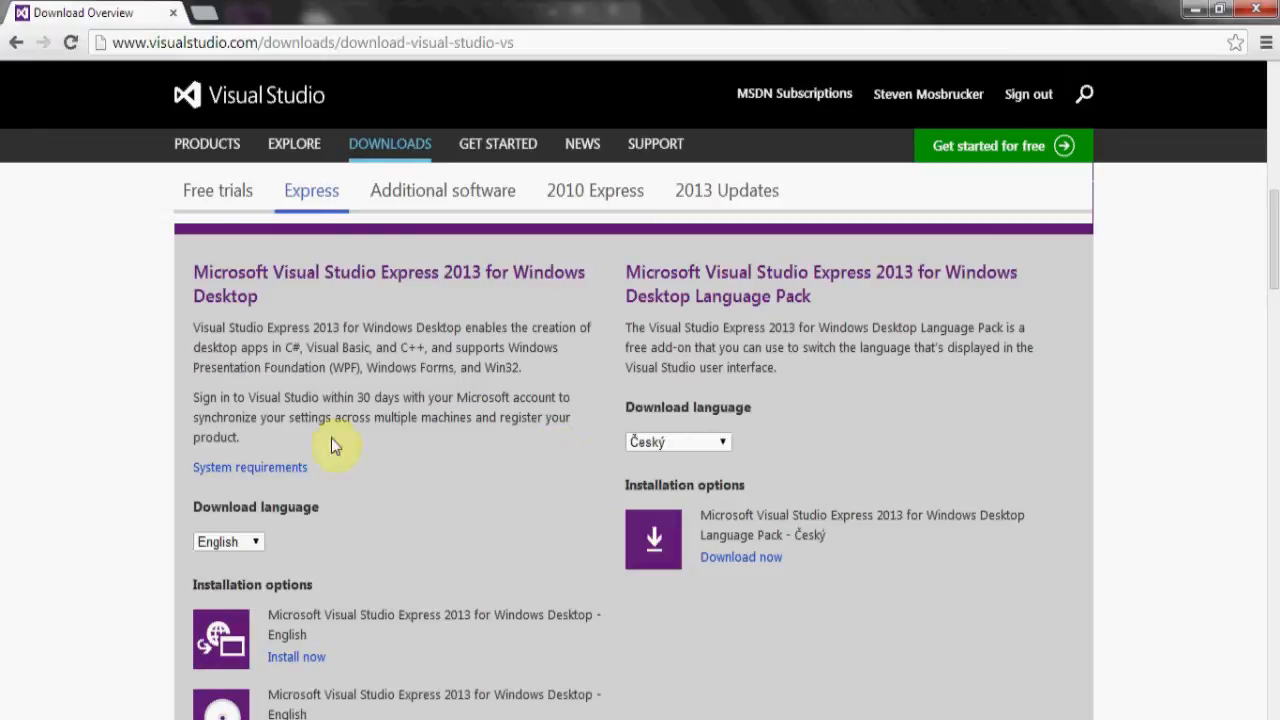
{"action": "mouse_move", "coordinate": [790, 385]}
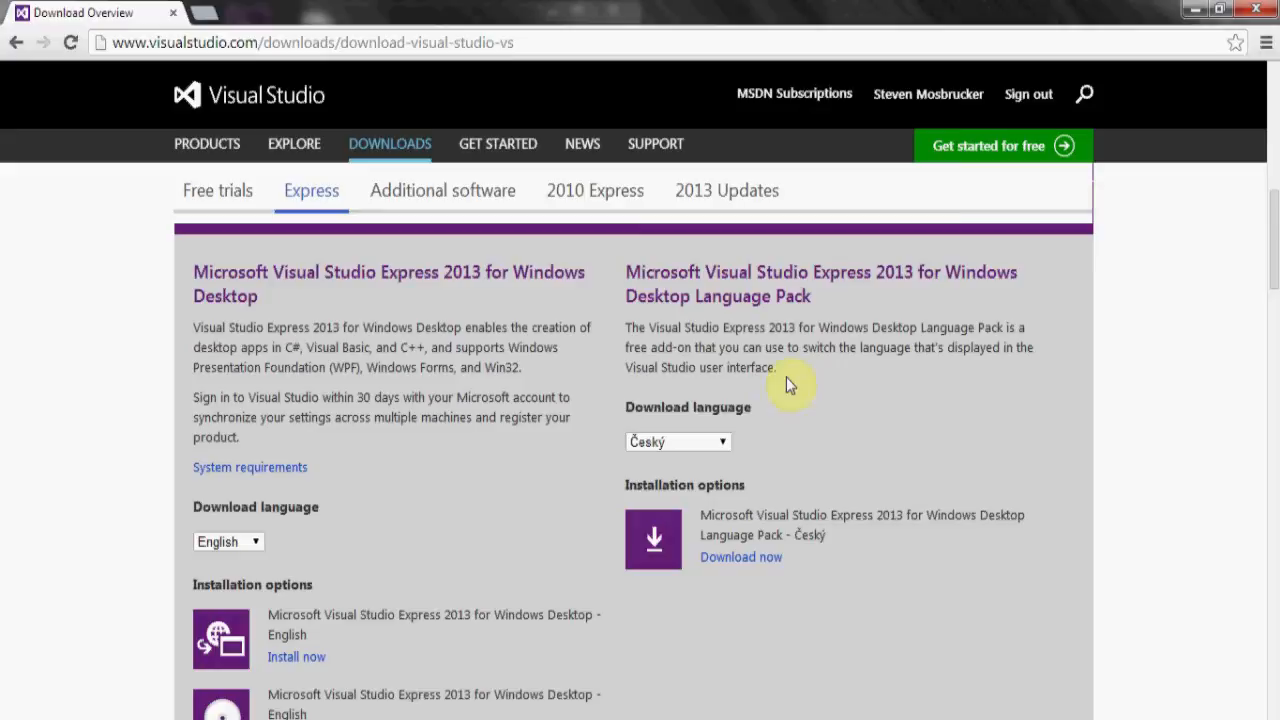
{"action": "mouse_move", "coordinate": [690, 550]}
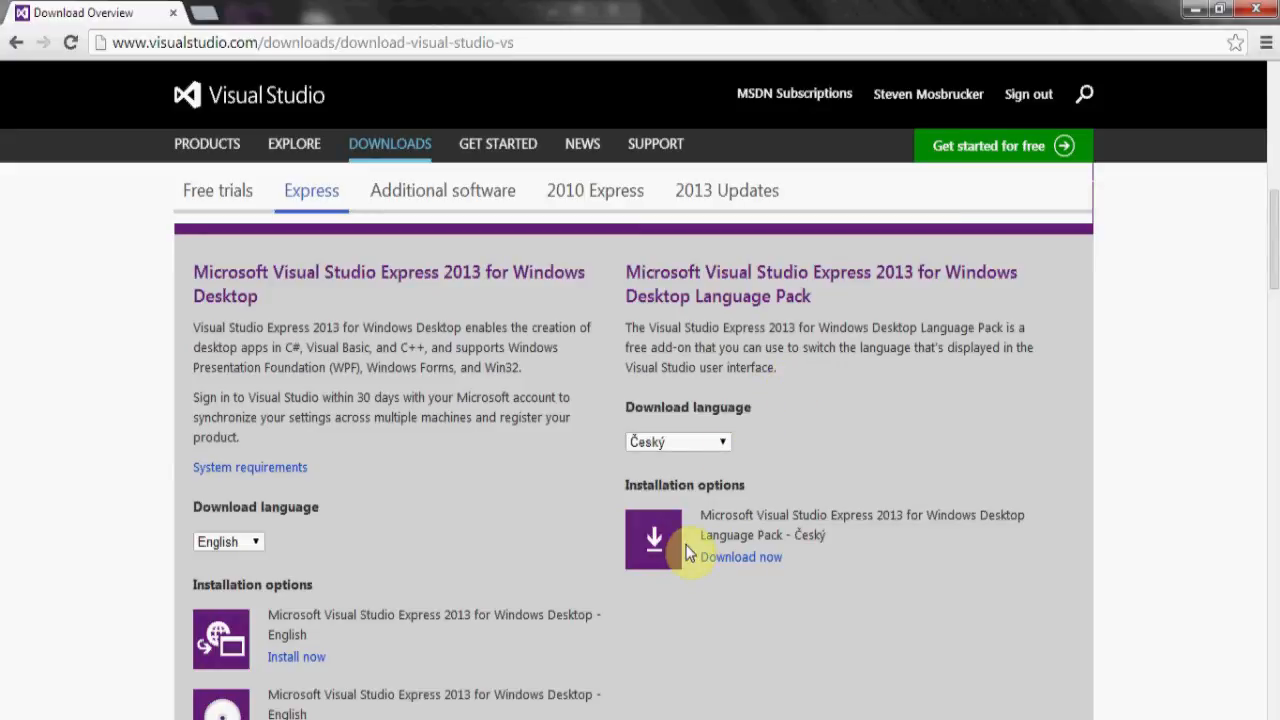
{"action": "mouse_move", "coordinate": [398, 358]}
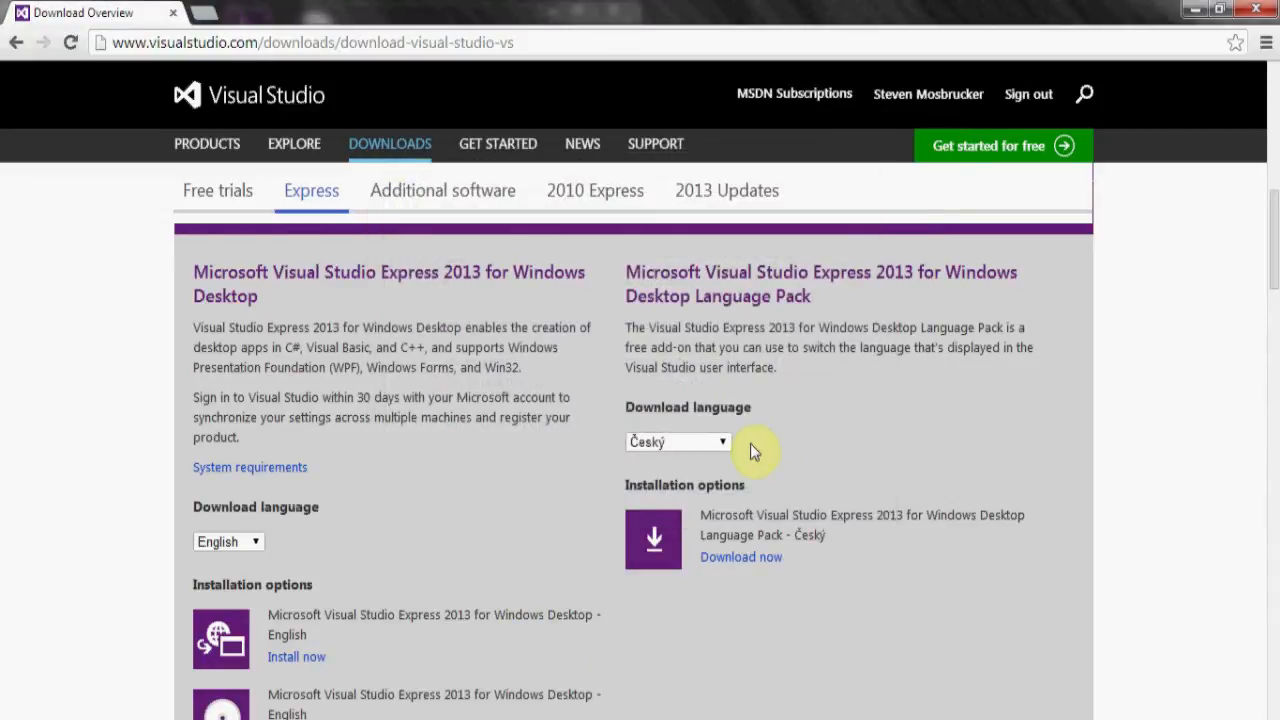
{"action": "mouse_move", "coordinate": [485, 420]}
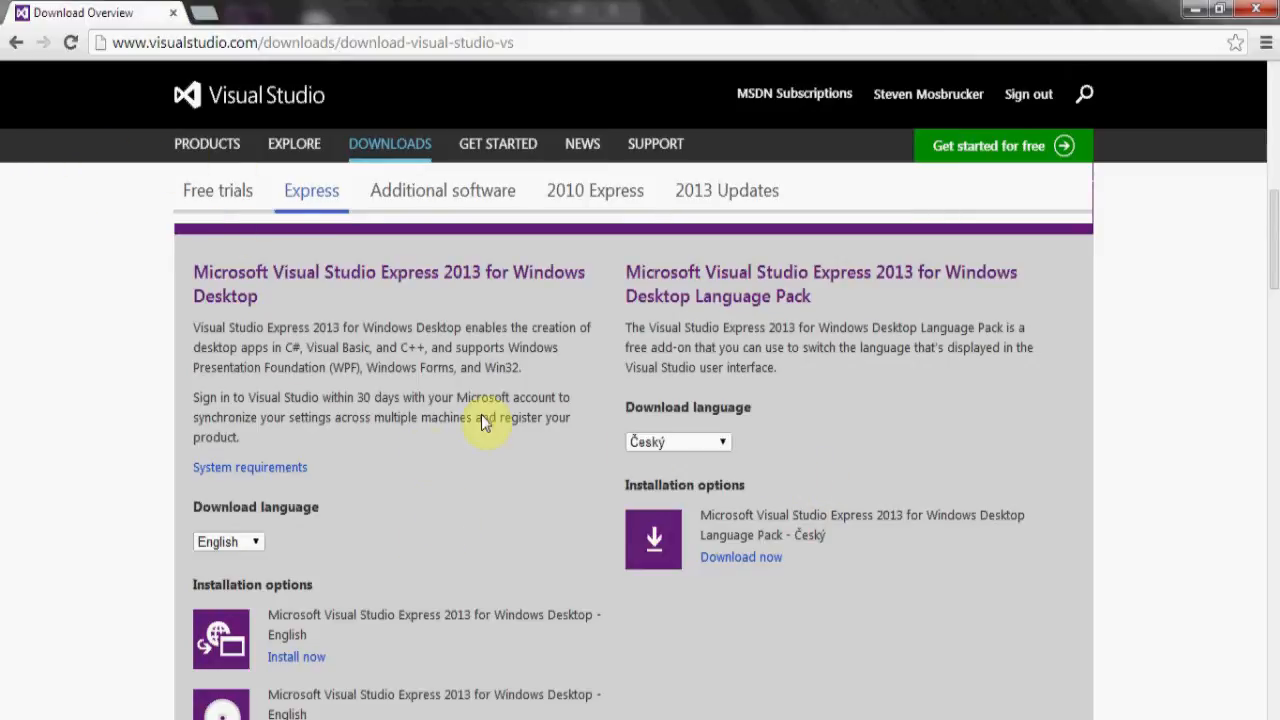
{"action": "mouse_move", "coordinate": [780, 303]}
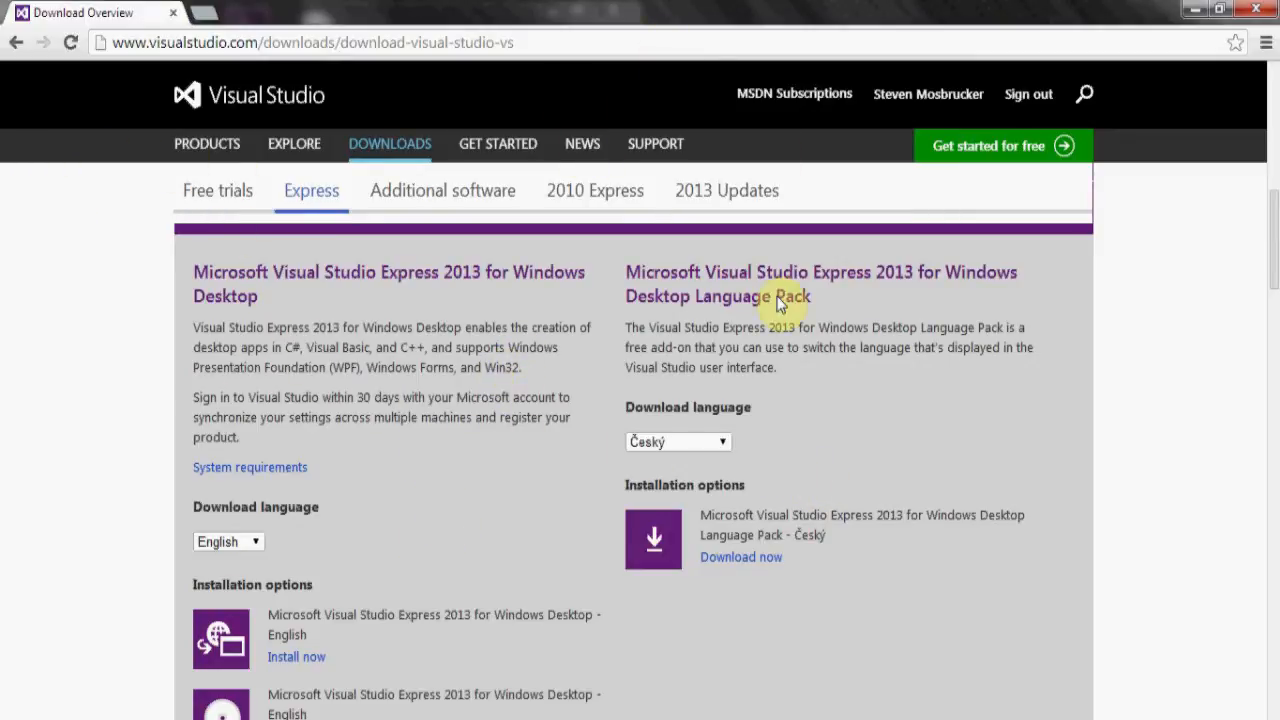
{"action": "mouse_move", "coordinate": [440, 655]}
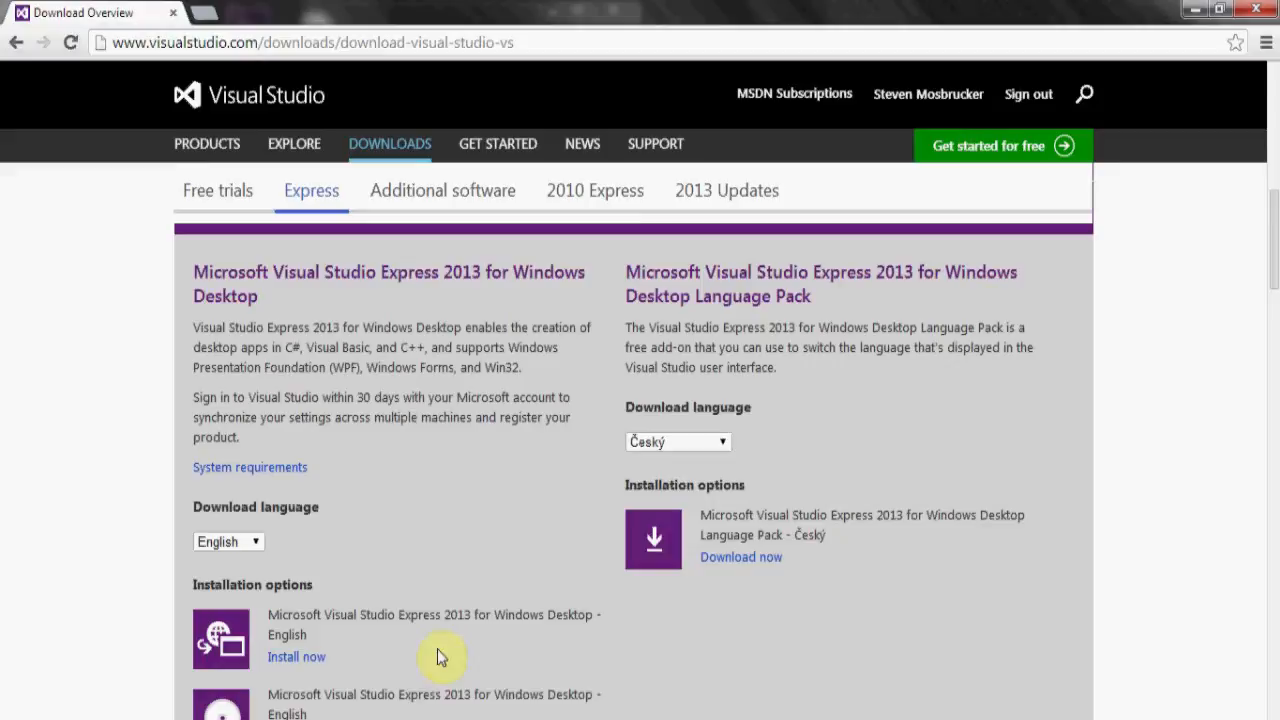
{"action": "mouse_move", "coordinate": [398, 658]}
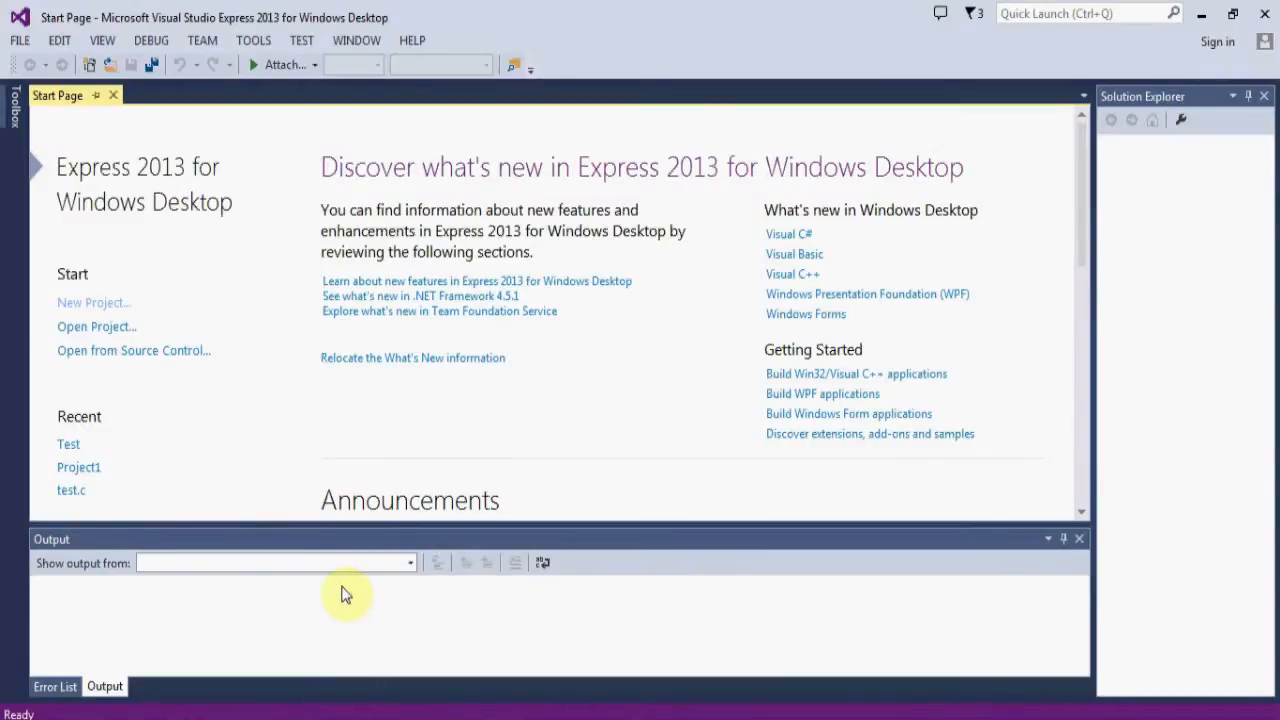
{"action": "mouse_move", "coordinate": [385, 510]}
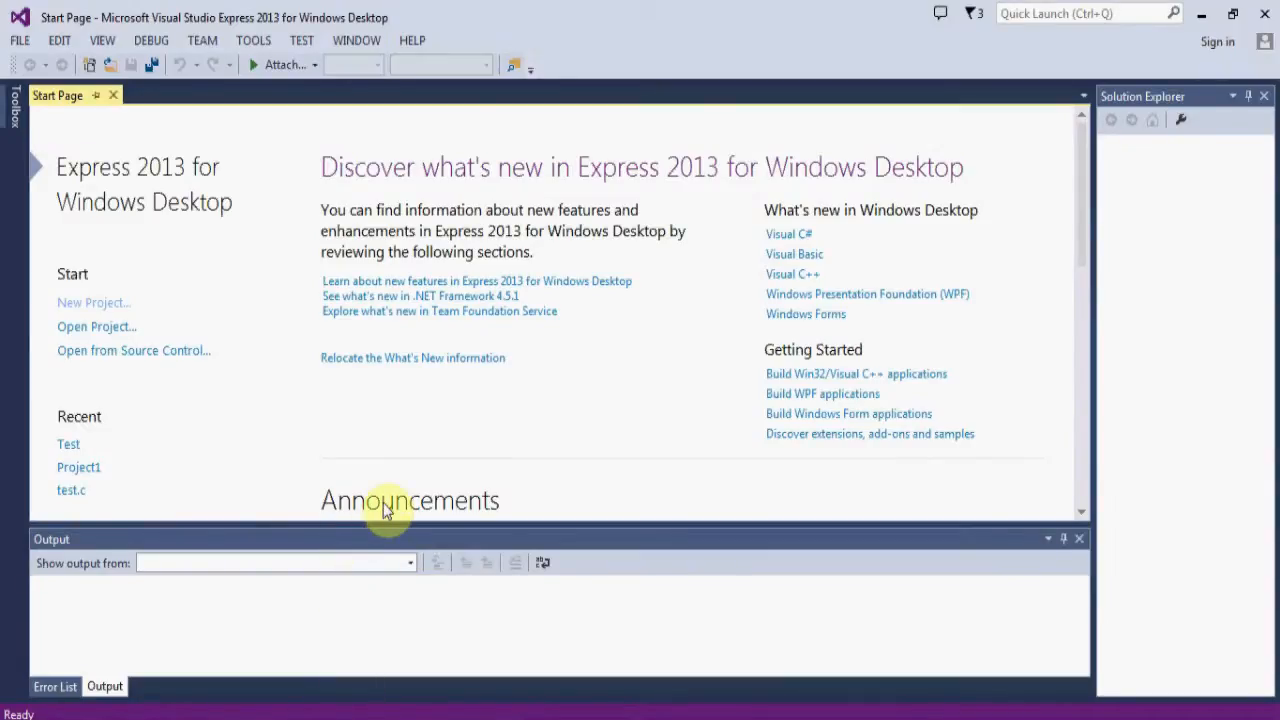
{"action": "mouse_move", "coordinate": [225, 247]}
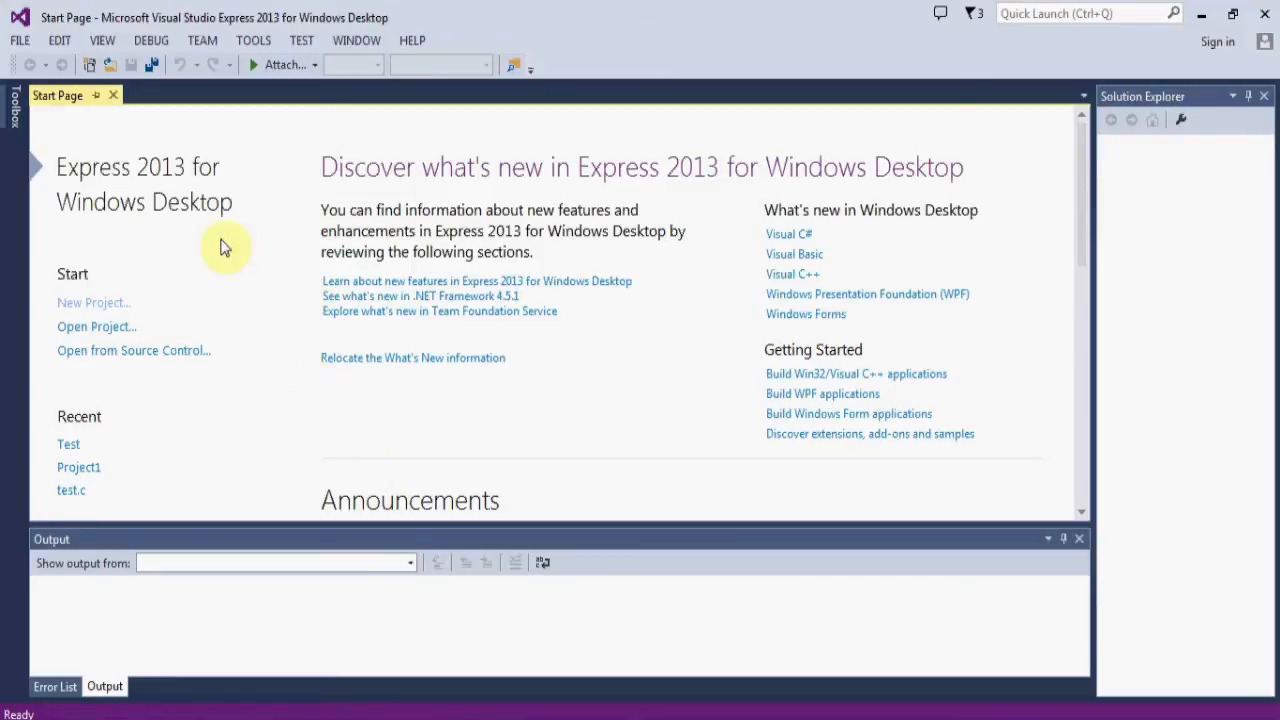
{"action": "mouse_move", "coordinate": [1023, 200]}
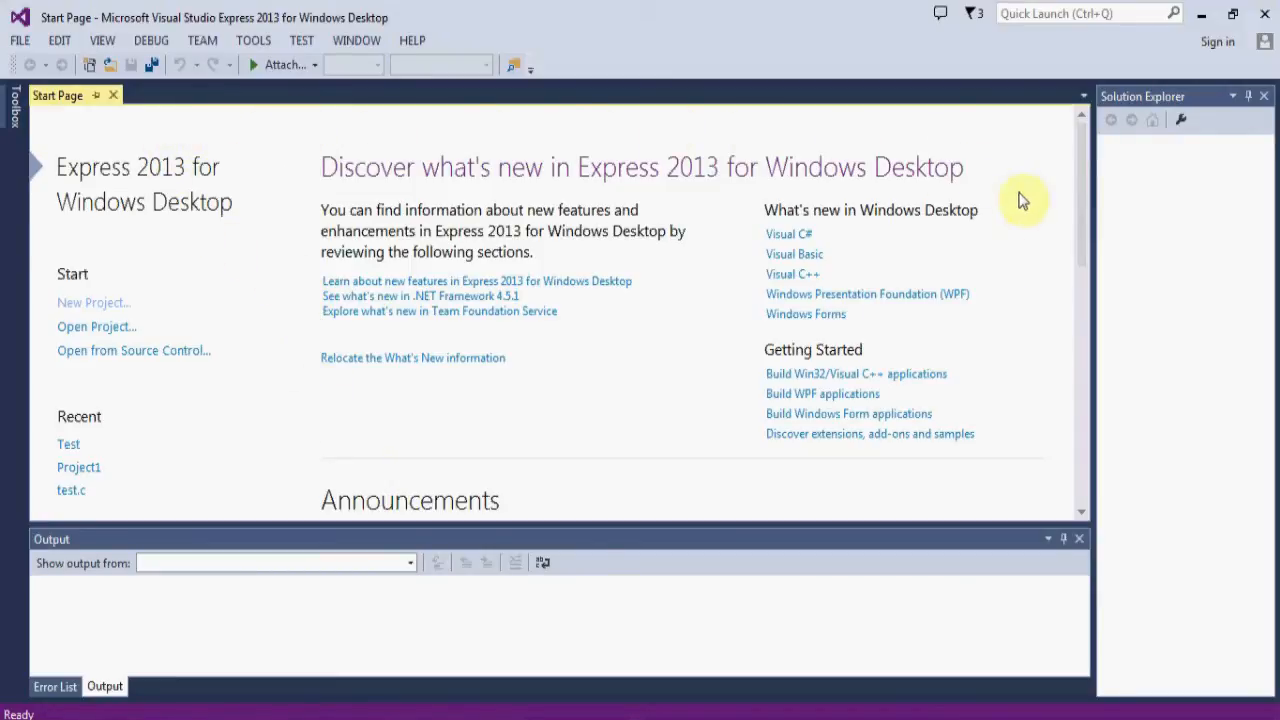
{"action": "mouse_move", "coordinate": [840, 175]}
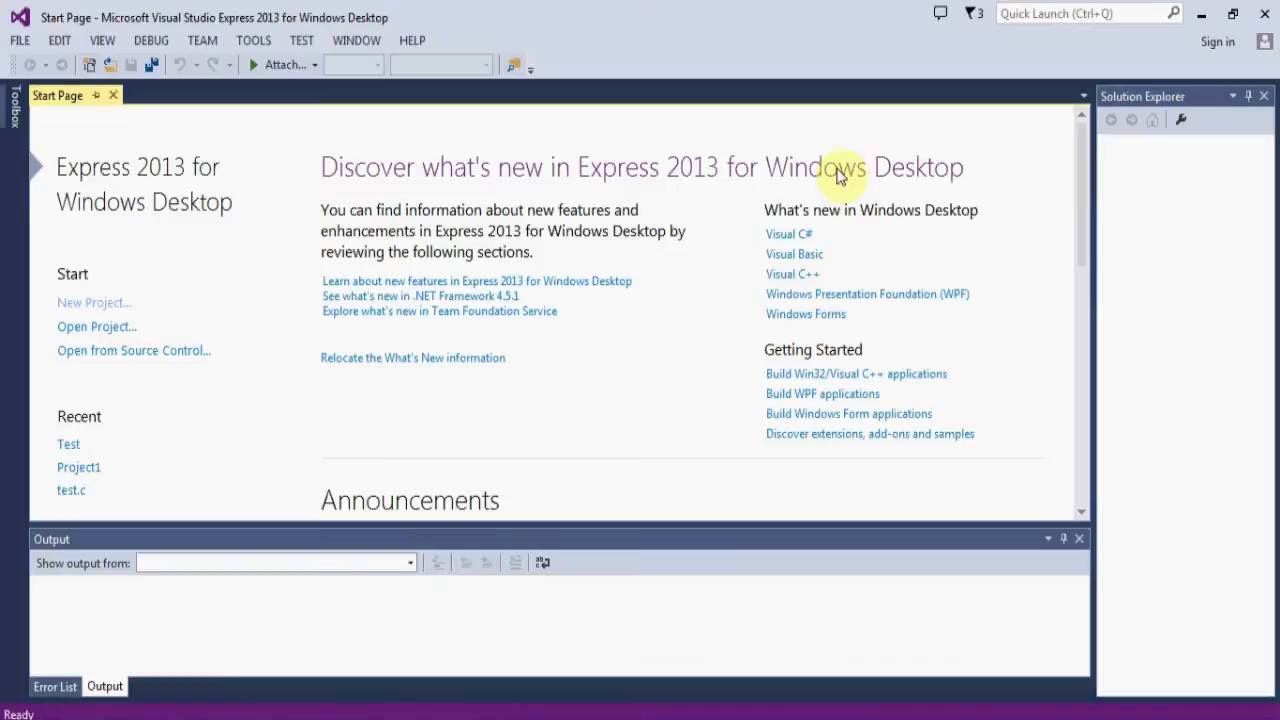
{"action": "mouse_move", "coordinate": [19, 41]}
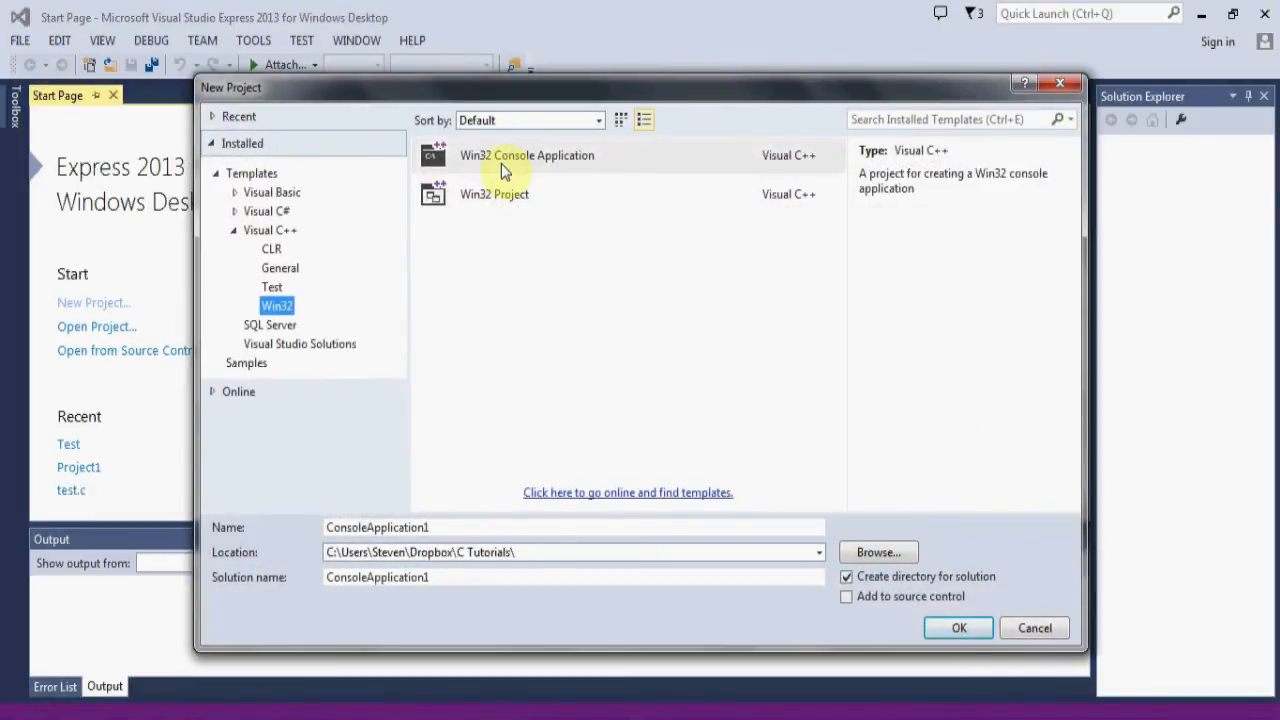
Select the Win32 Console Application template under Visual C++ > Win32 and focus the Name field
{"action": "left_click", "coordinate": [527, 155]}
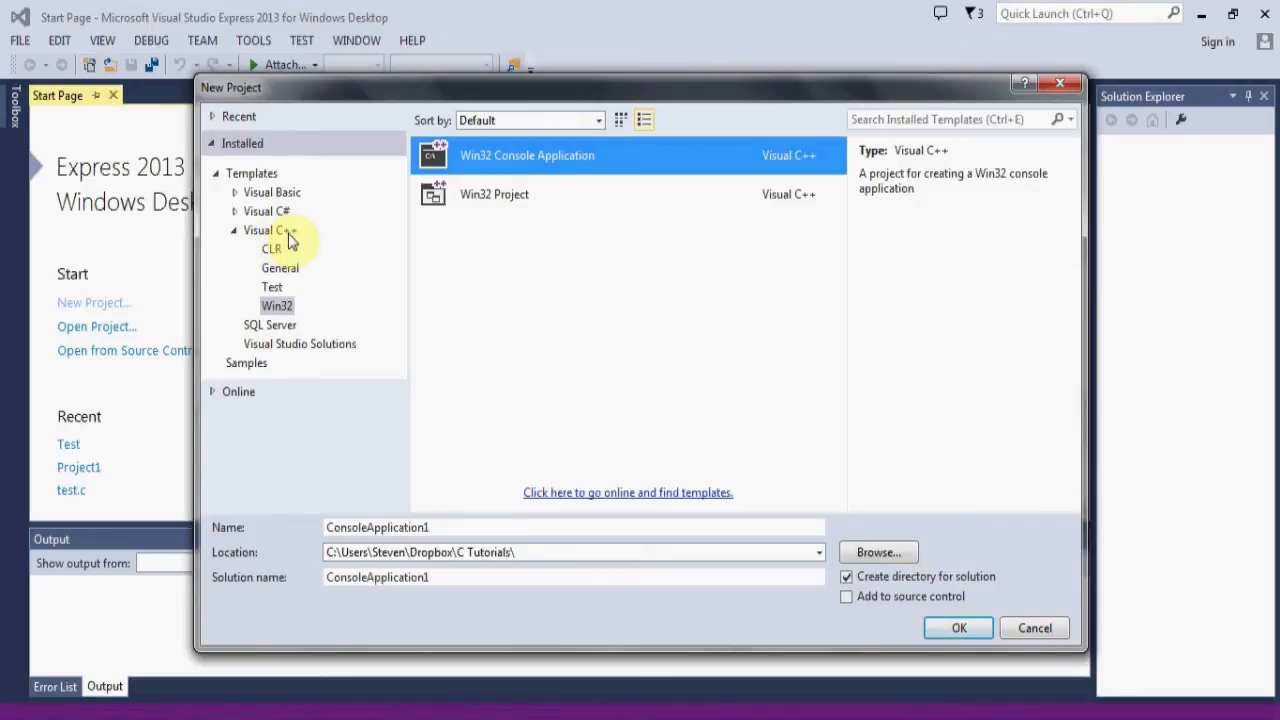
{"action": "left_click", "coordinate": [494, 194]}
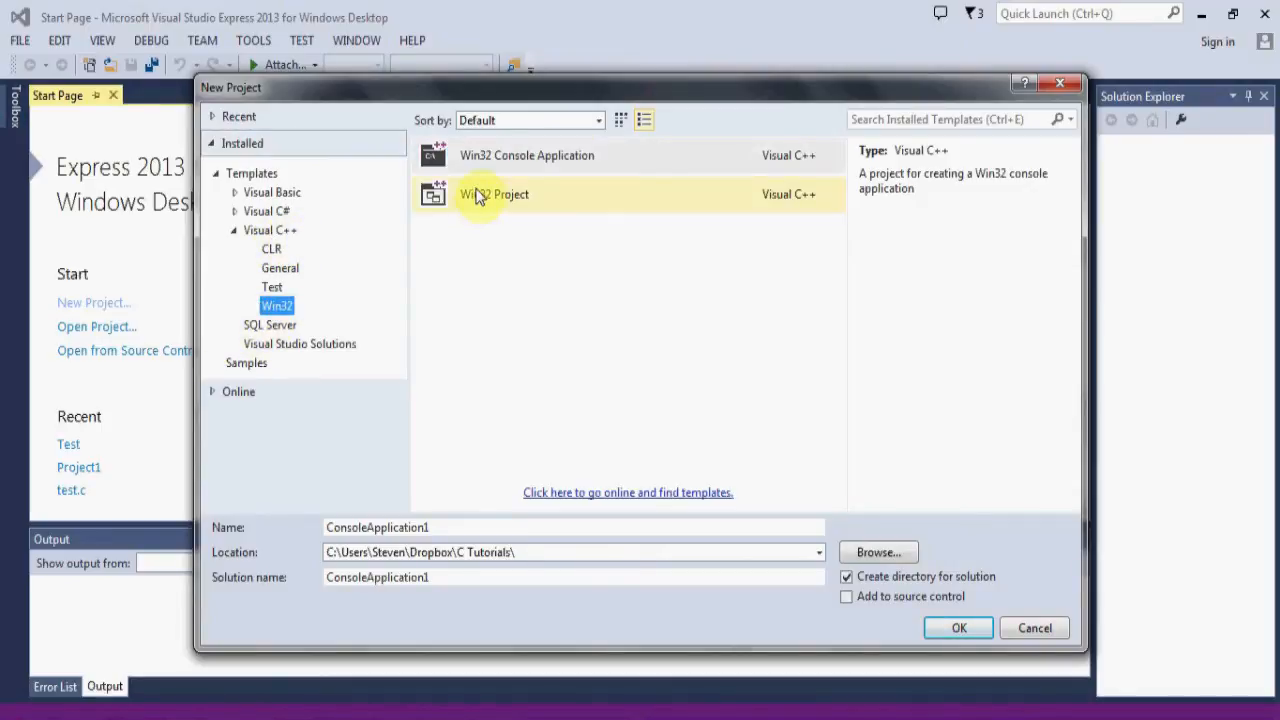
{"action": "left_click", "coordinate": [527, 155]}
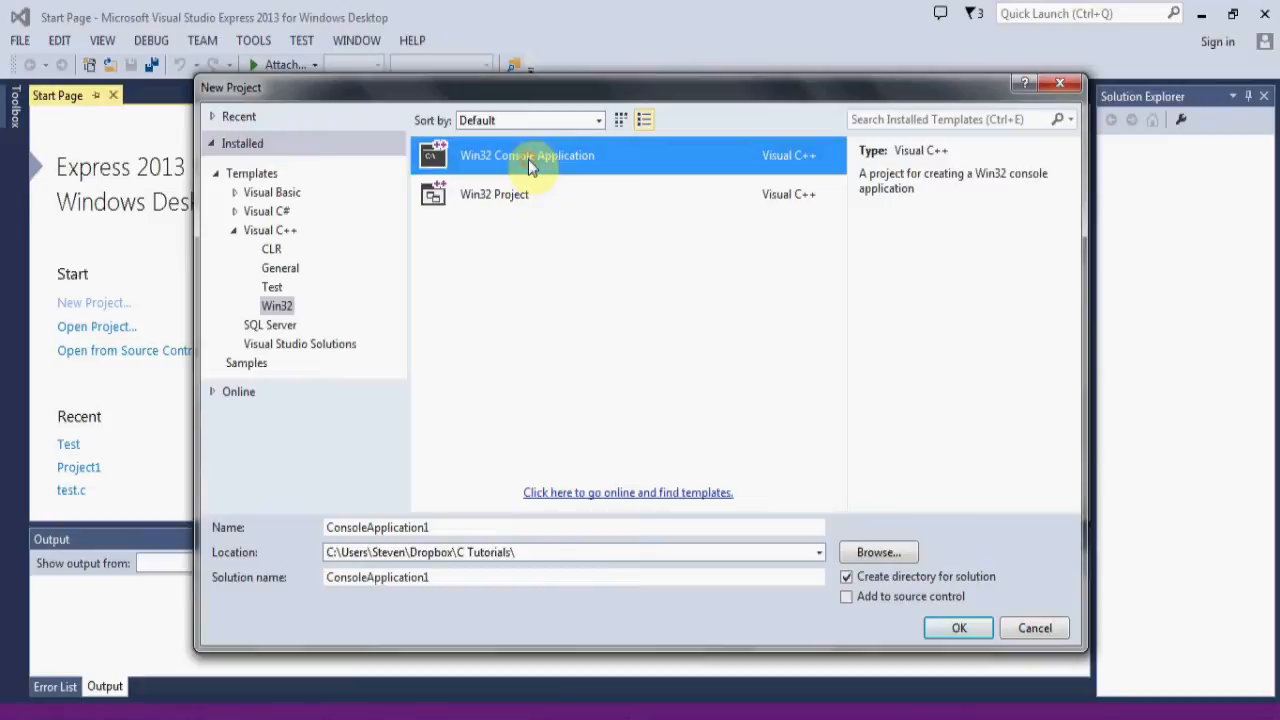
{"action": "mouse_move", "coordinate": [617, 167]}
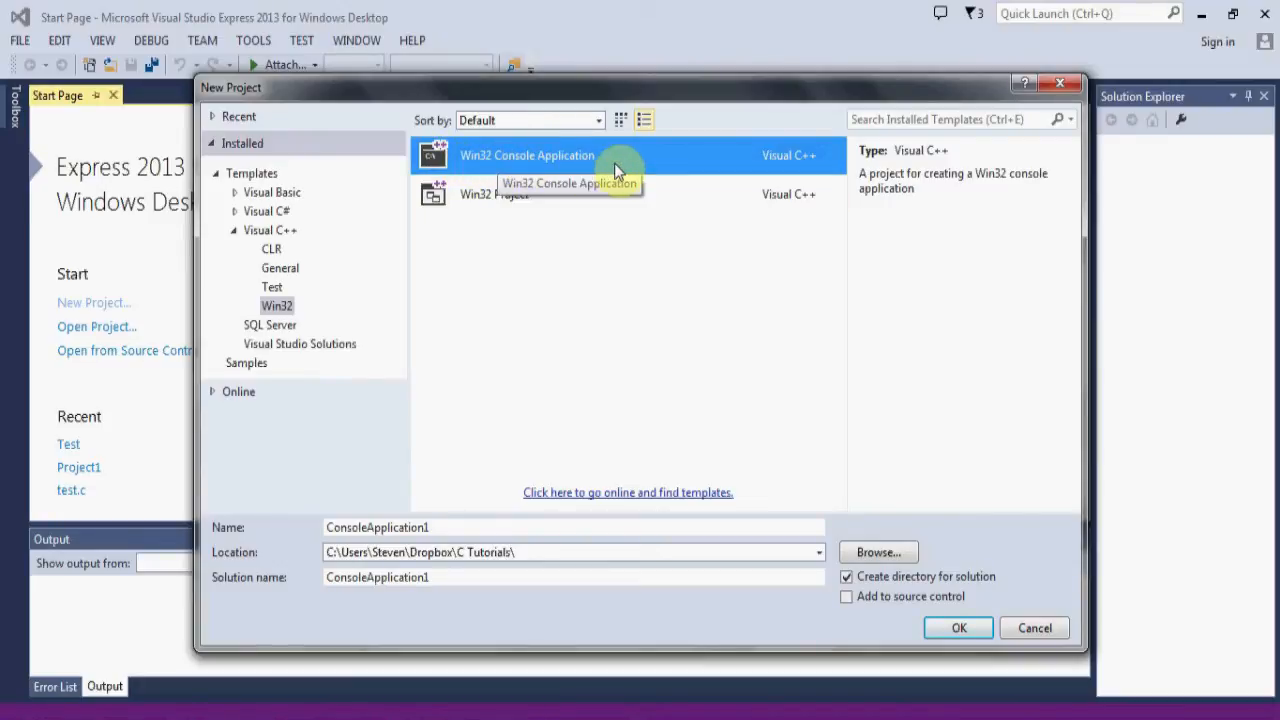
{"action": "left_click", "coordinate": [435, 527]}
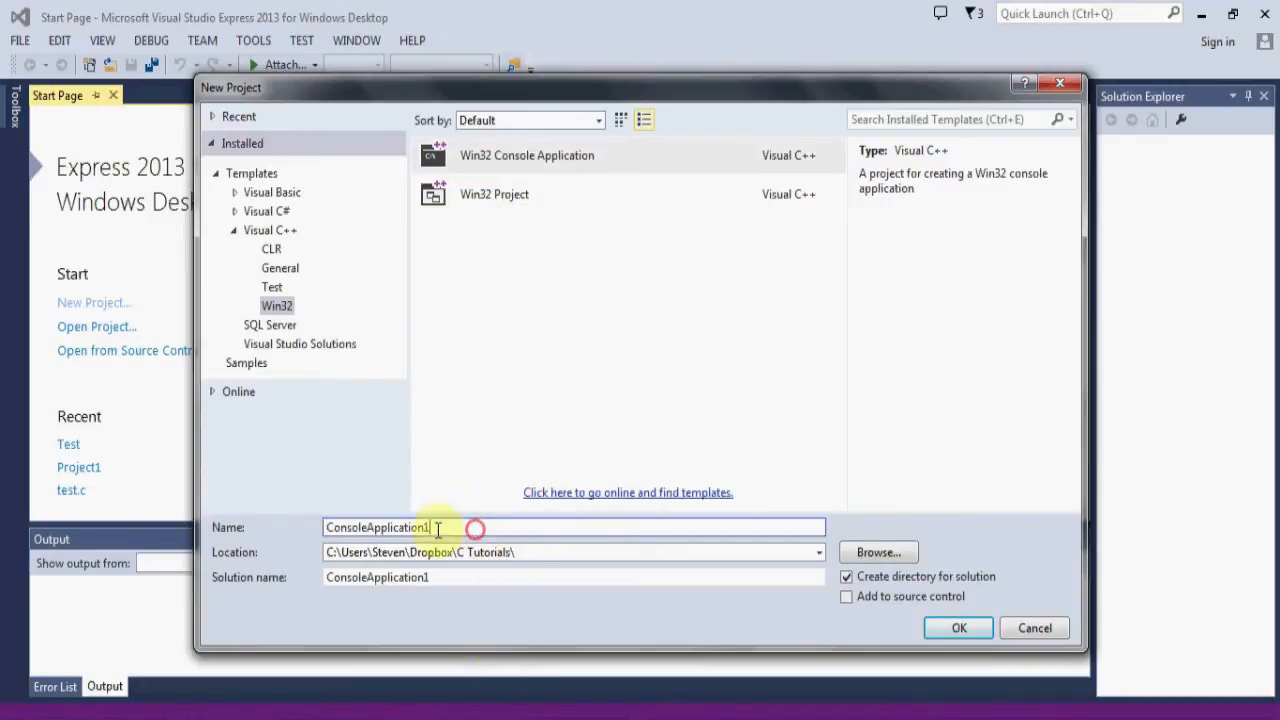
Name the project 'Tutorials', keep the C Tutorials location, and confirm with OK
{"action": "type", "text": "T"}
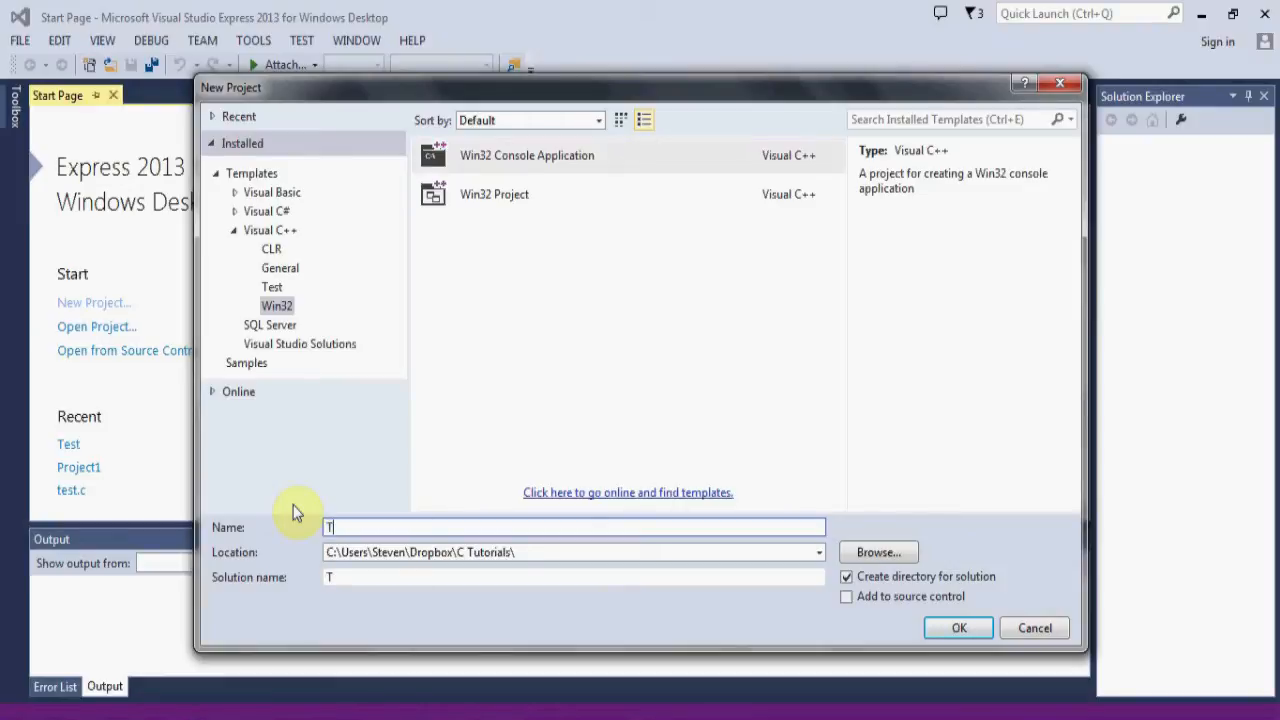
{"action": "type", "text": "utorials"}
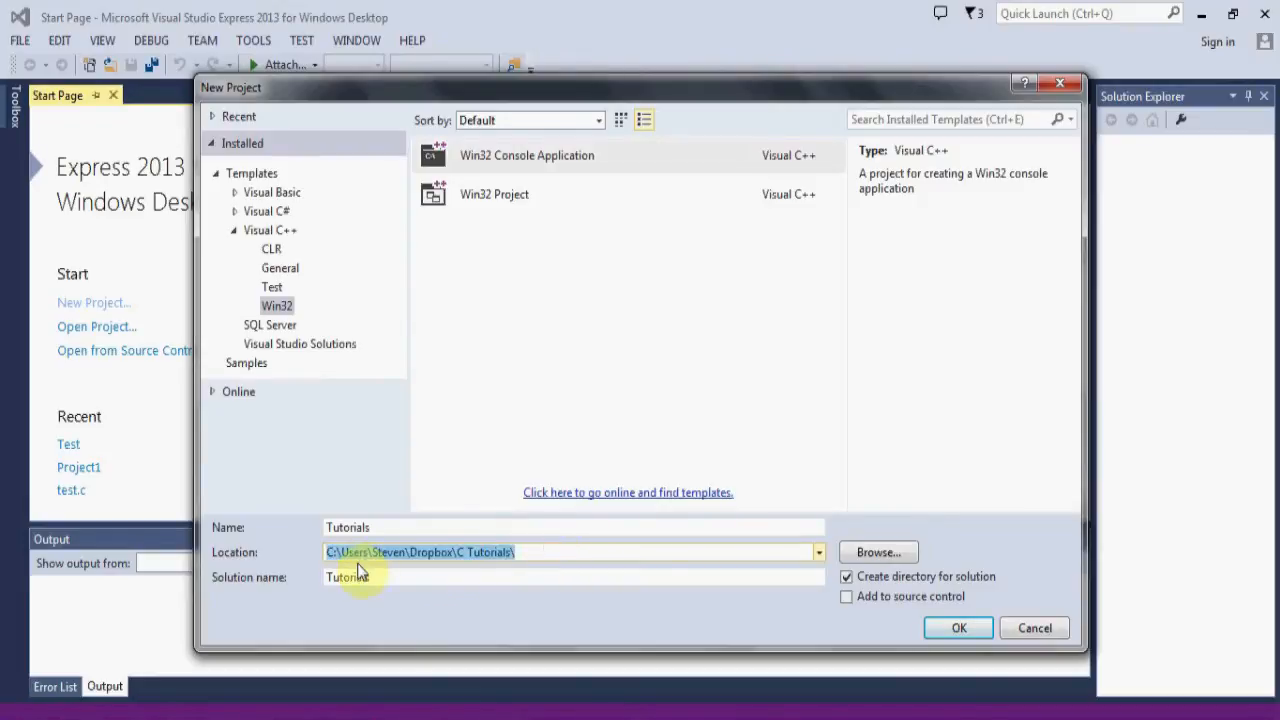
{"action": "mouse_move", "coordinate": [581, 552]}
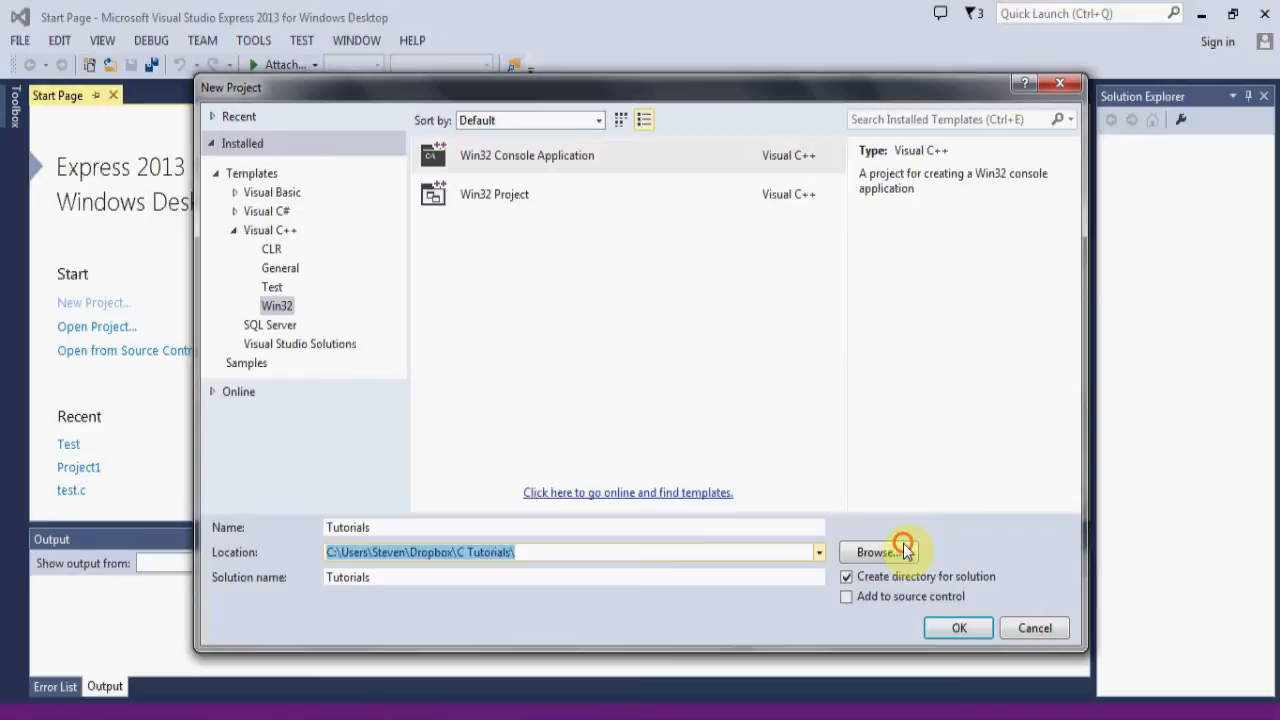
{"action": "left_click", "coordinate": [880, 552]}
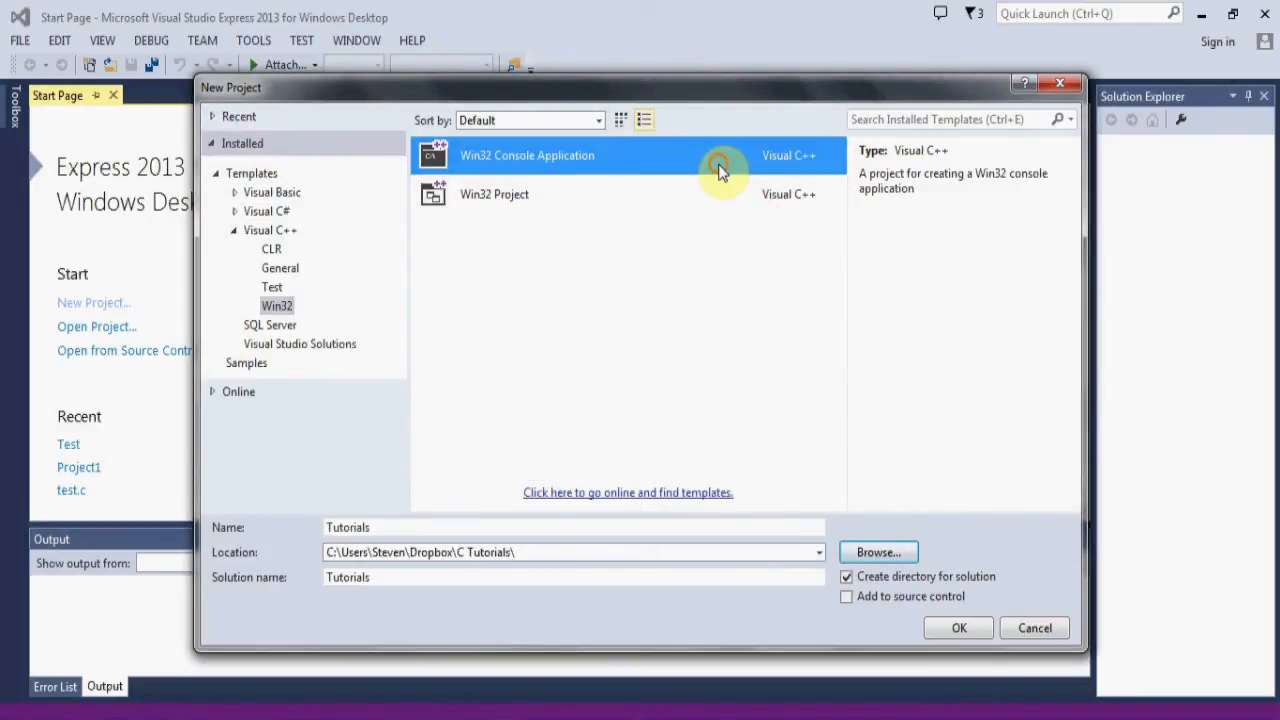
{"action": "mouse_move", "coordinate": [805, 489]}
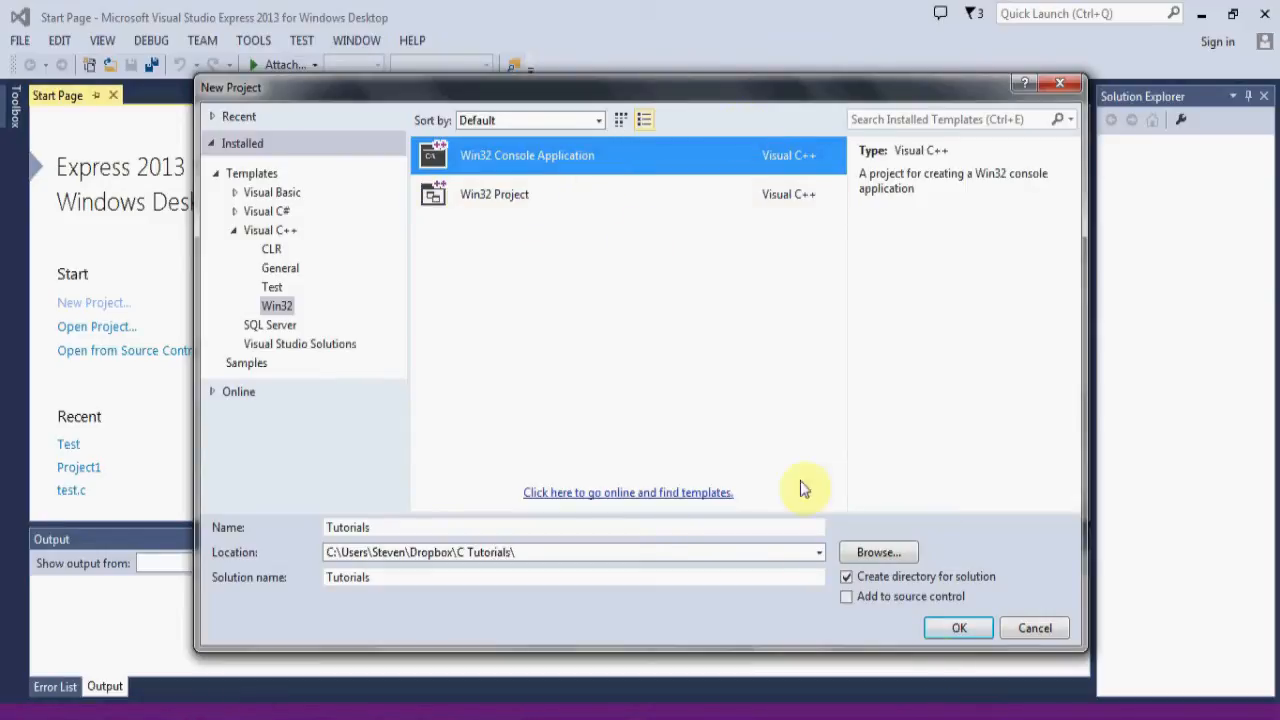
{"action": "mouse_move", "coordinate": [390, 519]}
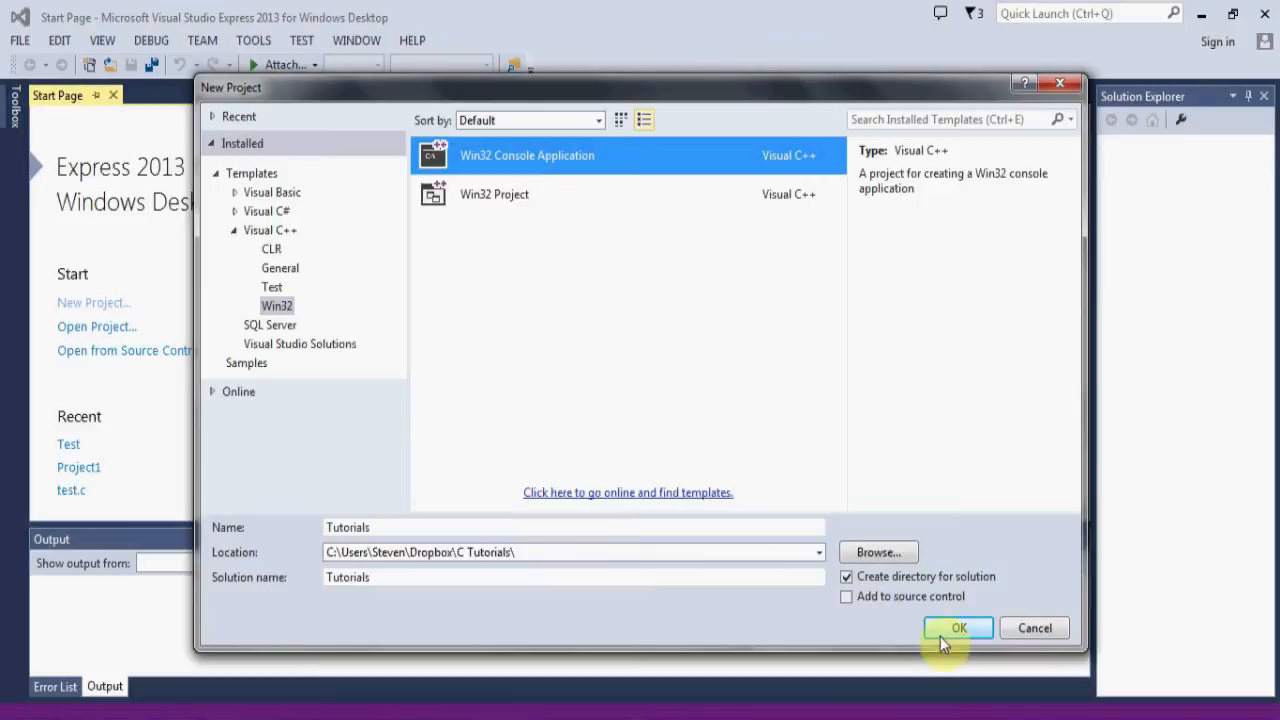
{"action": "left_click", "coordinate": [958, 628]}
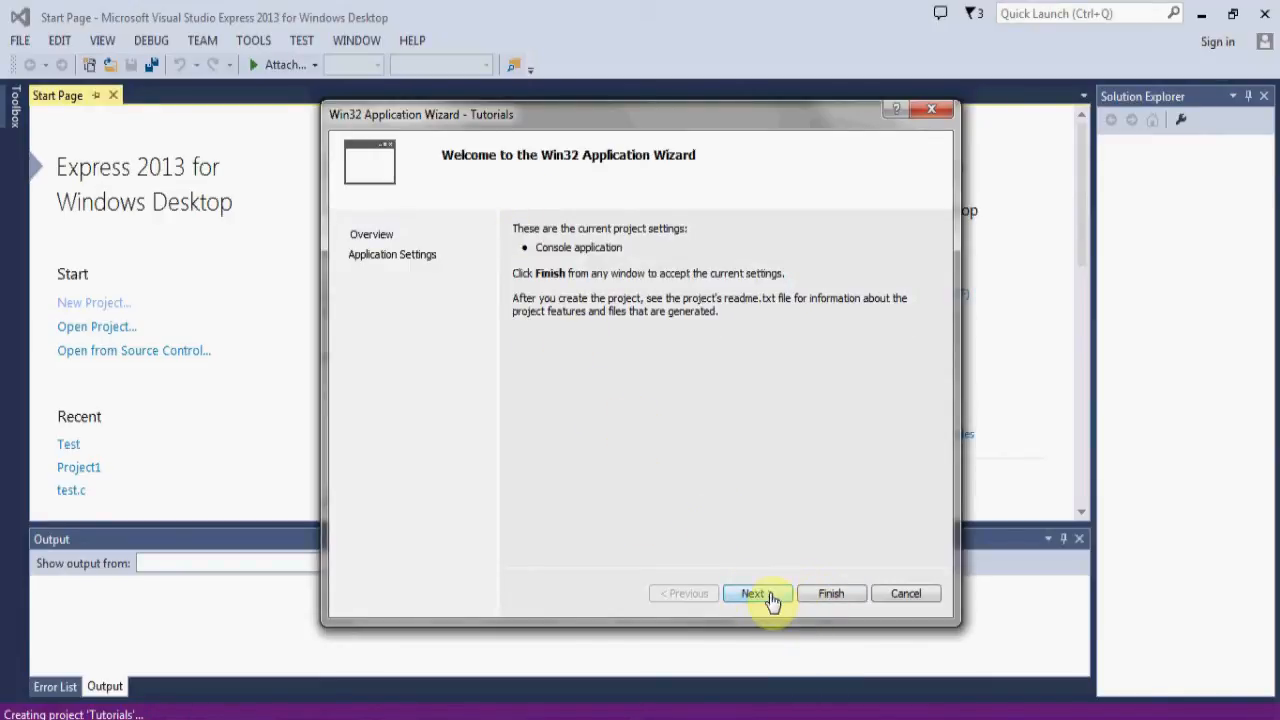
Tick Empty project in the Win32 Application Wizard settings and finish the wizard
{"action": "left_click", "coordinate": [753, 593]}
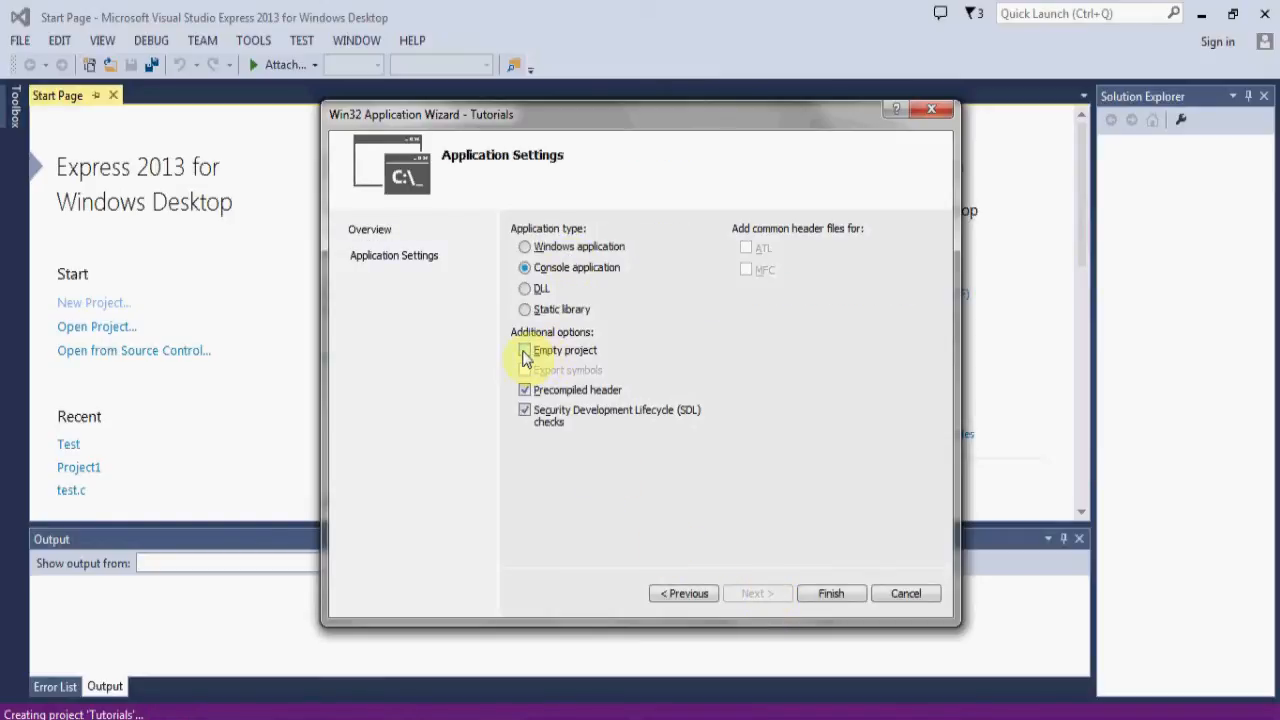
{"action": "left_click", "coordinate": [524, 350]}
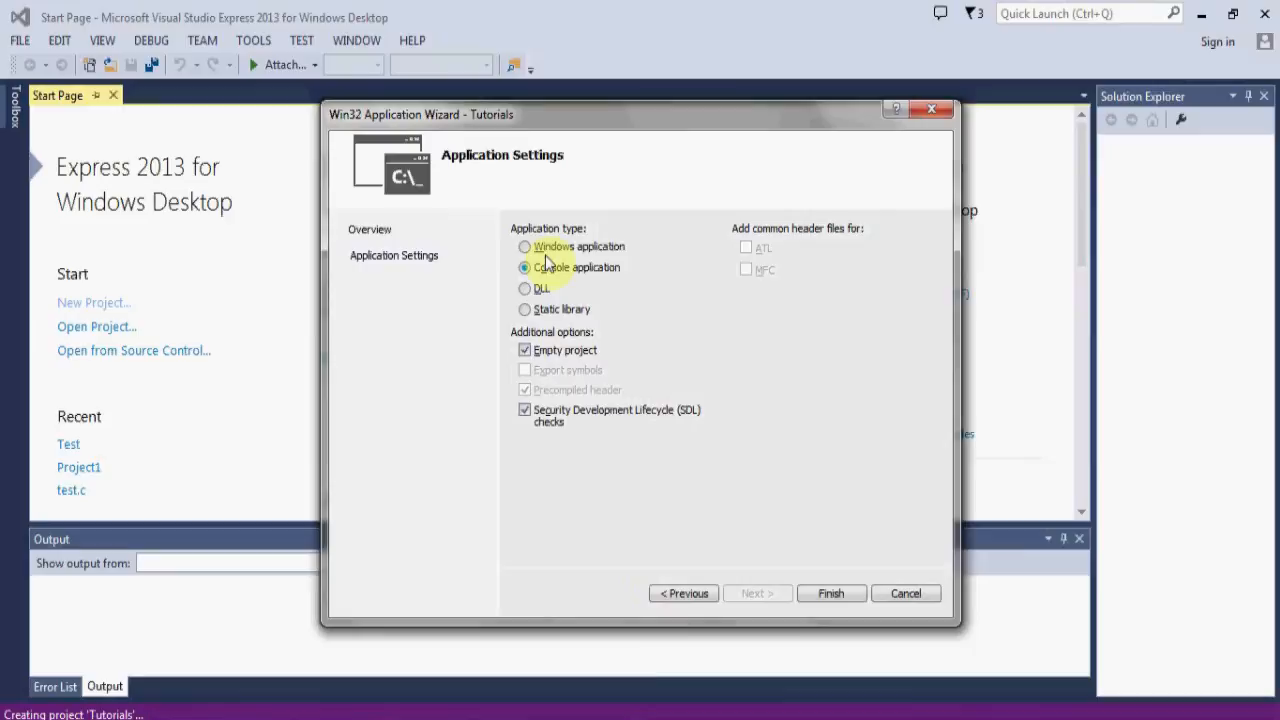
{"action": "mouse_move", "coordinate": [780, 593]}
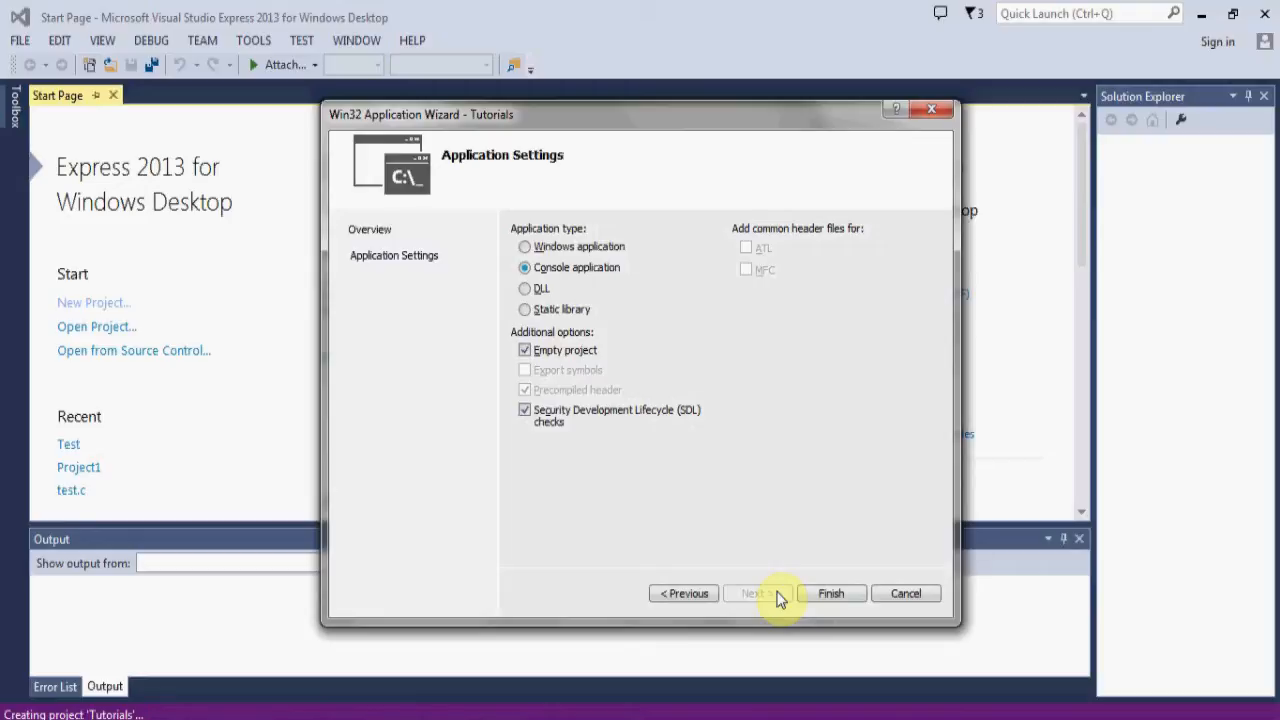
{"action": "mouse_move", "coordinate": [780, 558]}
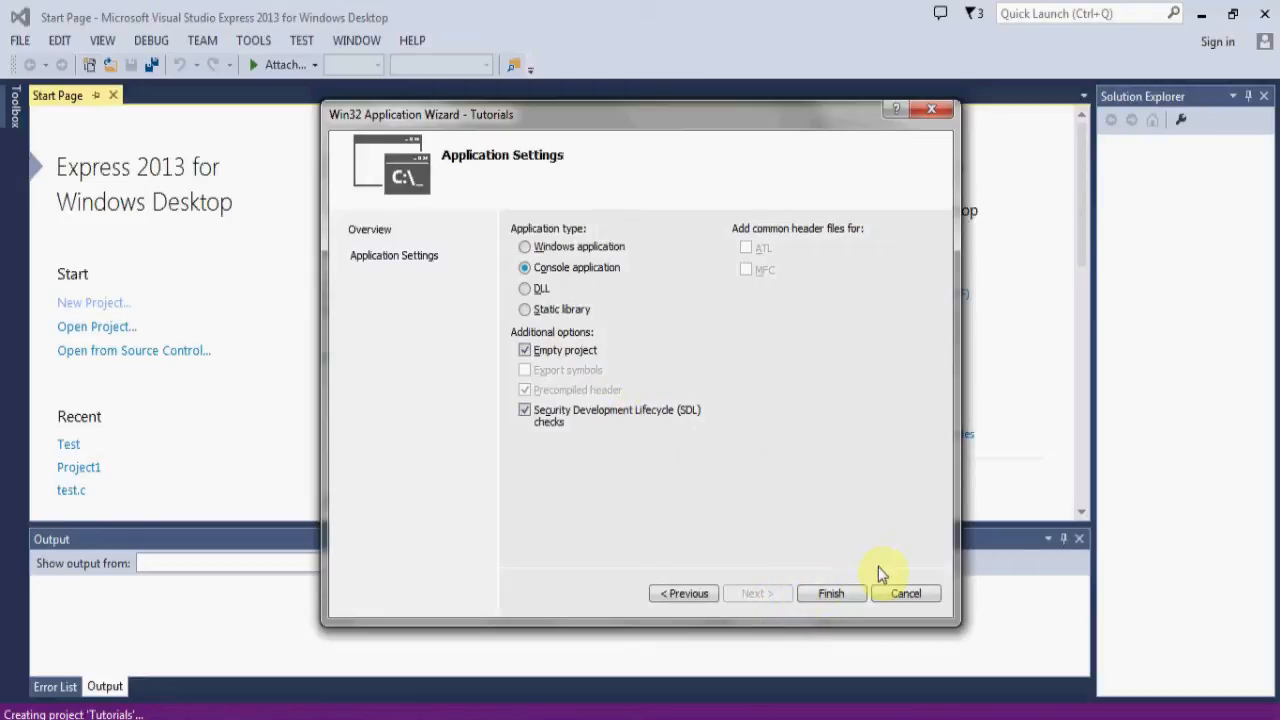
{"action": "mouse_move", "coordinate": [741, 512]}
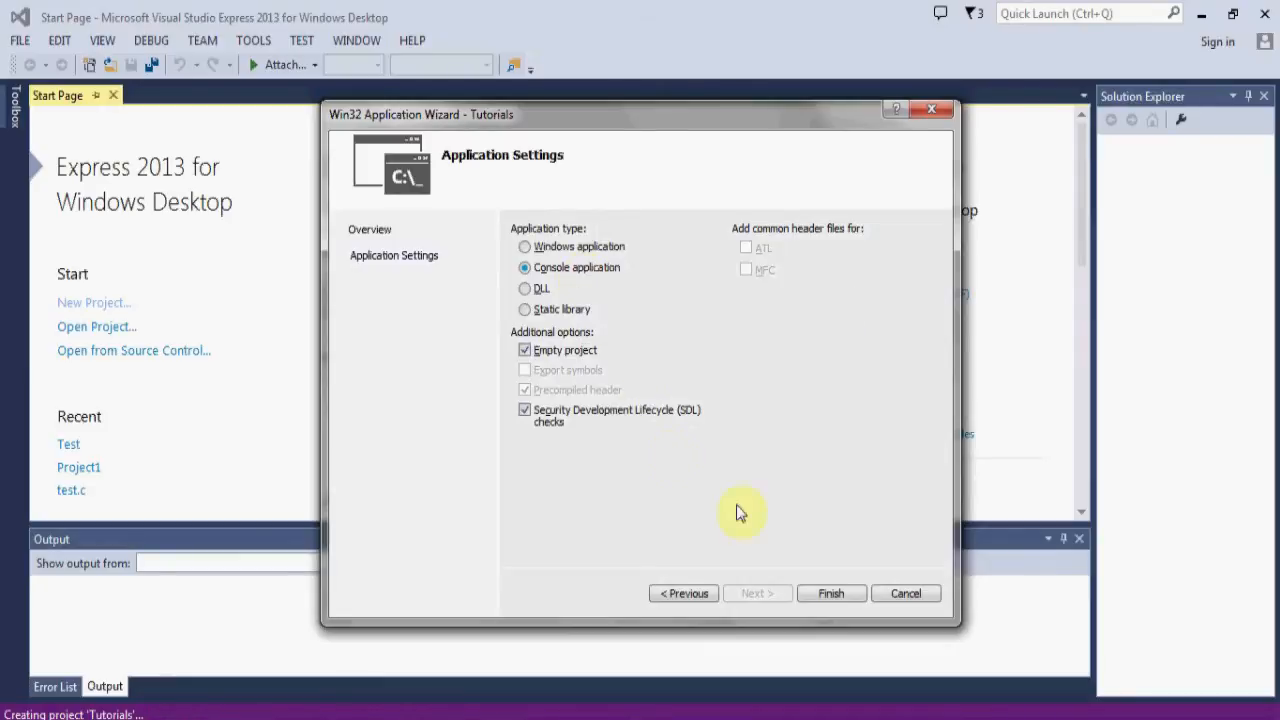
{"action": "left_click", "coordinate": [831, 593]}
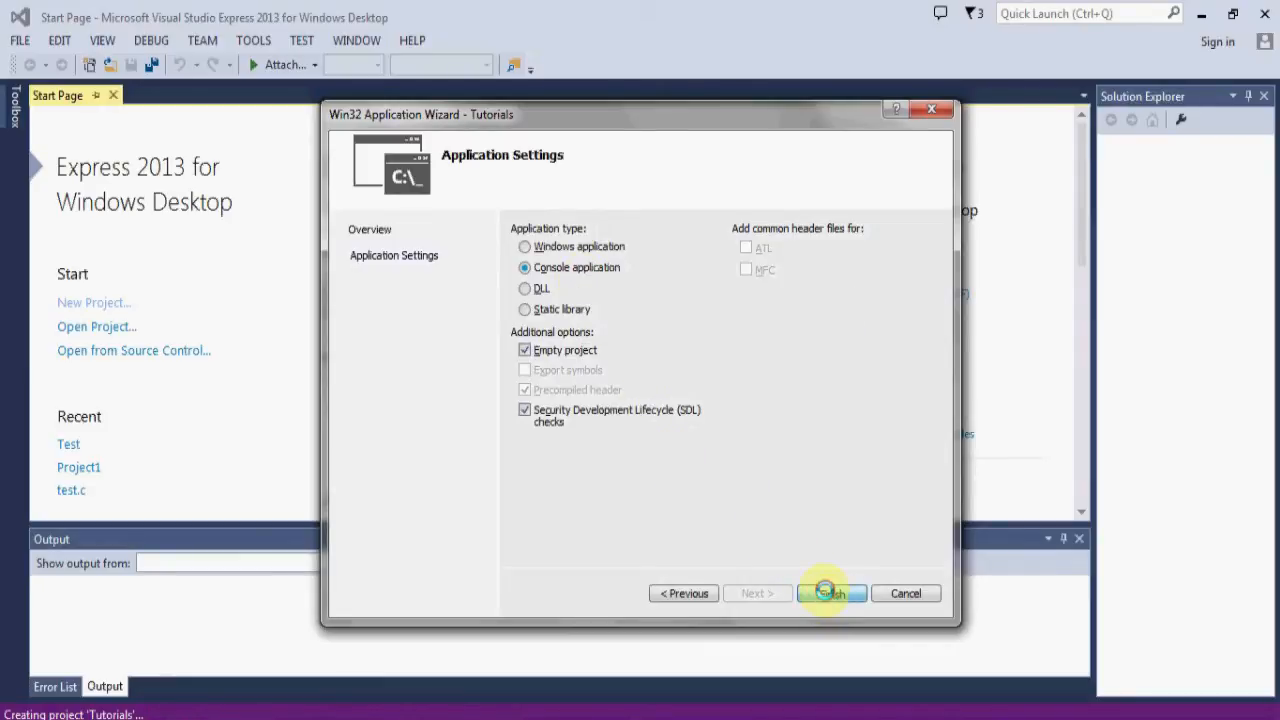
{"action": "left_click", "coordinate": [831, 593]}
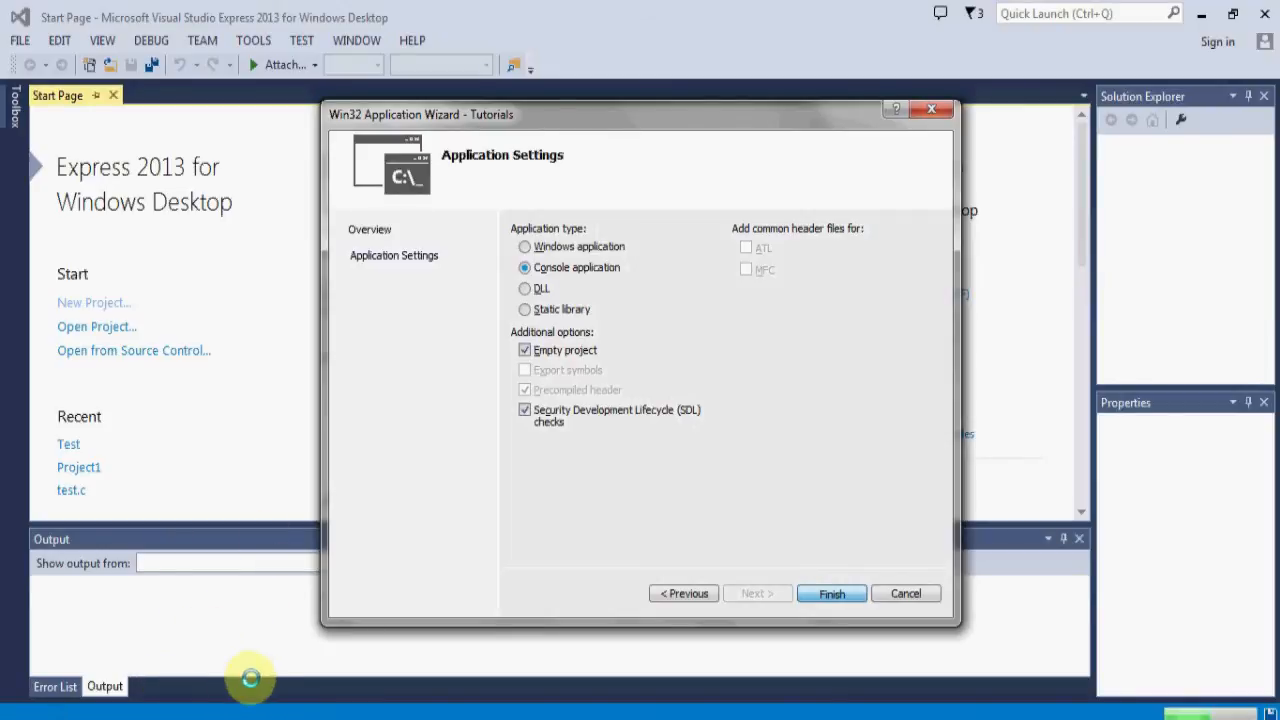
{"action": "left_click", "coordinate": [831, 593]}
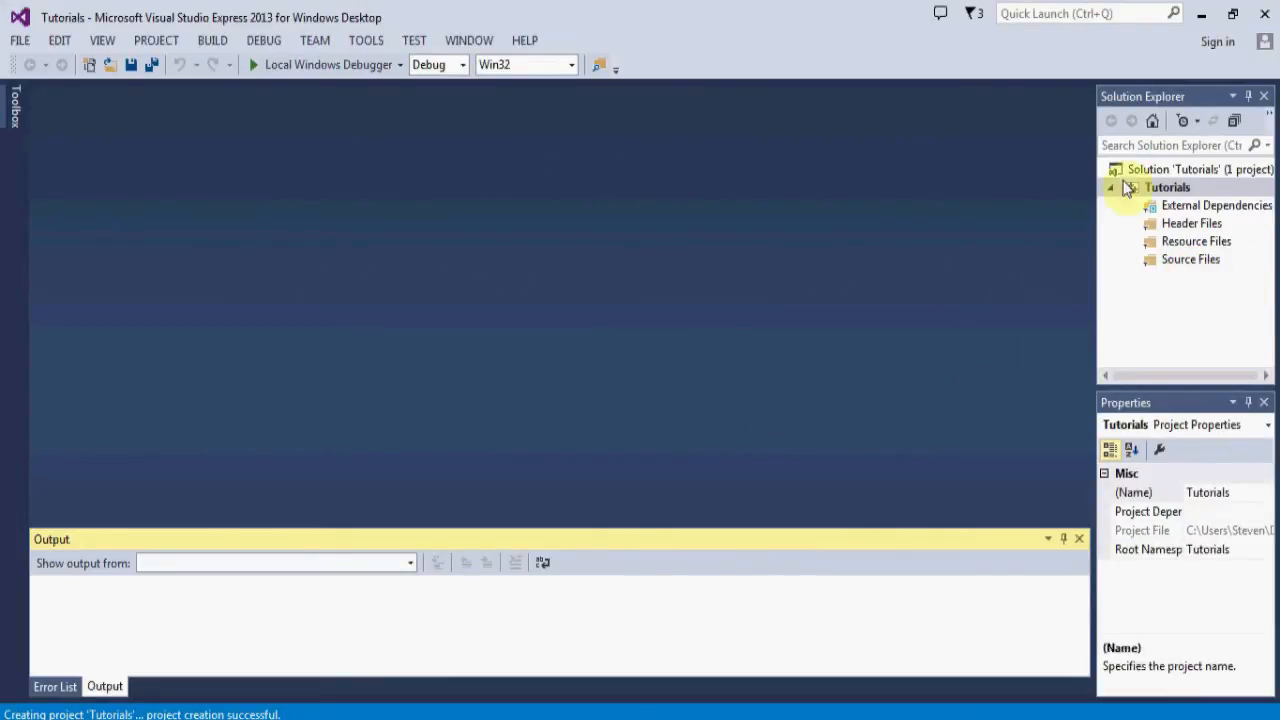
Choose Add > New Item from the Source Files context menu in Solution Explorer
{"action": "left_click", "coordinate": [1190, 259]}
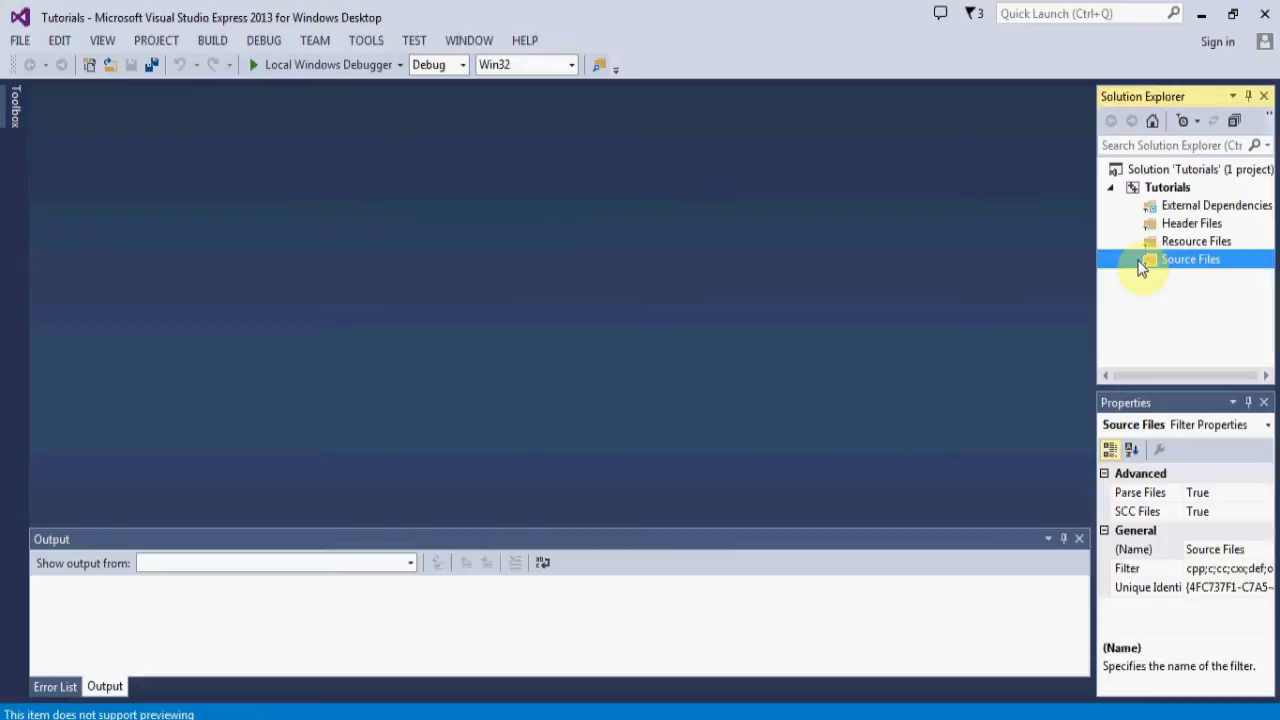
{"action": "left_click", "coordinate": [1191, 223]}
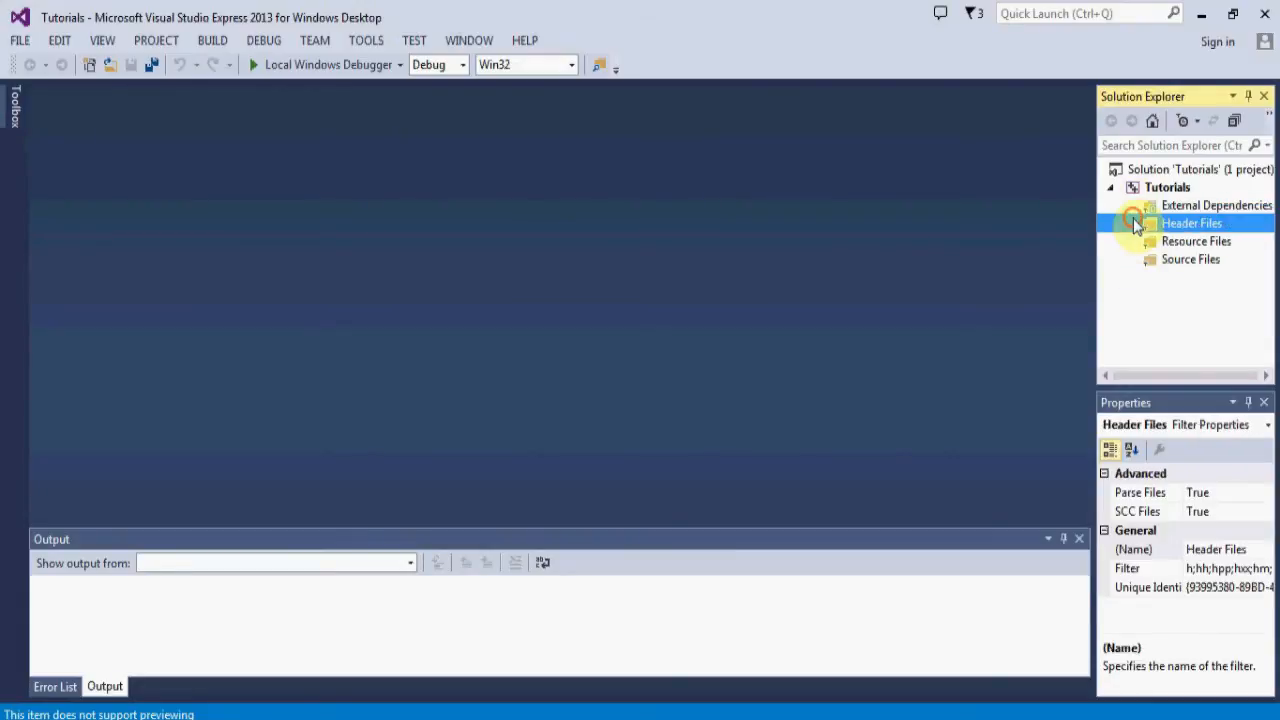
{"action": "left_click", "coordinate": [1190, 259]}
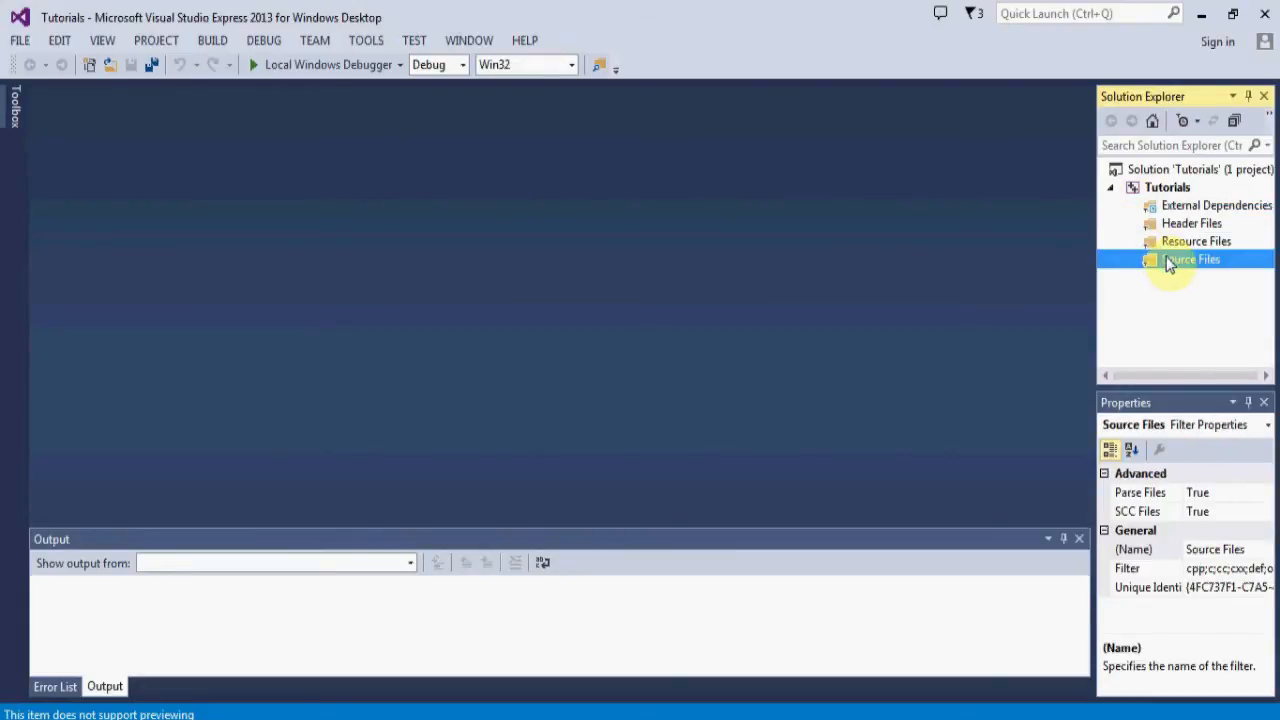
{"action": "right_click", "coordinate": [1190, 259]}
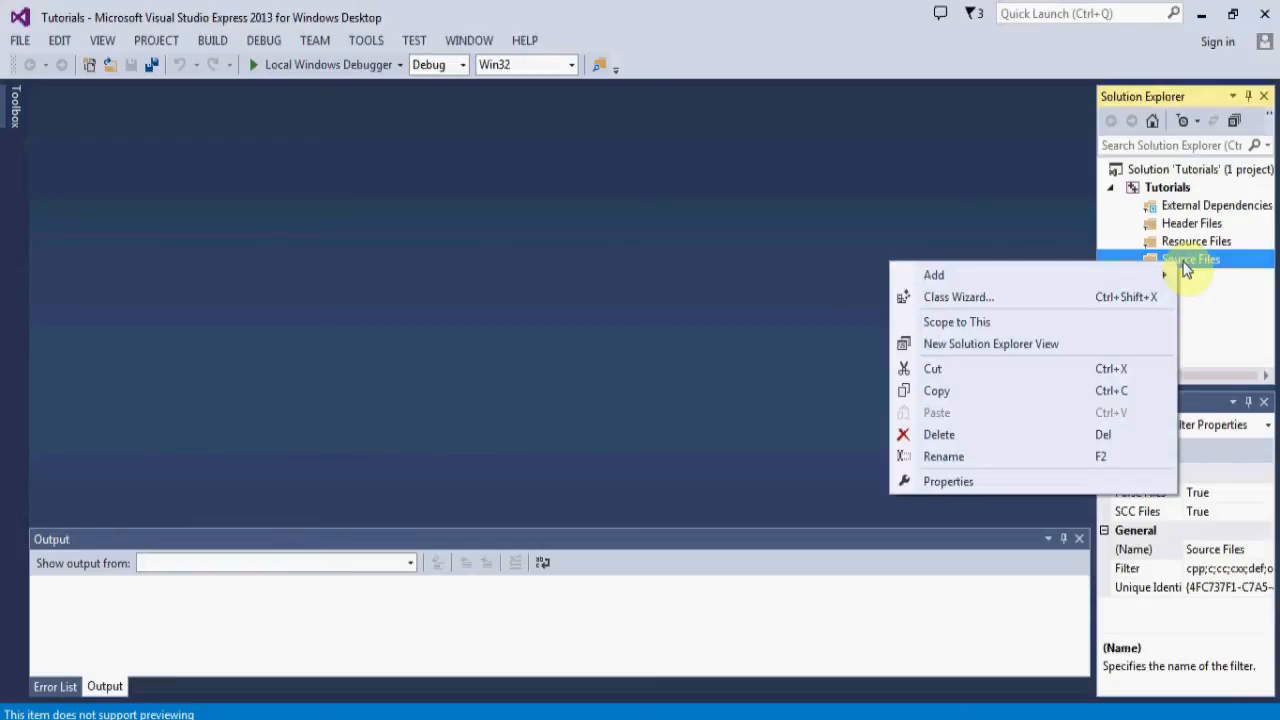
{"action": "left_click", "coordinate": [933, 275]}
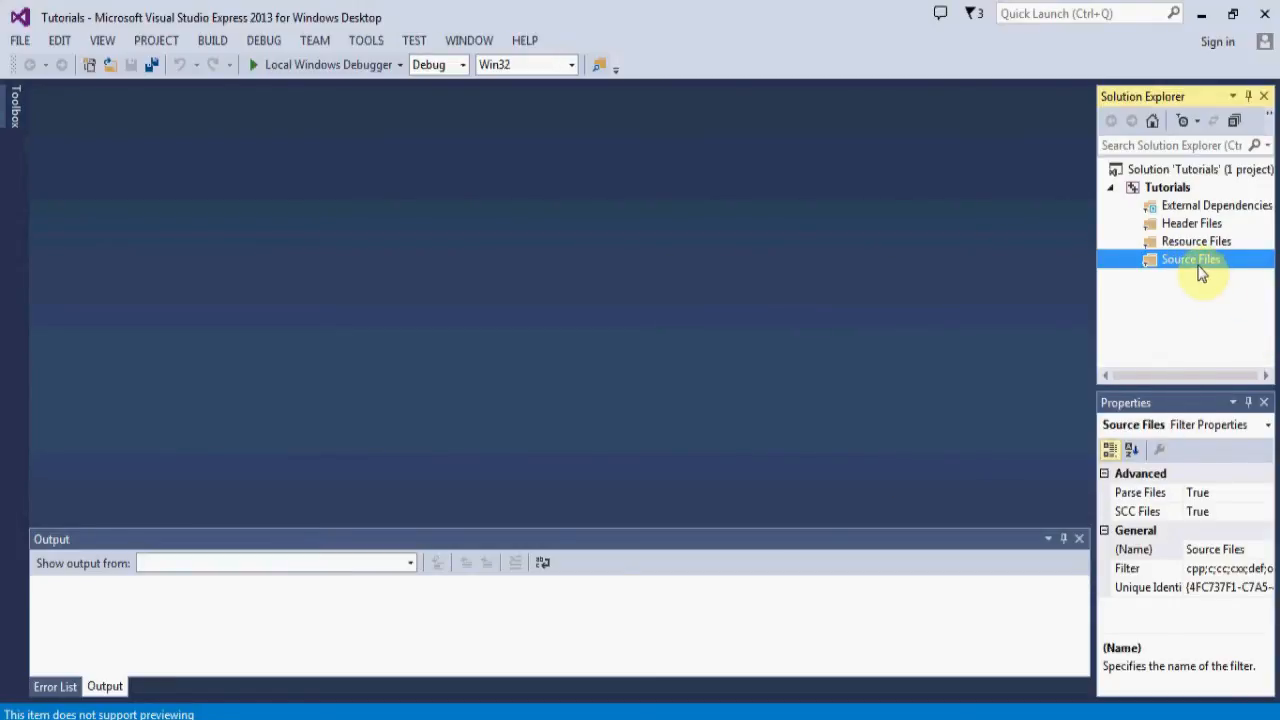
{"action": "right_click", "coordinate": [1190, 259]}
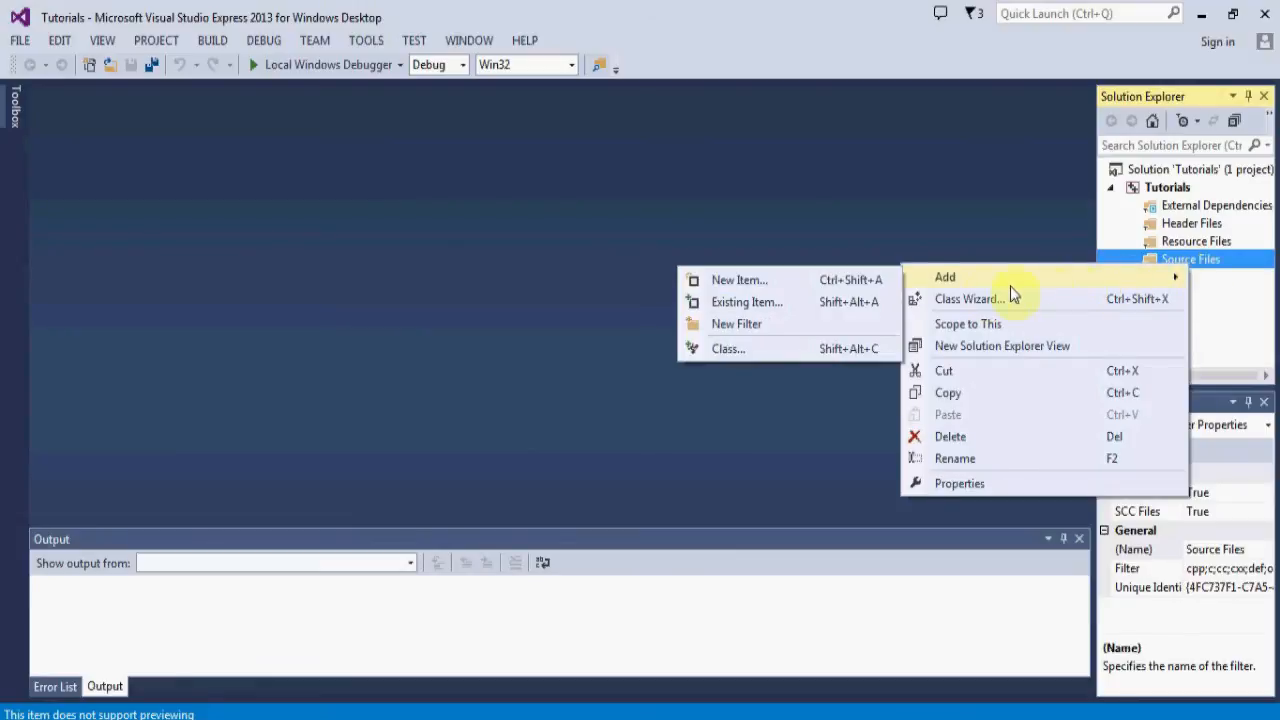
{"action": "left_click", "coordinate": [739, 279]}
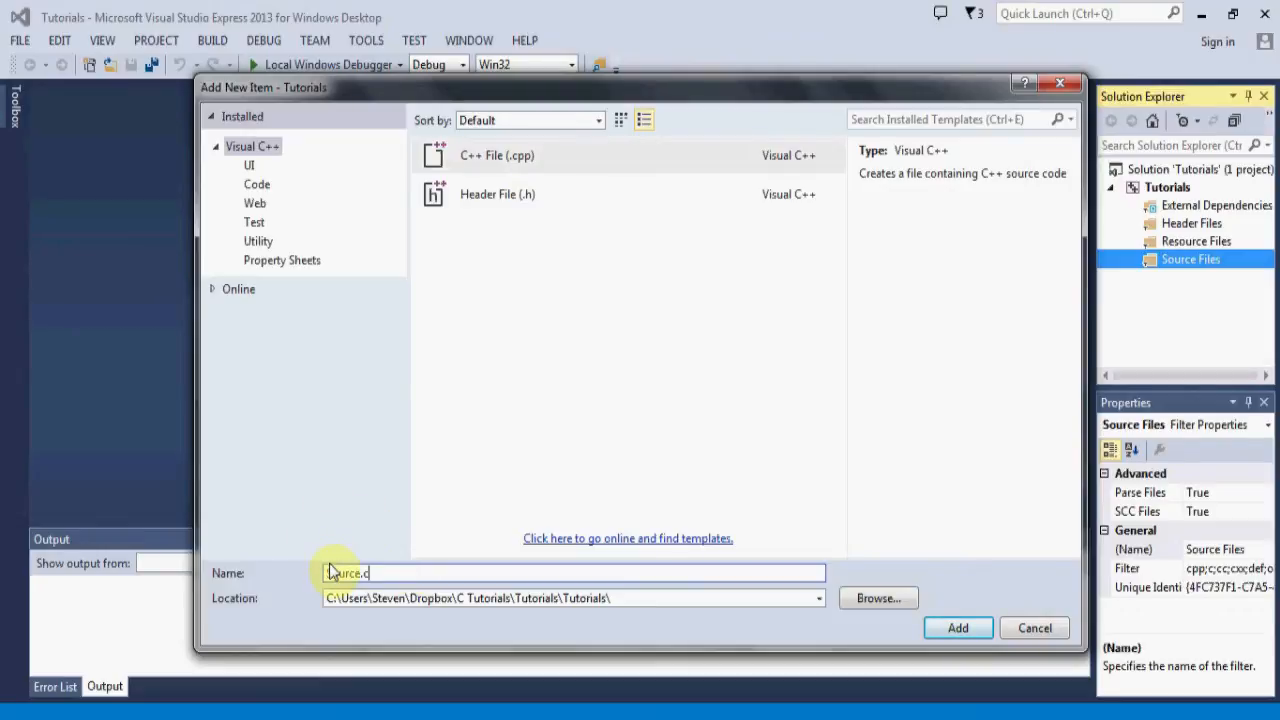
Name the new item Test.c and add it to the project
{"action": "double_click", "coordinate": [345, 573]}
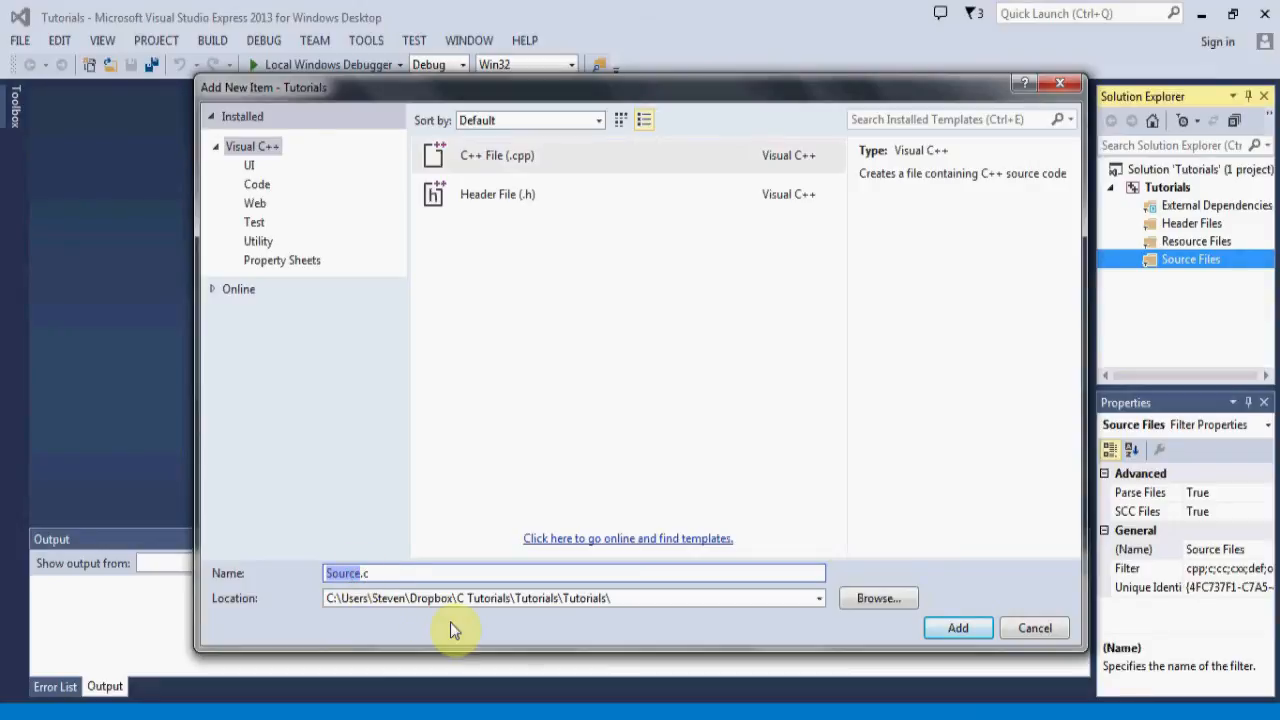
{"action": "type", "text": "Test.c"}
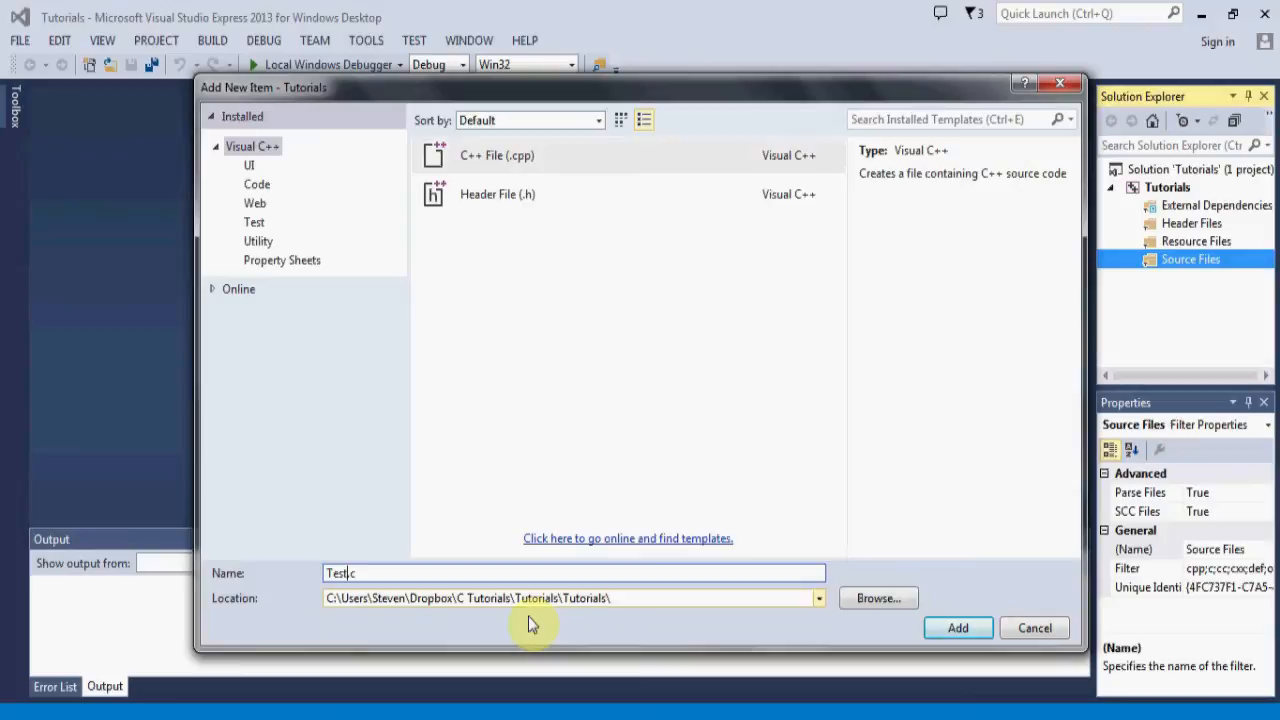
{"action": "mouse_move", "coordinate": [957, 627]}
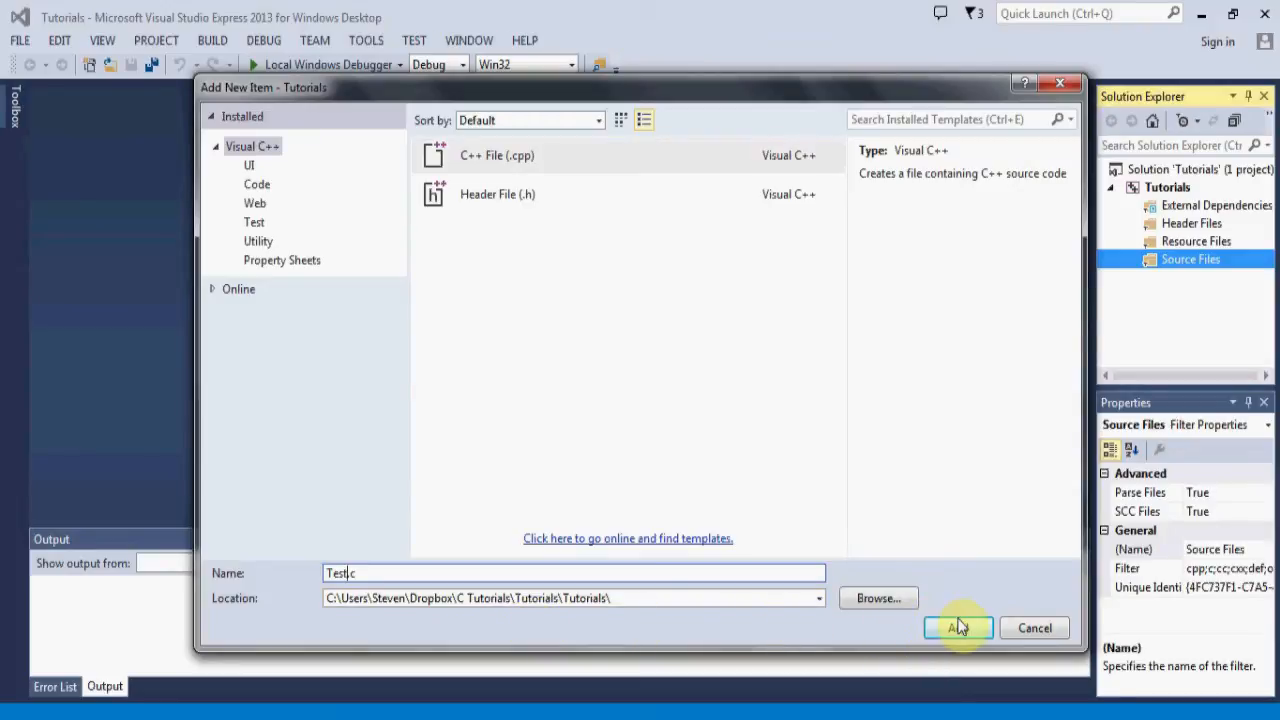
{"action": "left_click", "coordinate": [957, 627]}
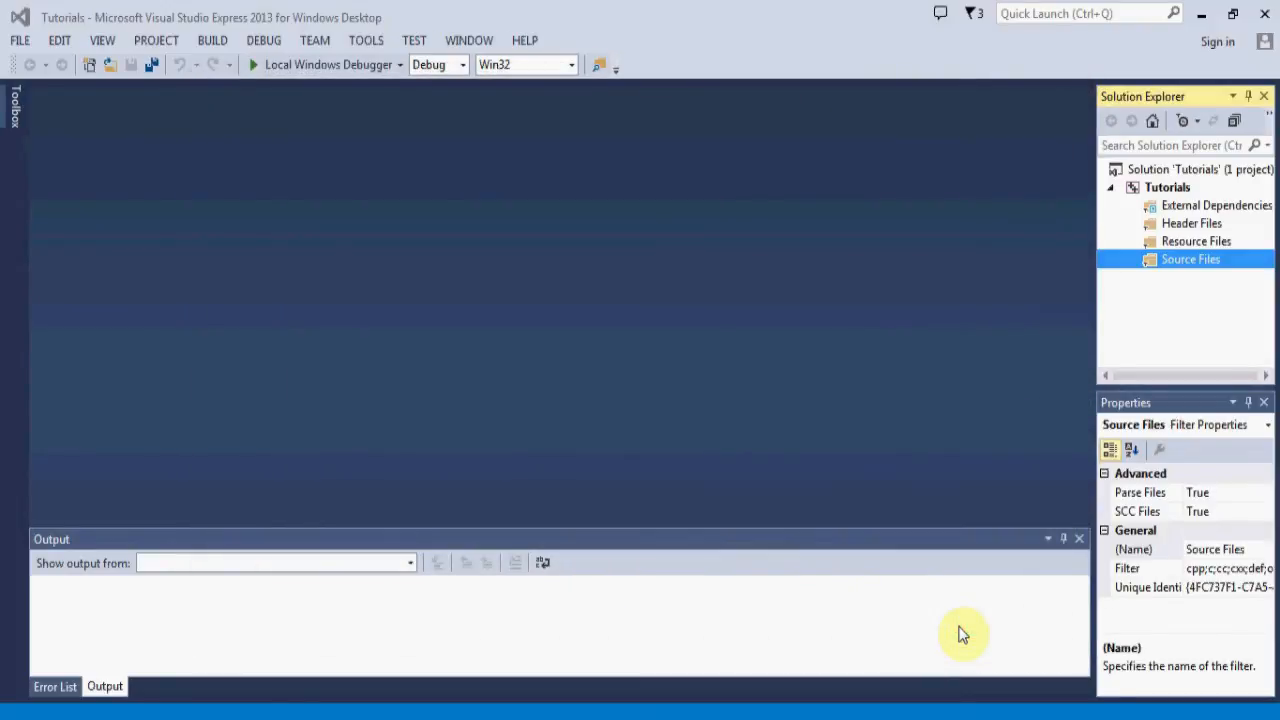
{"action": "mouse_move", "coordinate": [1263, 243]}
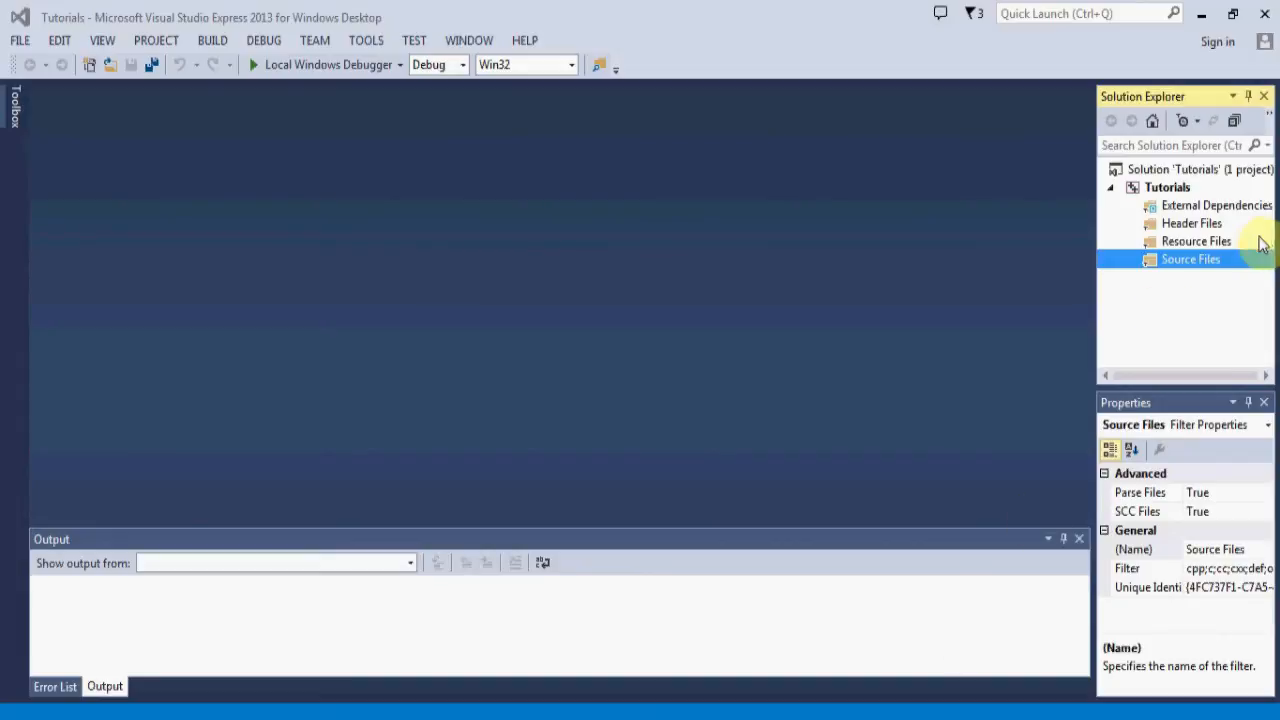
{"action": "mouse_move", "coordinate": [1221, 290]}
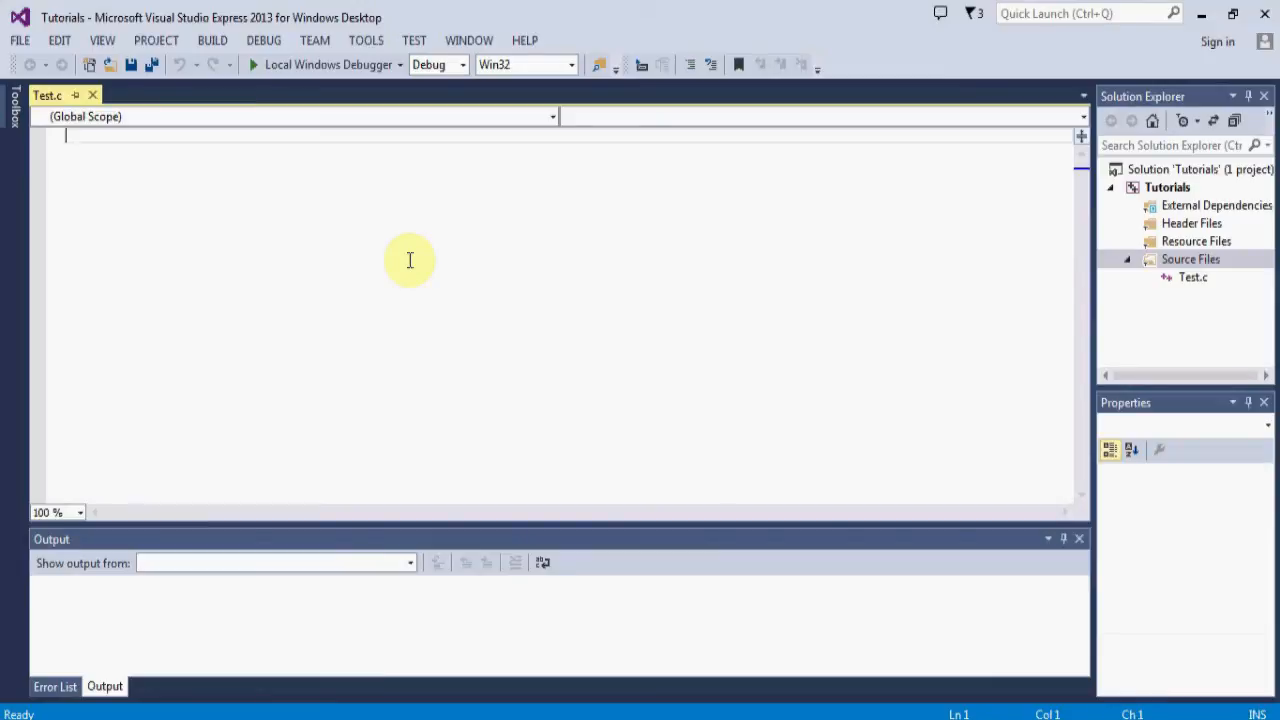
{"action": "mouse_move", "coordinate": [324, 264]}
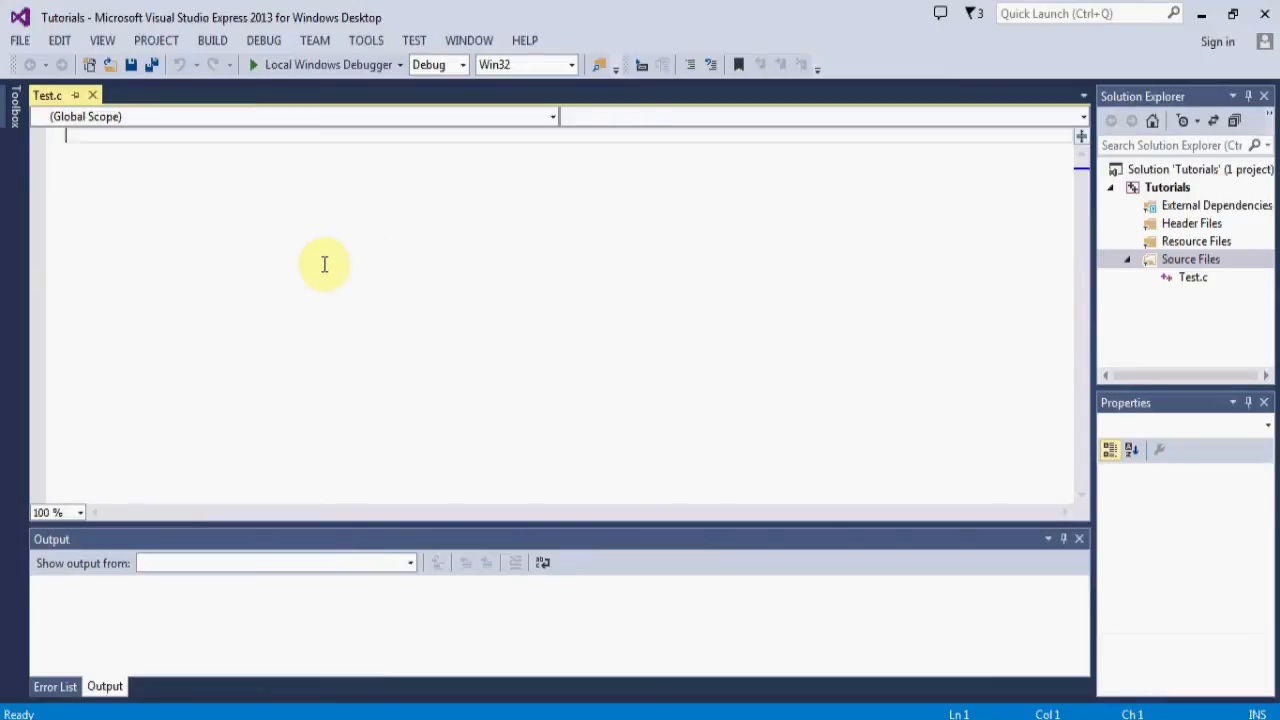
{"action": "mouse_move", "coordinate": [311, 248]}
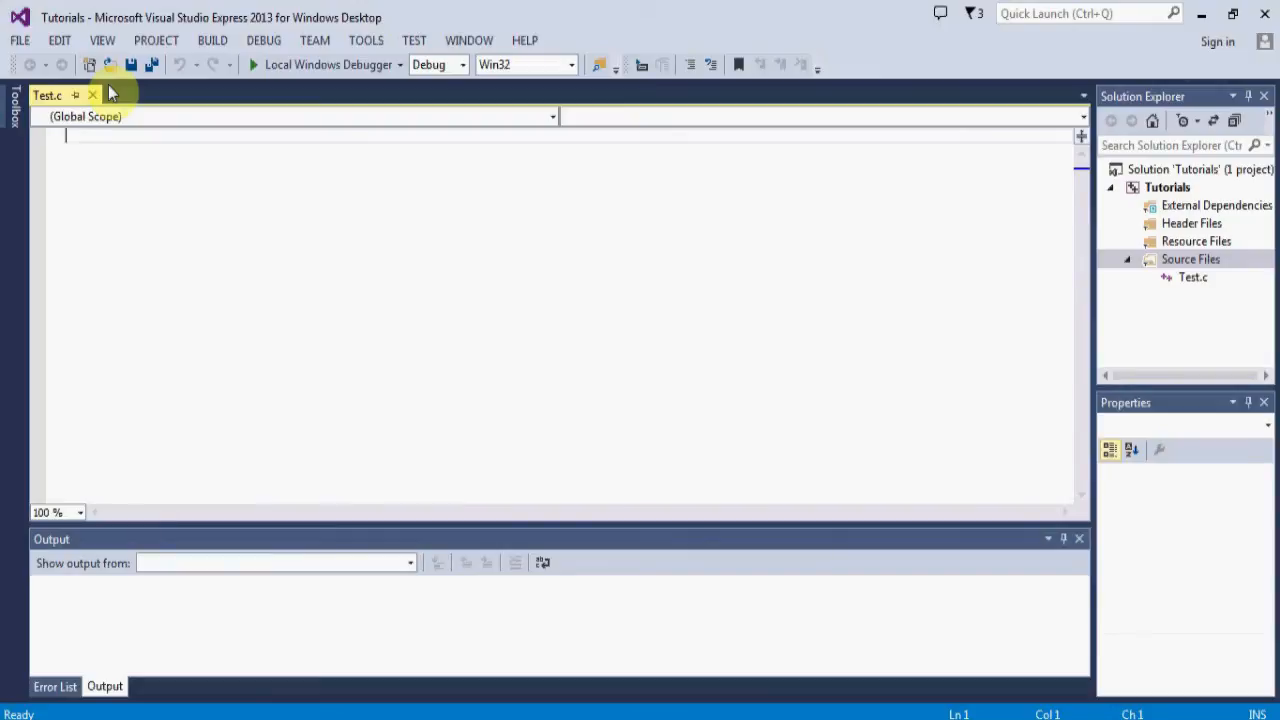
Type # as the first character of Test.c
{"action": "type", "text": "#"}
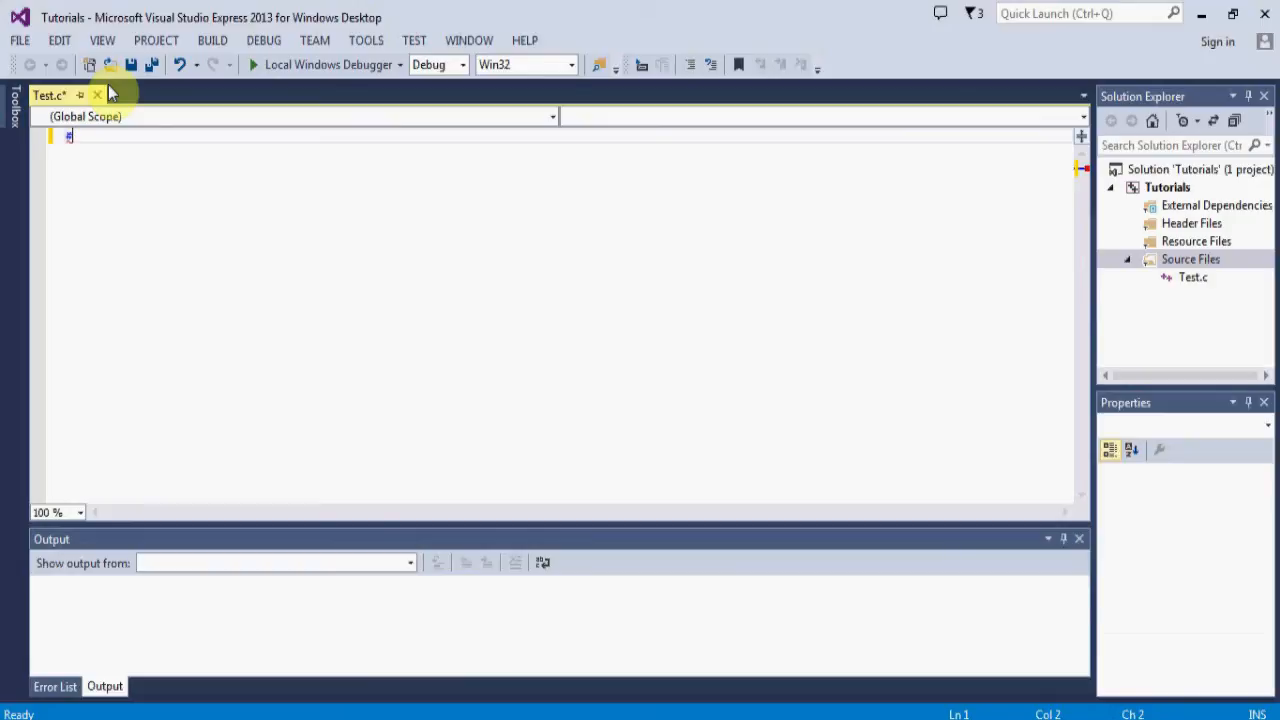
Complete the #include <stdio.h> line at the top of Test.c
{"action": "type", "text": "include <"}
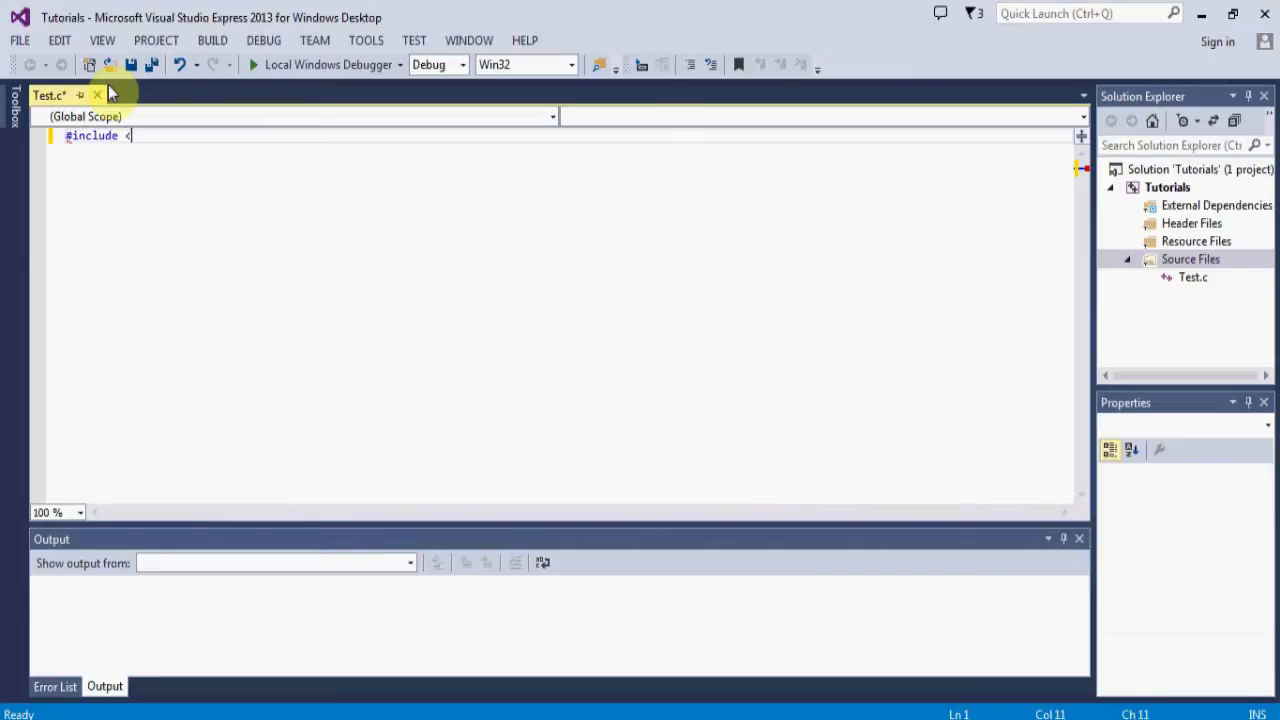
{"action": "type", "text": "stdi"}
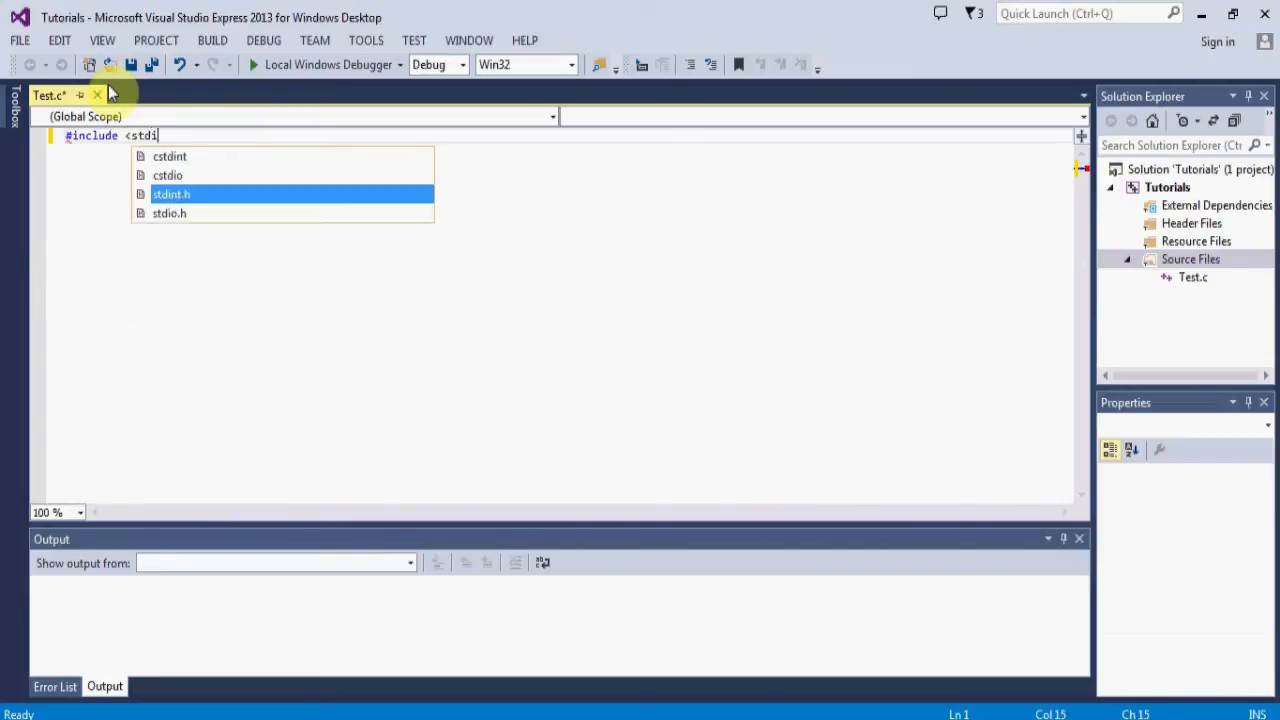
{"action": "type", "text": "o."}
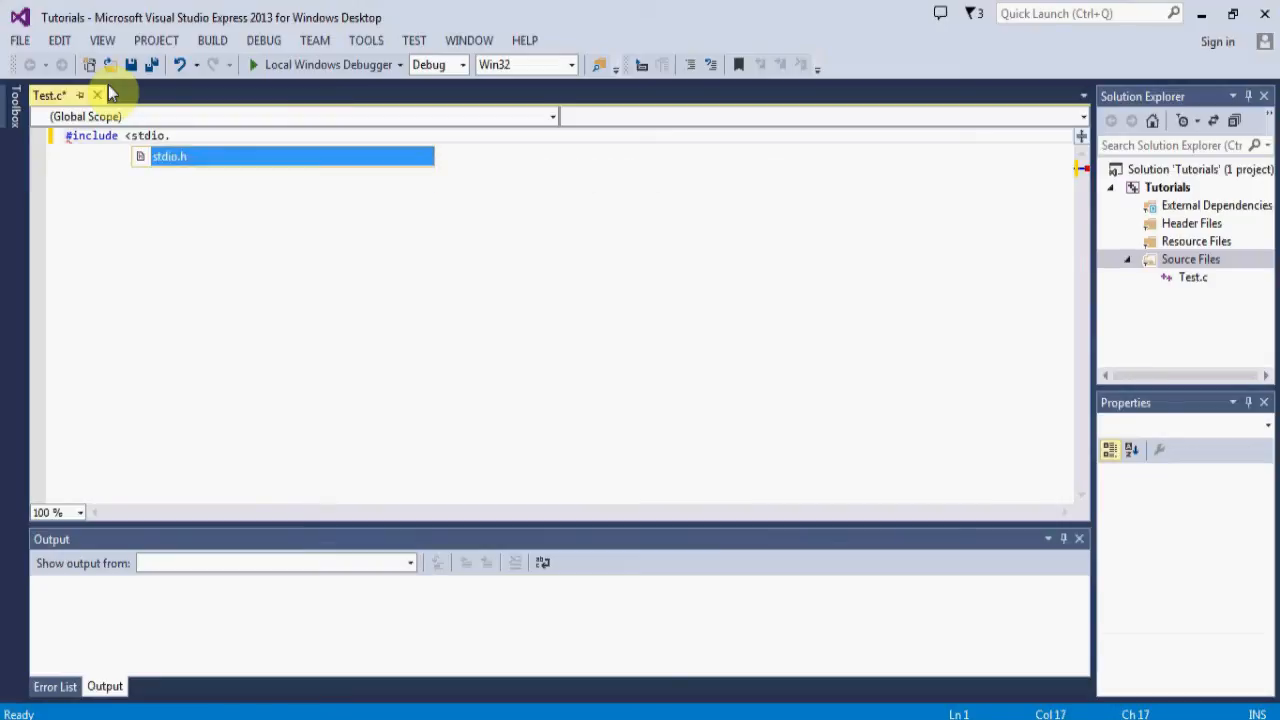
{"action": "type", "text": "h>"}
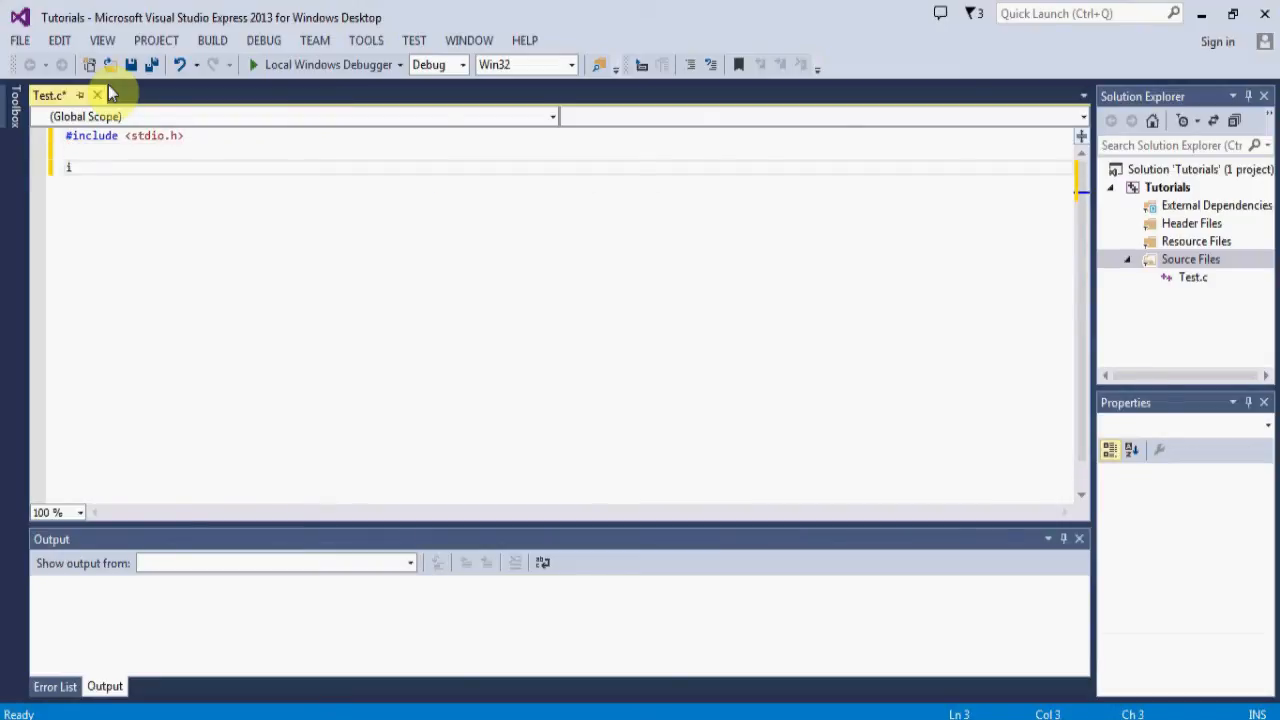
Write int main(void) that calls printf("Hello World"); and returns 0
{"action": "type", "text": "int main()"}
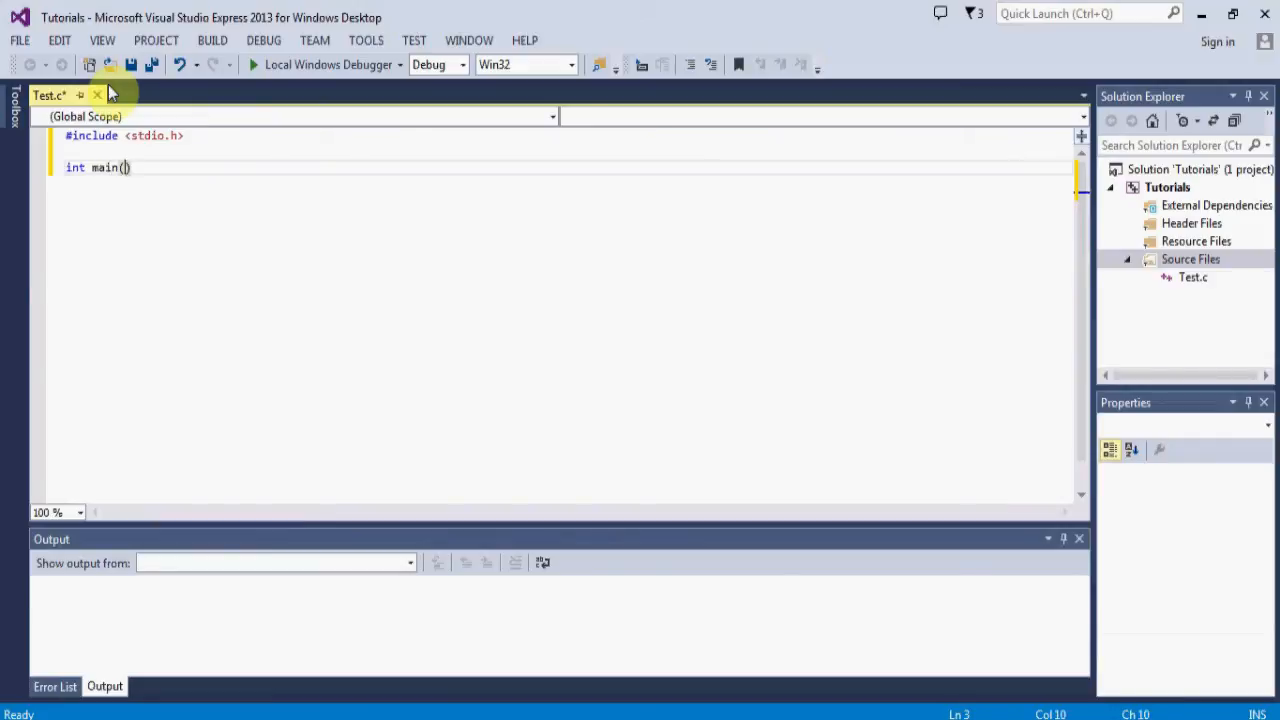
{"action": "type", "text": "void"}
{"action": "type", "text": "{"}
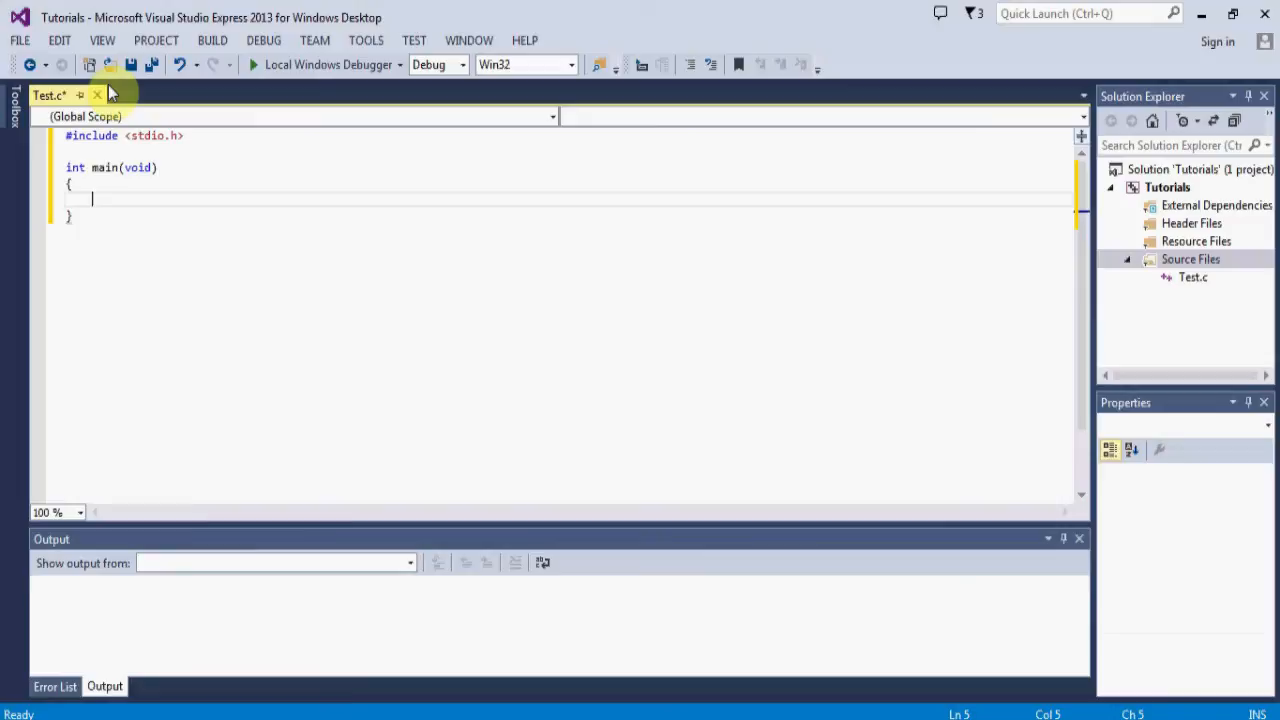
{"action": "type", "text": "printf(\""}
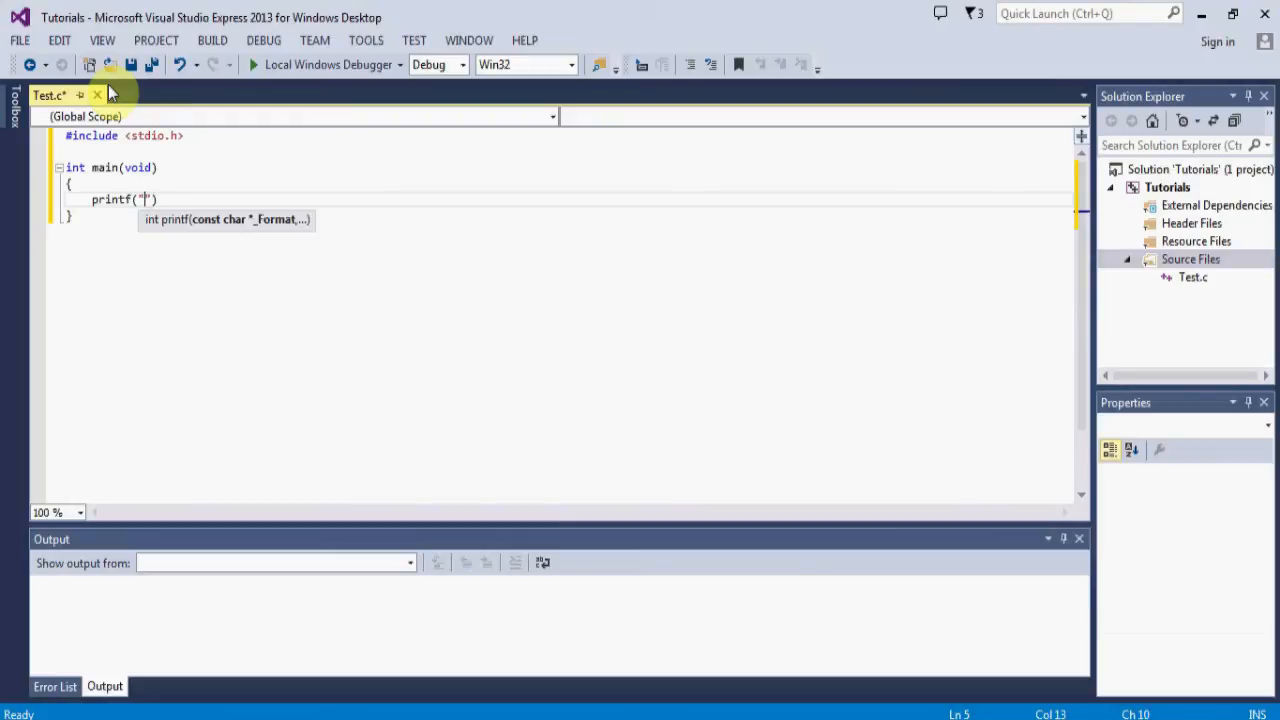
{"action": "type", "text": "Hello"}
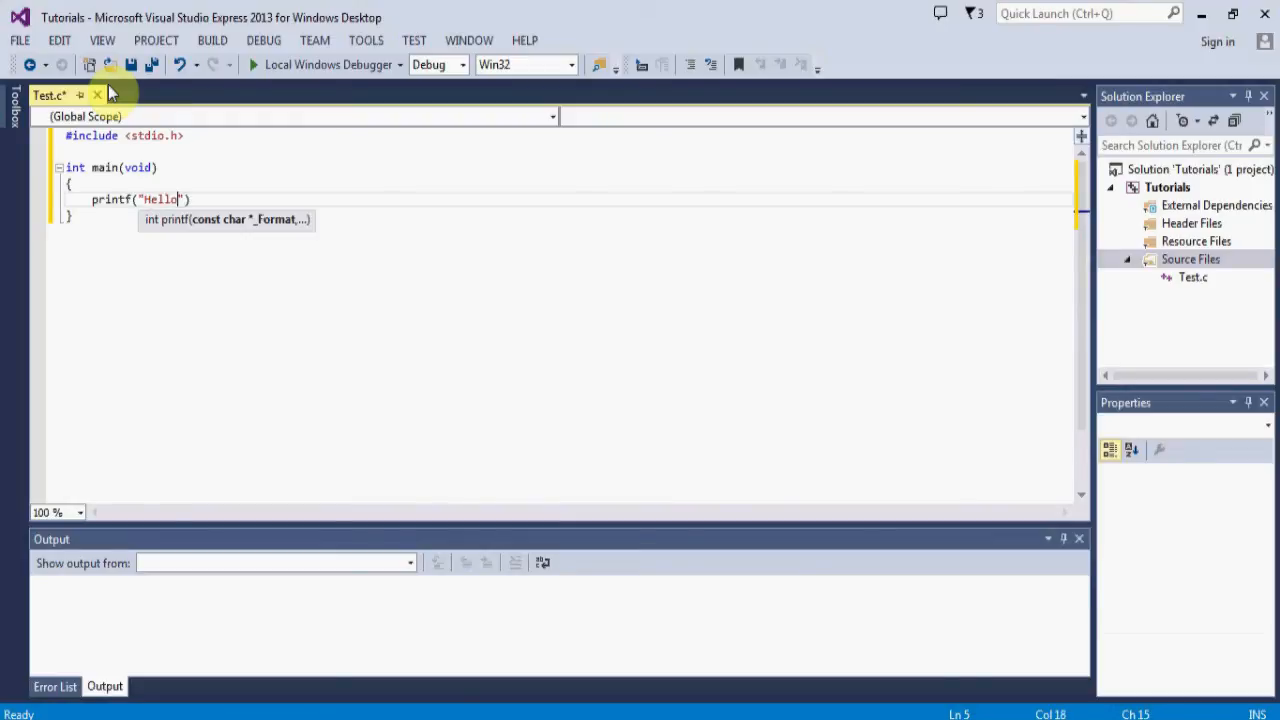
{"action": "type", "text": "World)"}
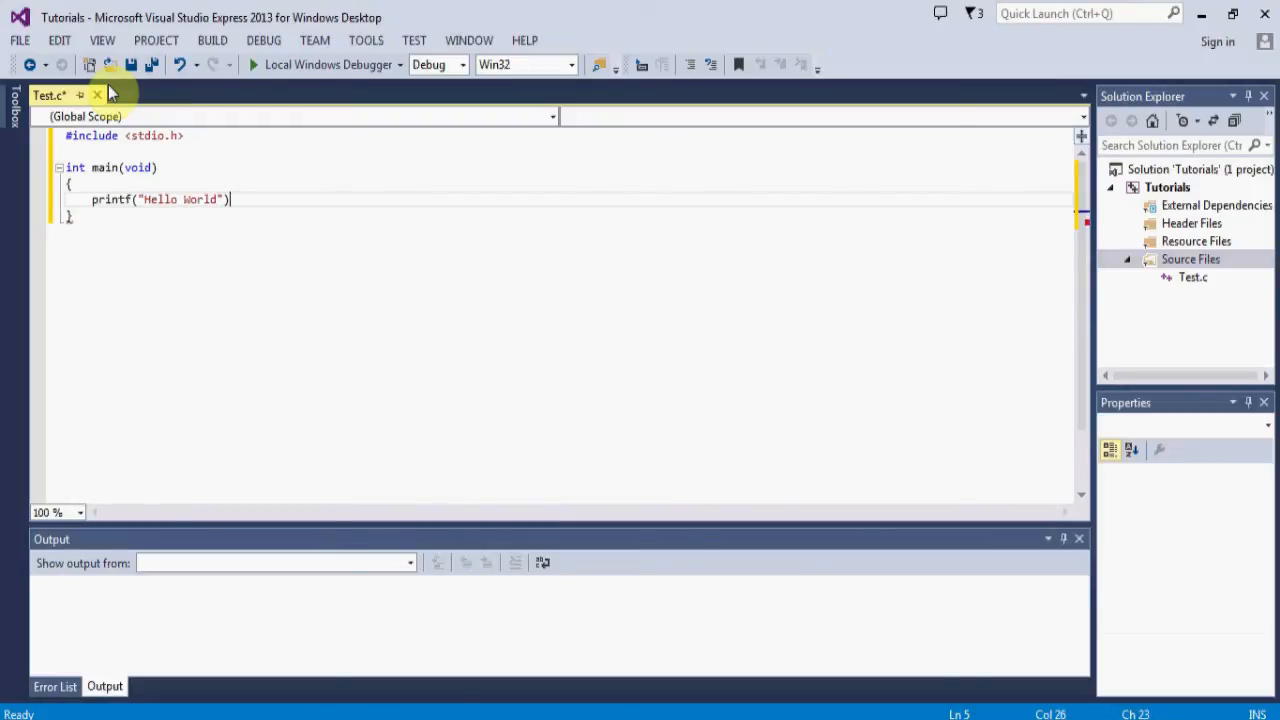
{"action": "type", "text": ";"}
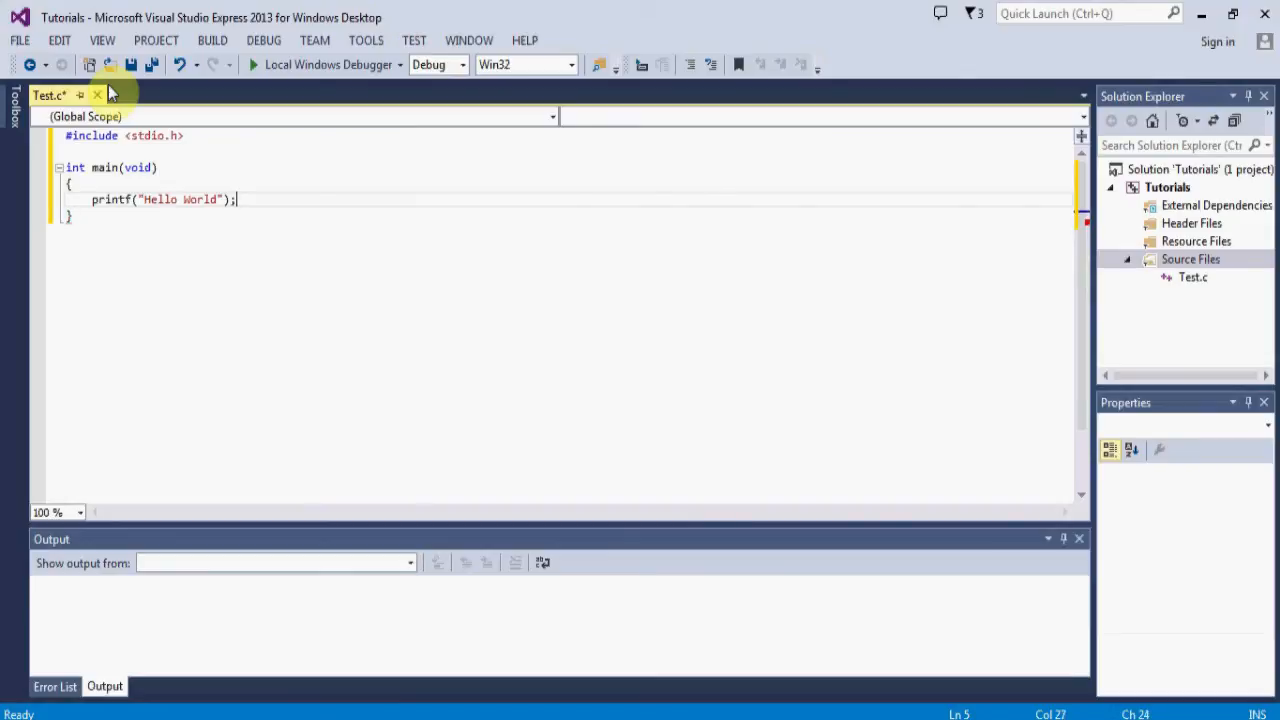
{"action": "type", "text": "return 0;"}
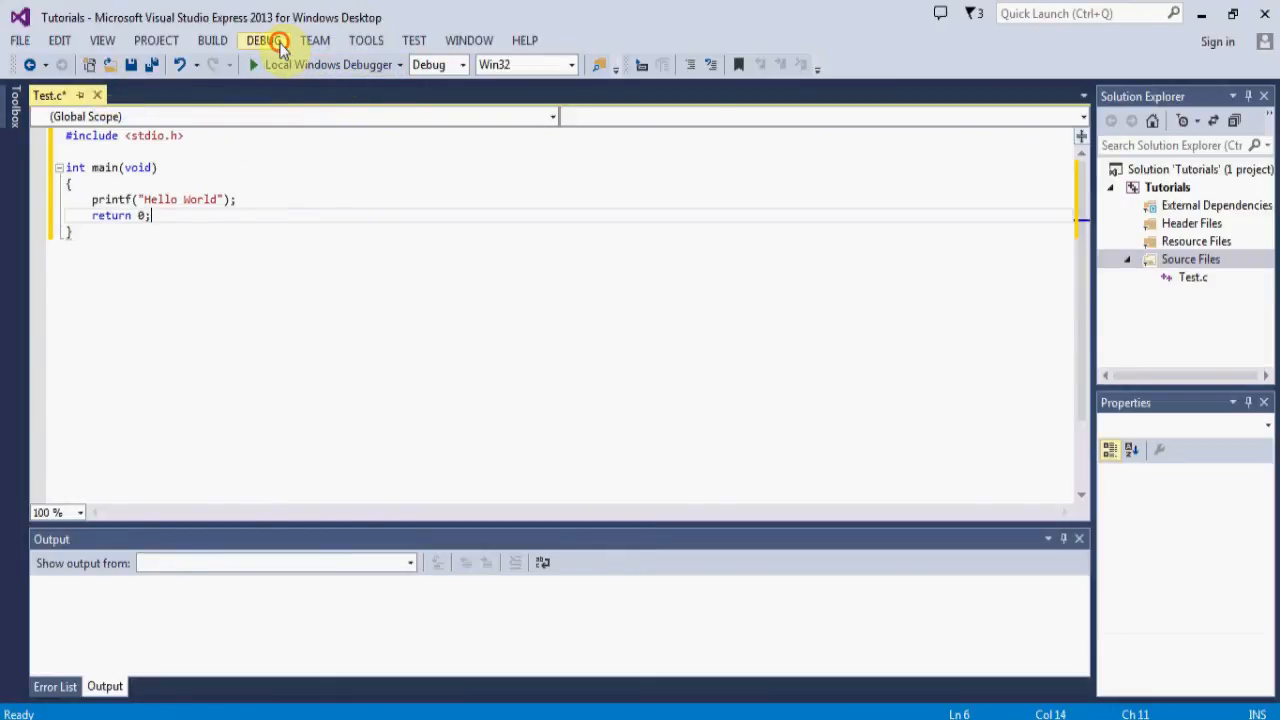
Run the project with DEBUG > Start Without Debugging, agreeing to build it first
{"action": "left_click", "coordinate": [263, 40]}
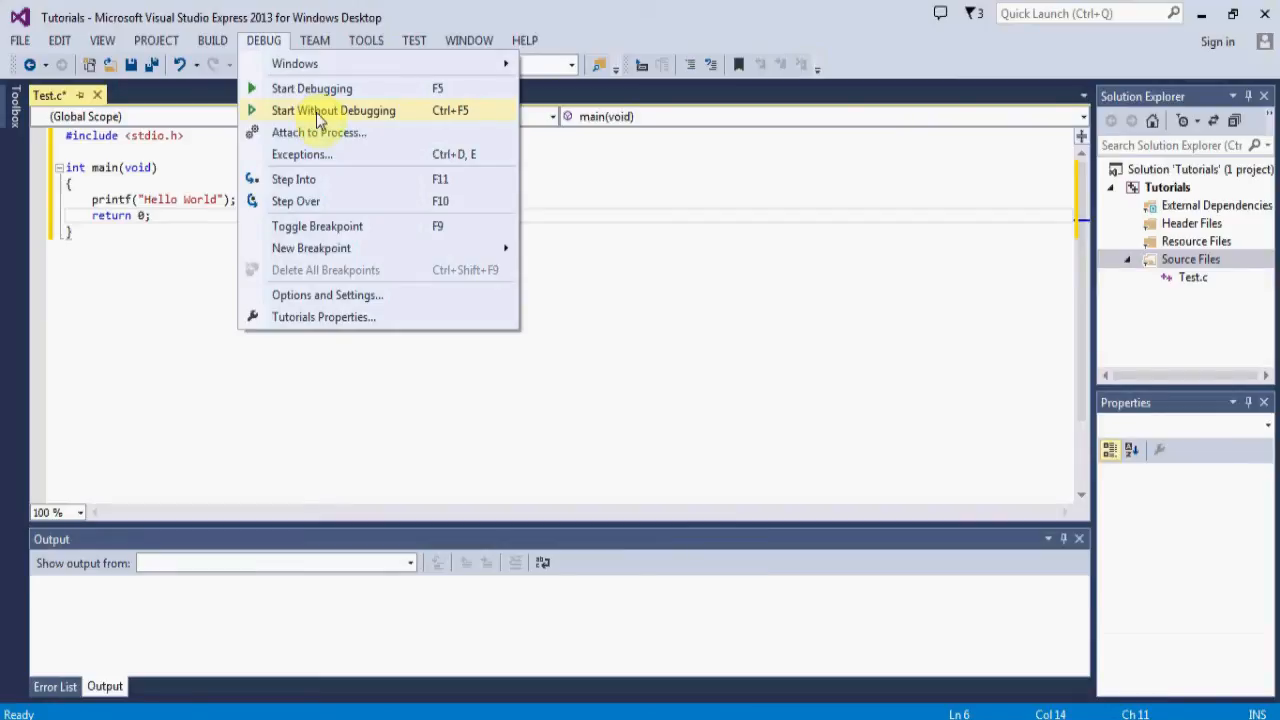
{"action": "left_click", "coordinate": [333, 110]}
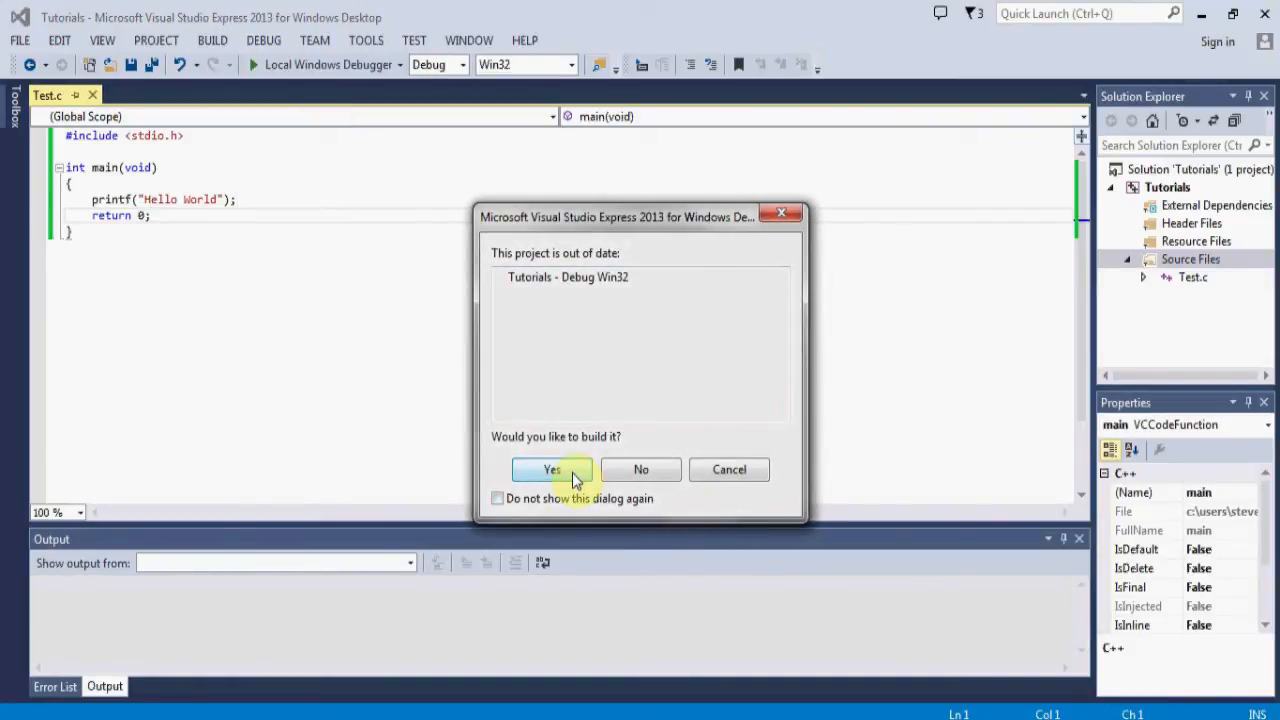
{"action": "left_click", "coordinate": [552, 469]}
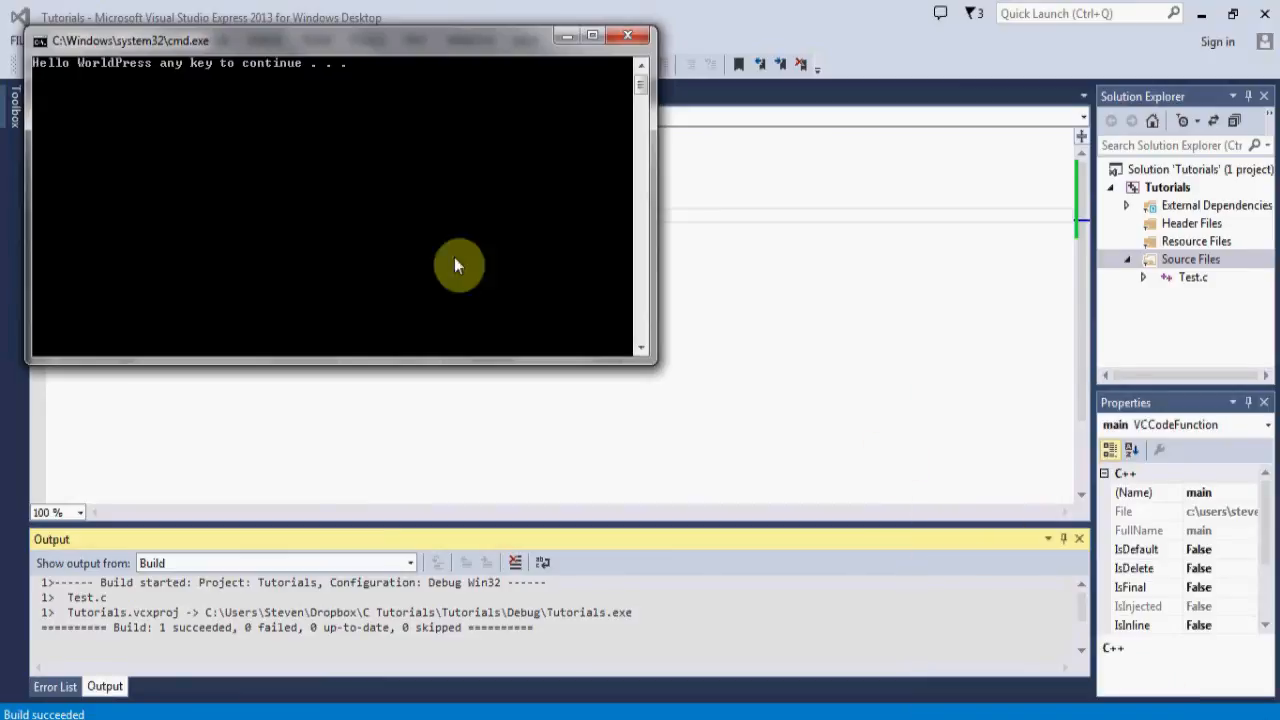
{"action": "mouse_move", "coordinate": [608, 328]}
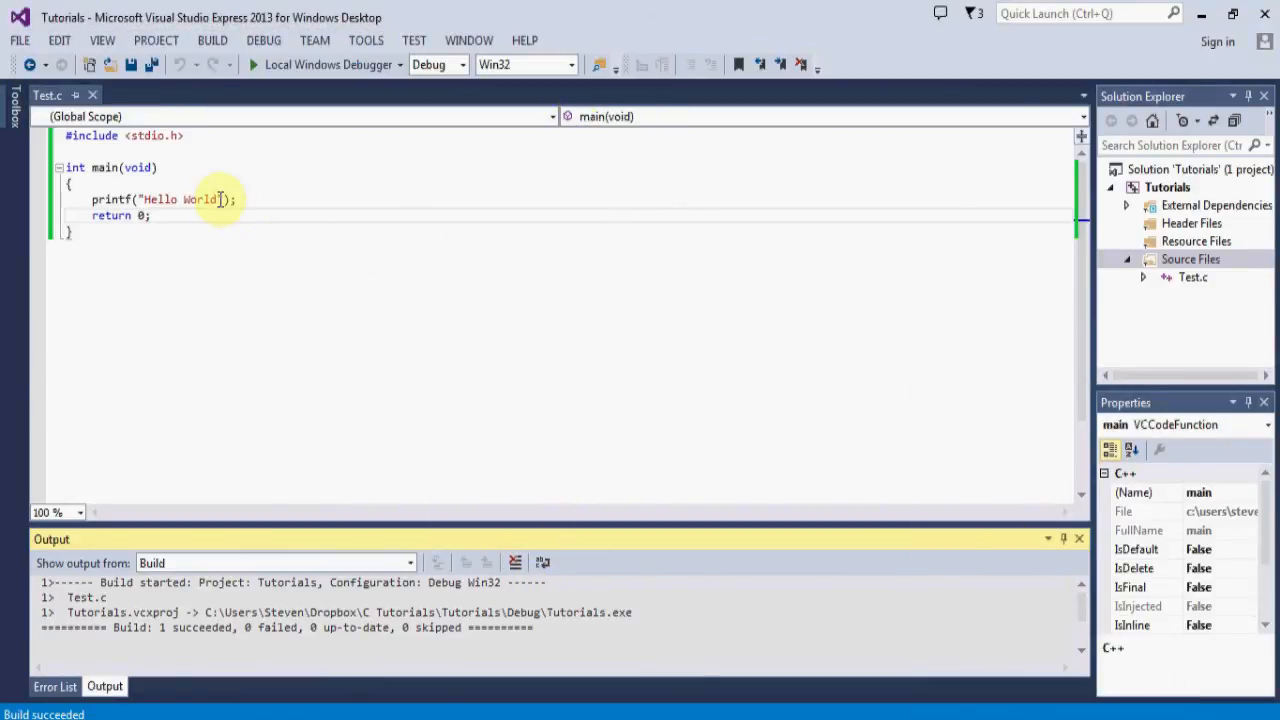
Append \n after Hello World, rebuild and run without debugging, then close the console
{"action": "left_click", "coordinate": [222, 199]}
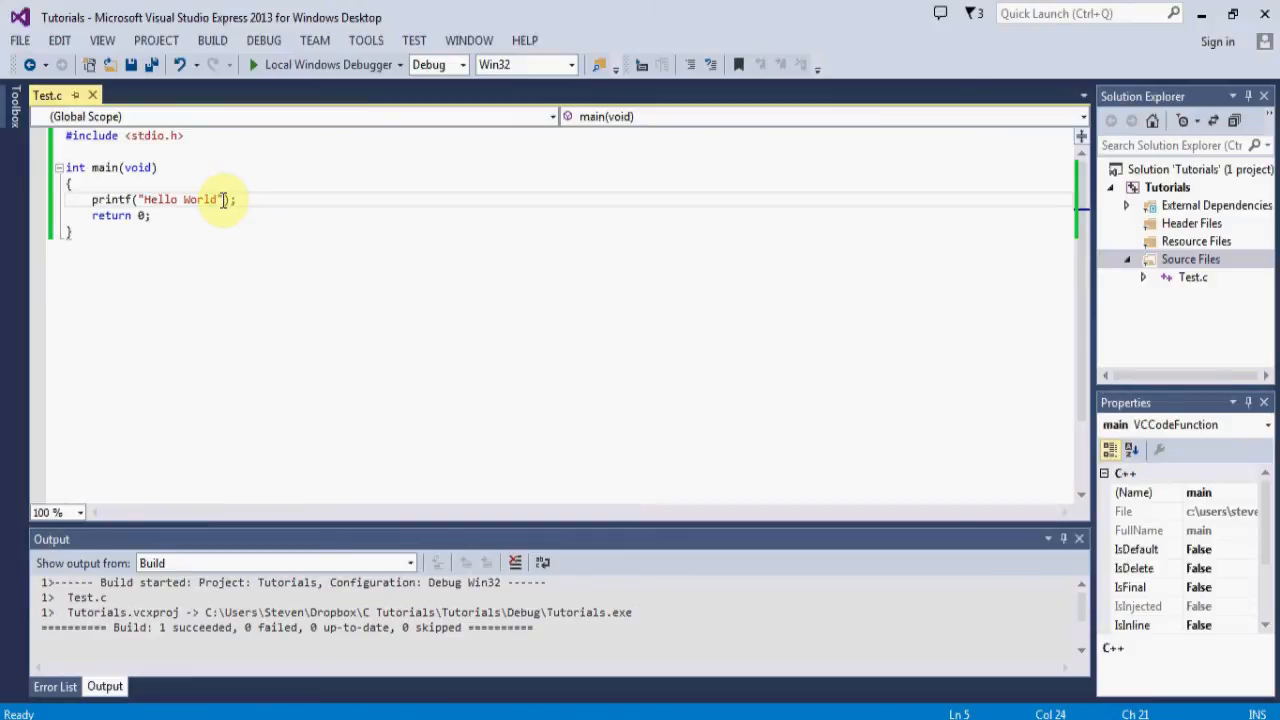
{"action": "type", "text": "\\n"}
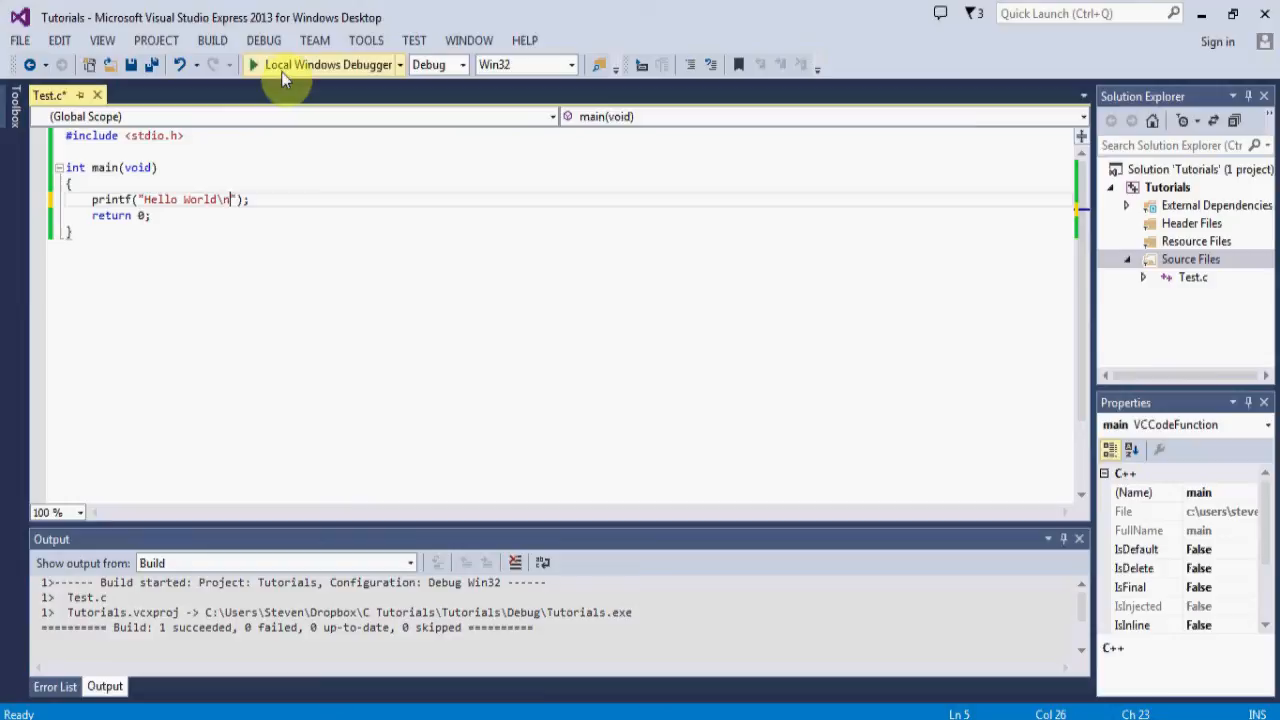
{"action": "left_click", "coordinate": [263, 40]}
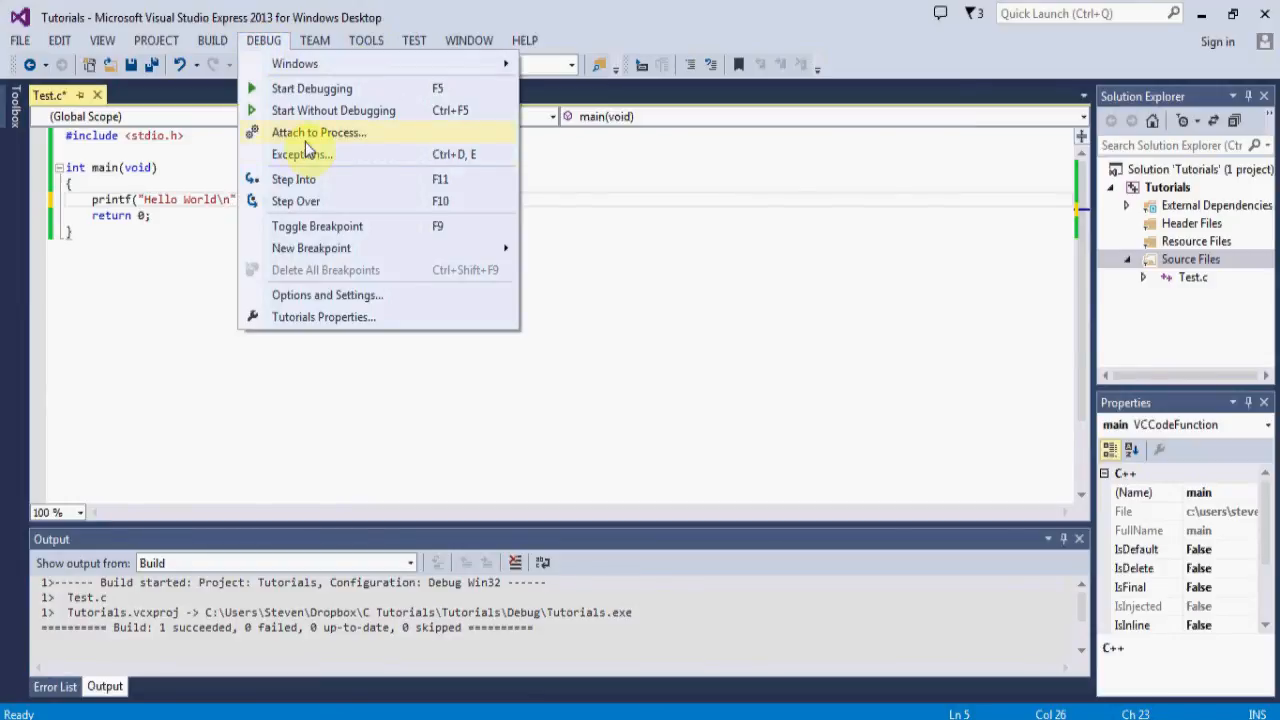
{"action": "left_click", "coordinate": [311, 88]}
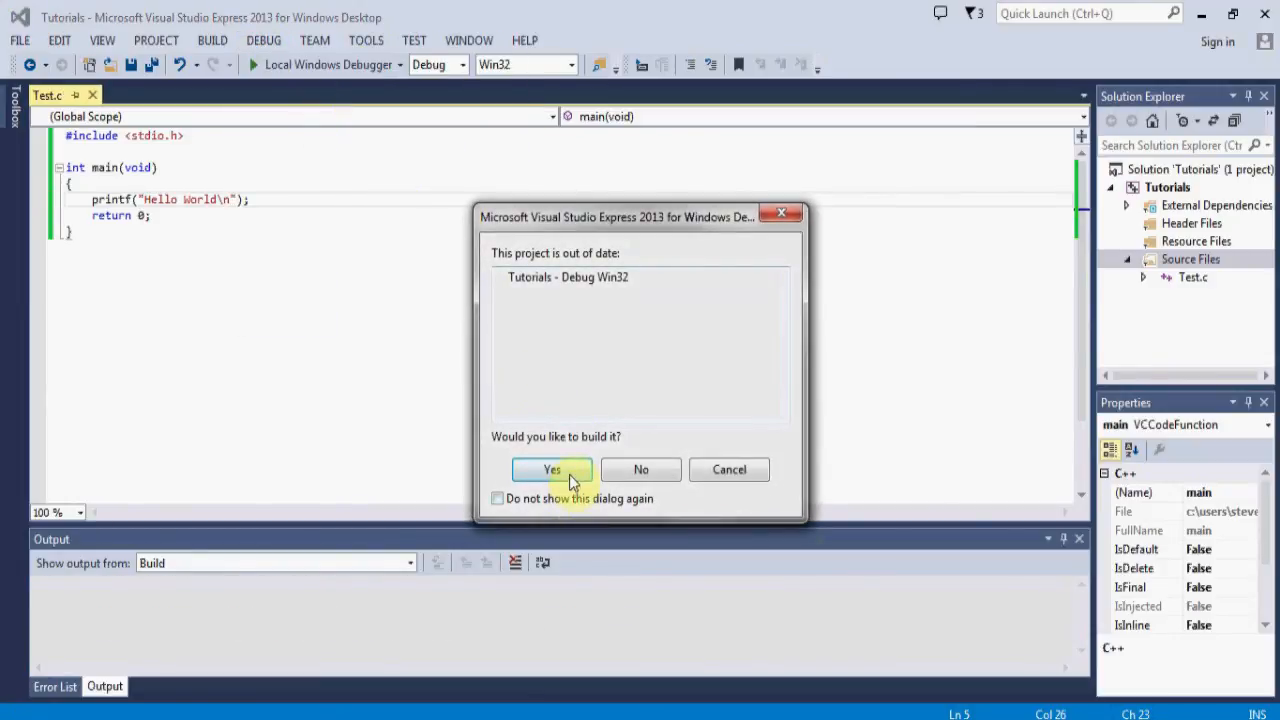
{"action": "left_click", "coordinate": [552, 469]}
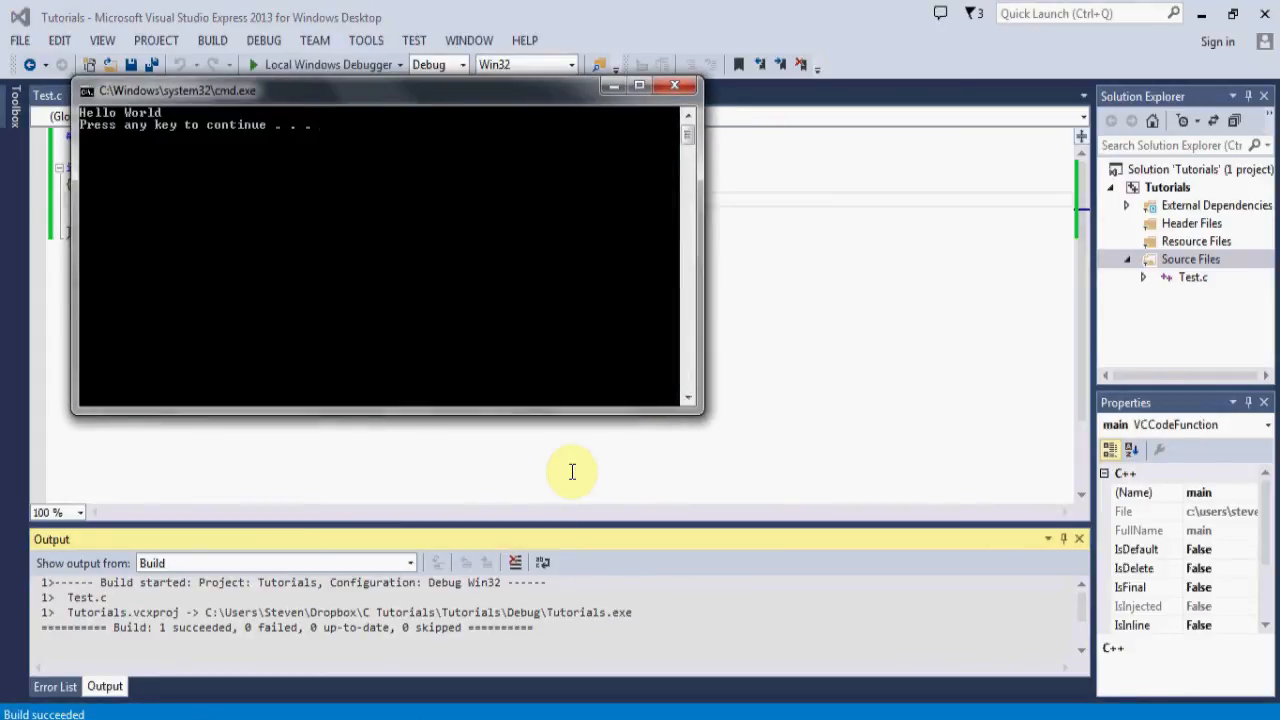
{"action": "mouse_move", "coordinate": [408, 203]}
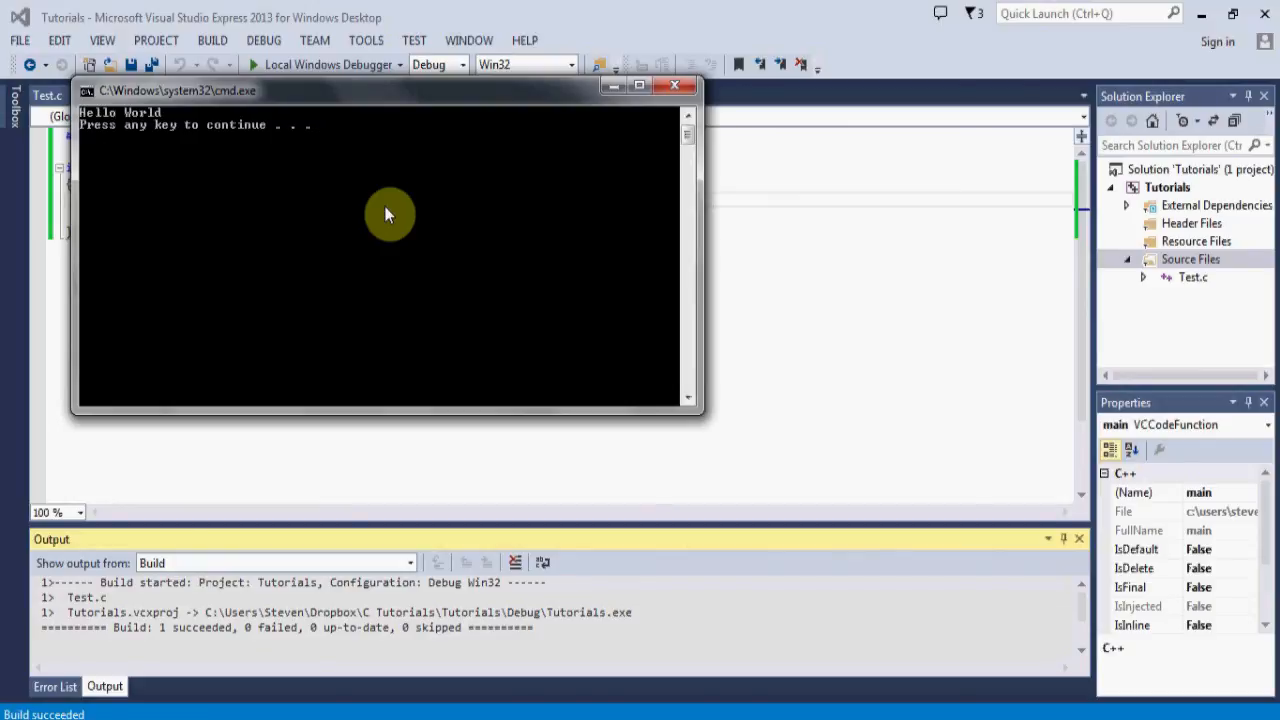
{"action": "mouse_move", "coordinate": [676, 86]}
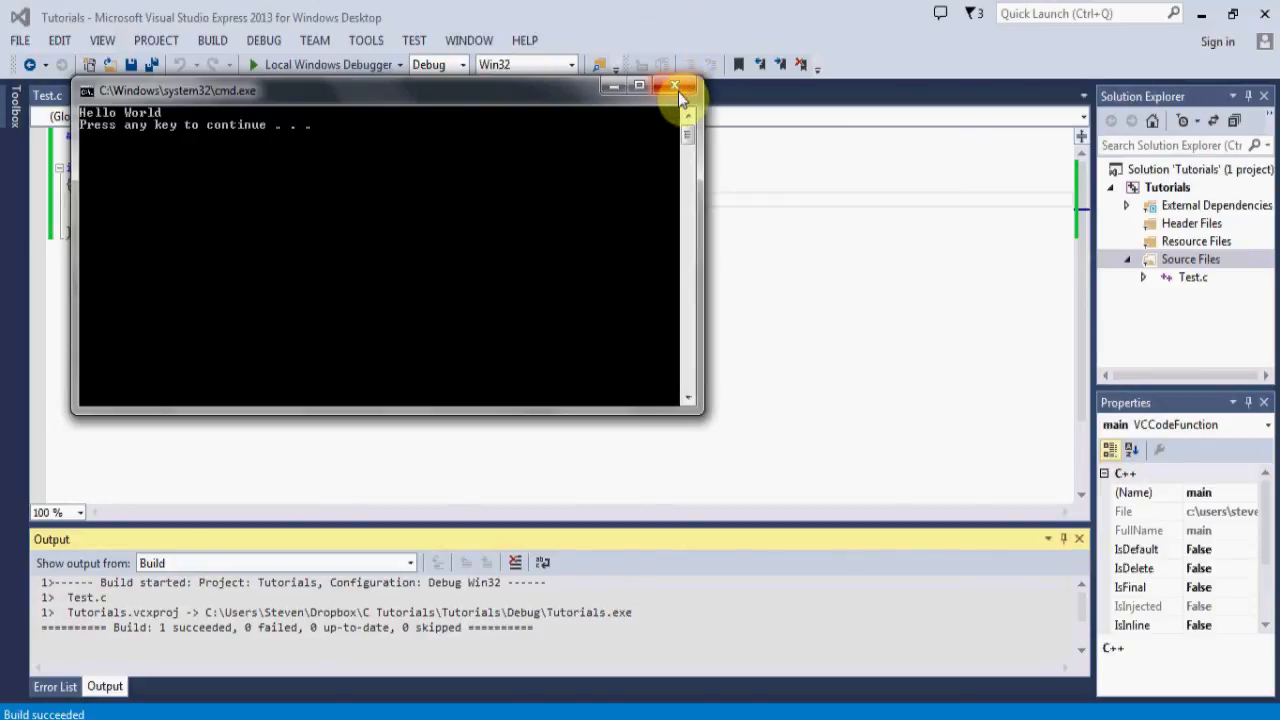
{"action": "left_click", "coordinate": [676, 86]}
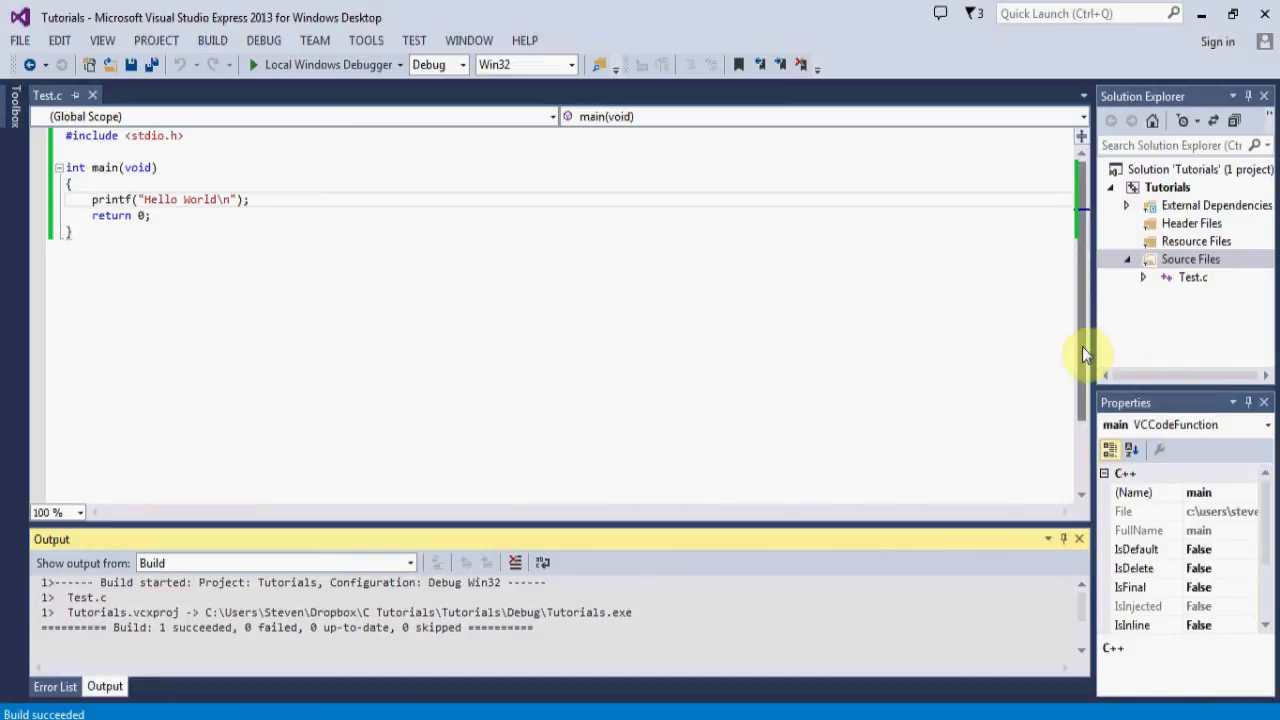
{"action": "left_click", "coordinate": [250, 199]}
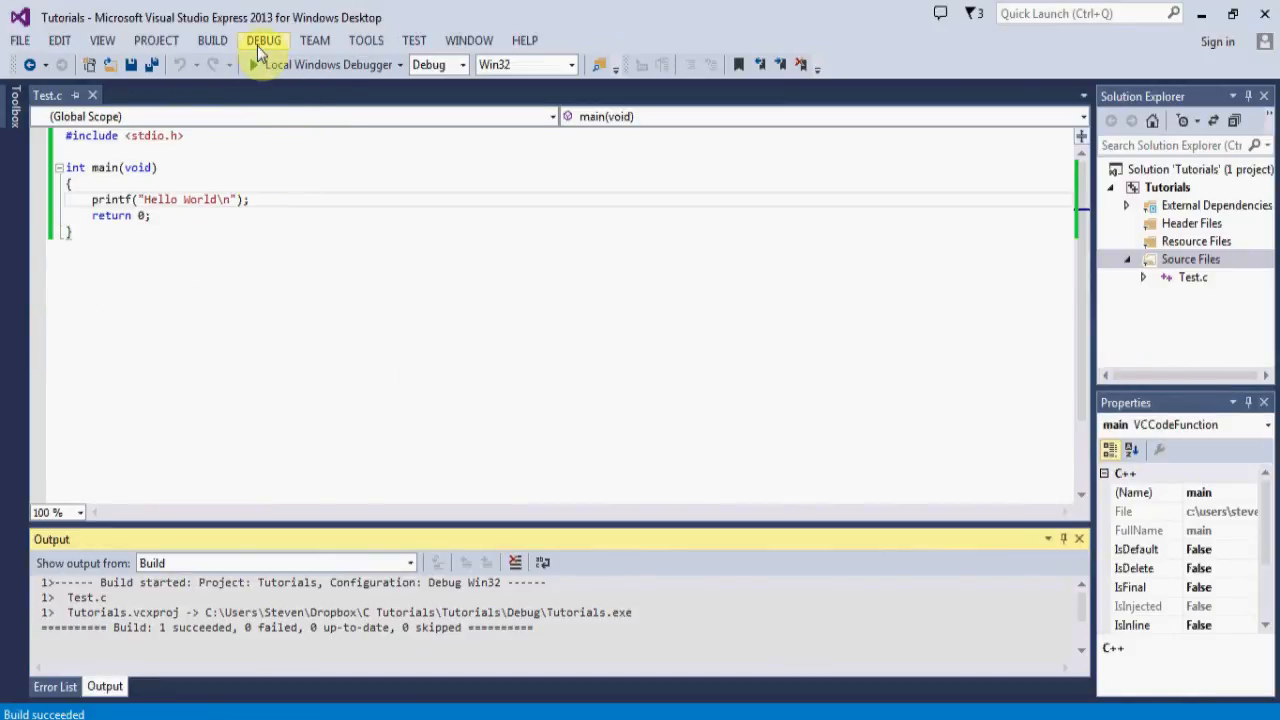
{"action": "left_click", "coordinate": [263, 40]}
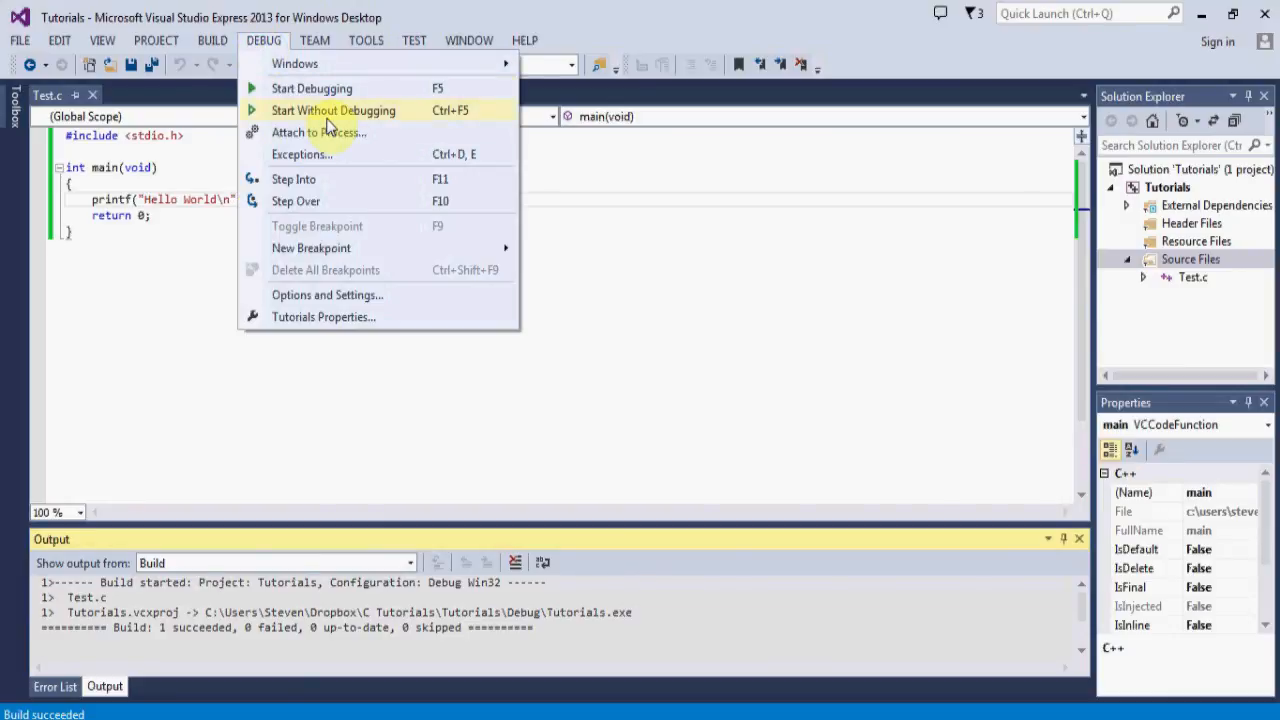
{"action": "mouse_move", "coordinate": [270, 48]}
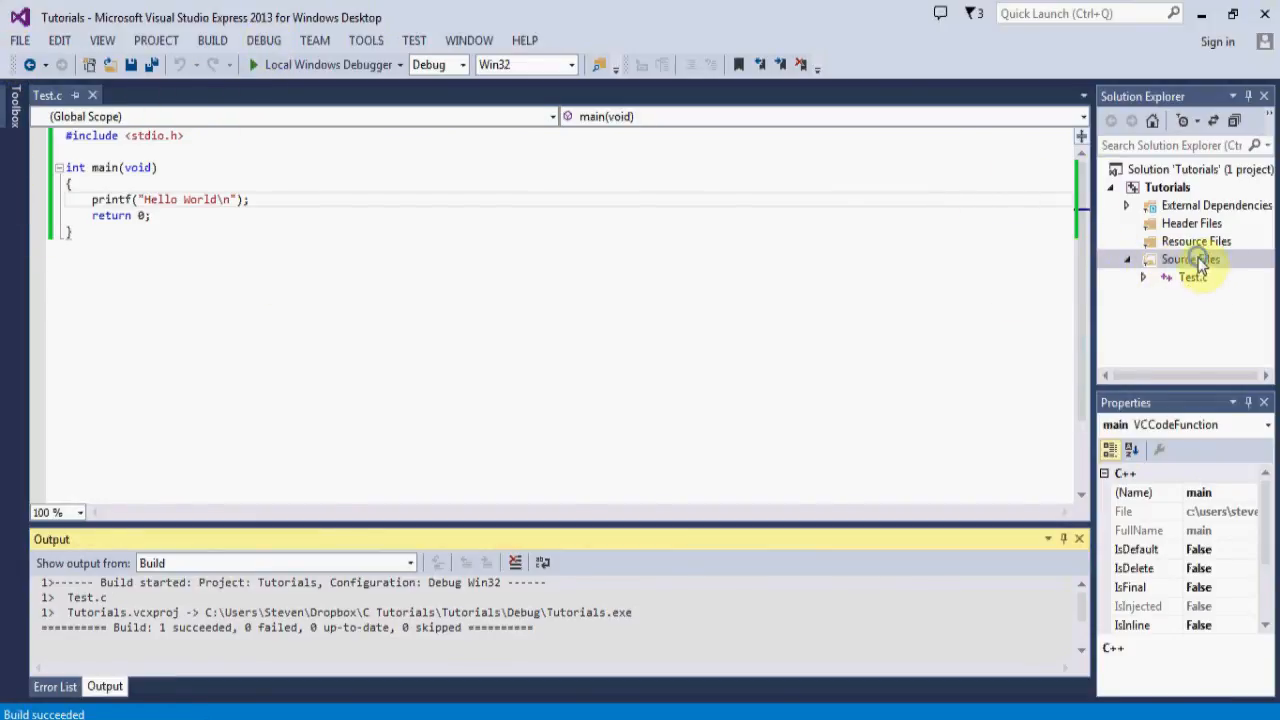
{"action": "right_click", "coordinate": [1190, 259]}
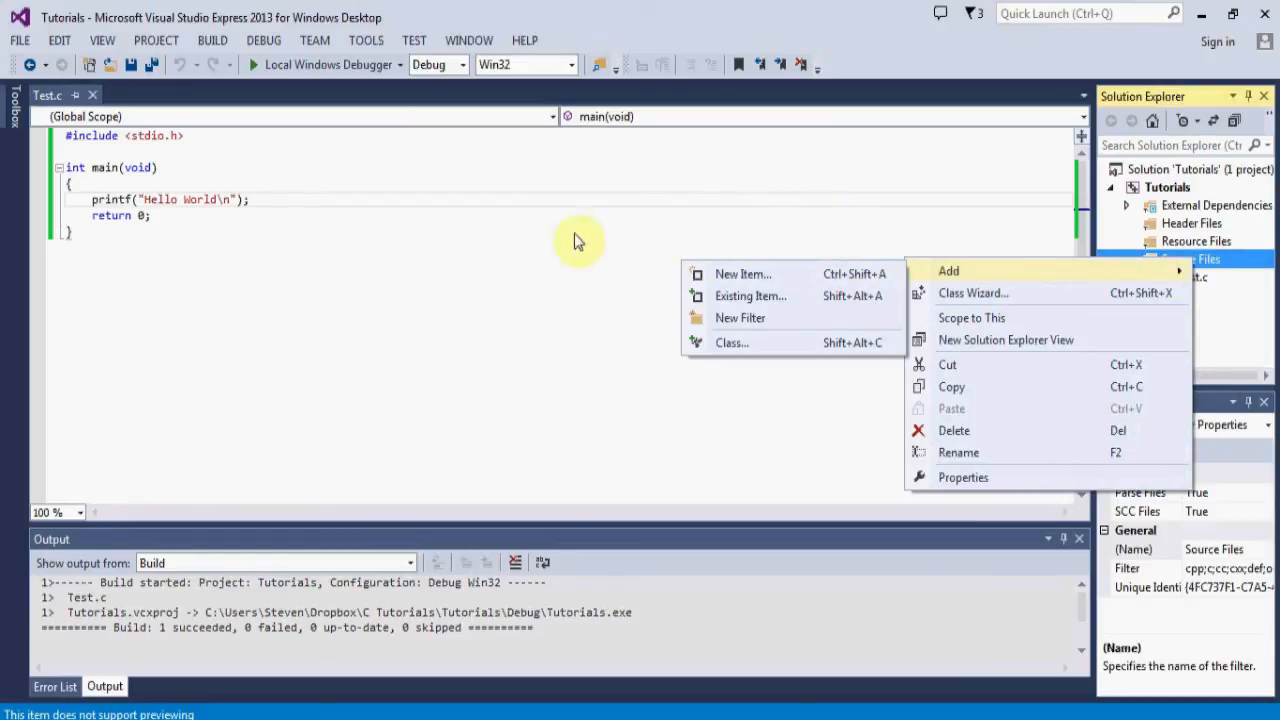
{"action": "mouse_move", "coordinate": [815, 247]}
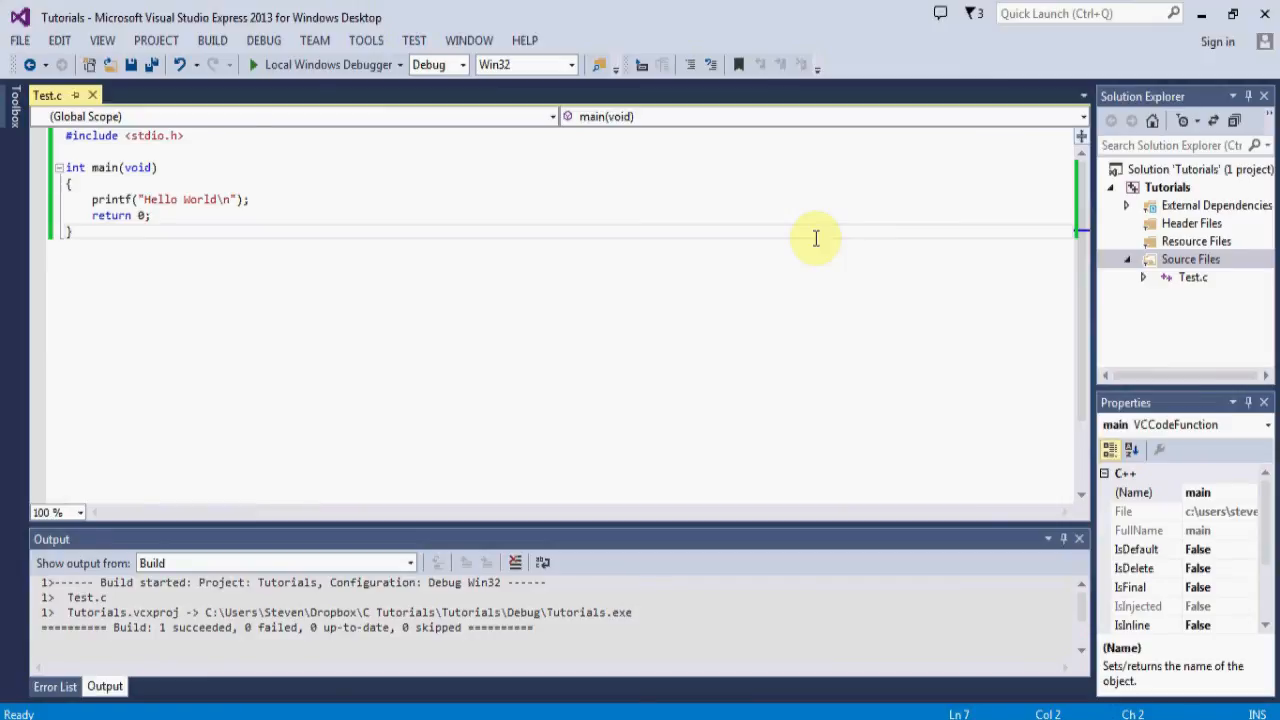
{"action": "left_click", "coordinate": [1190, 259]}
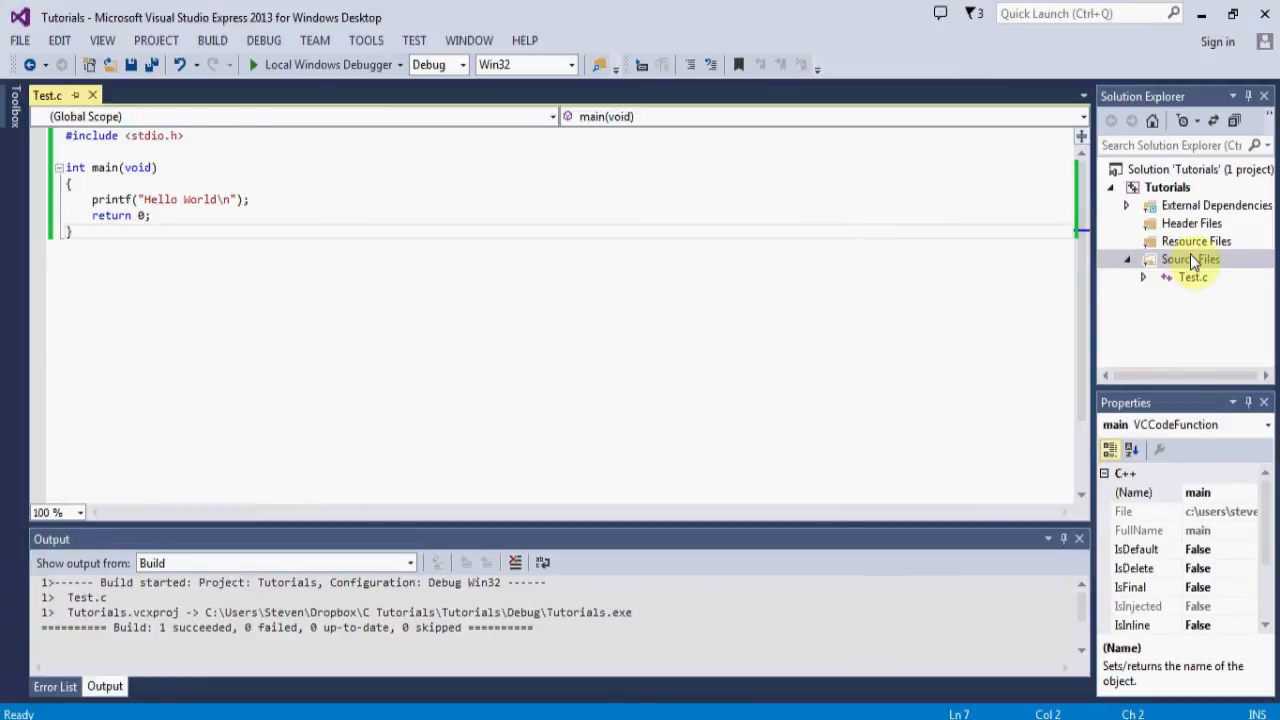